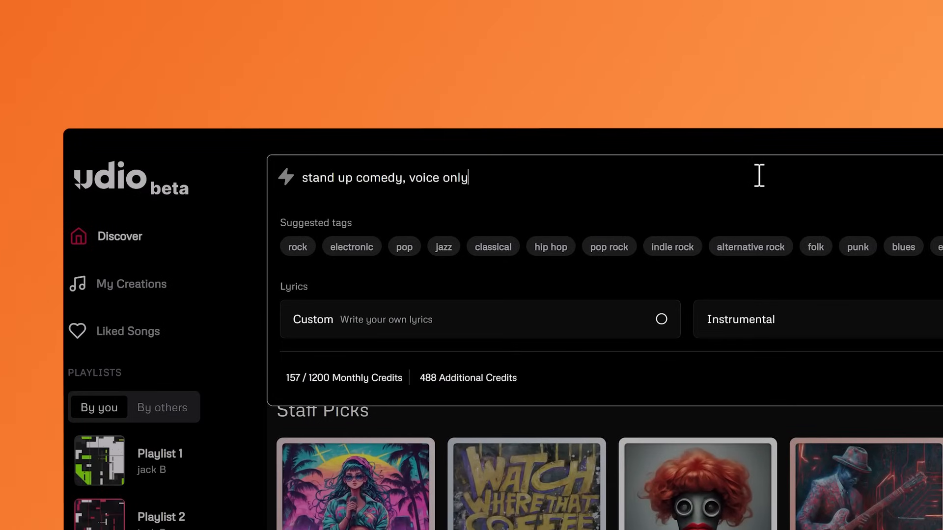
mouse_move(661, 331)
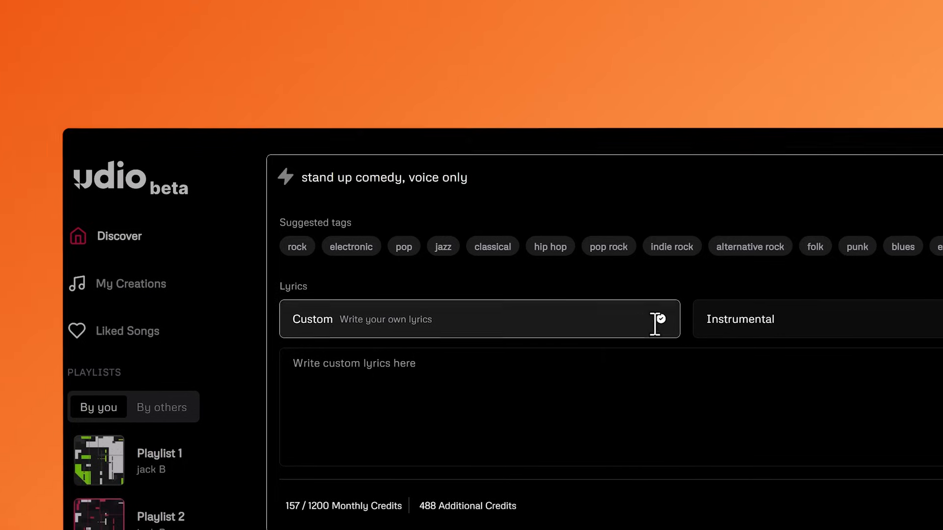
Enter a [spoken] computer-update joke followed by a [laughter] tag as the custom lyrics
type("[spoken]")
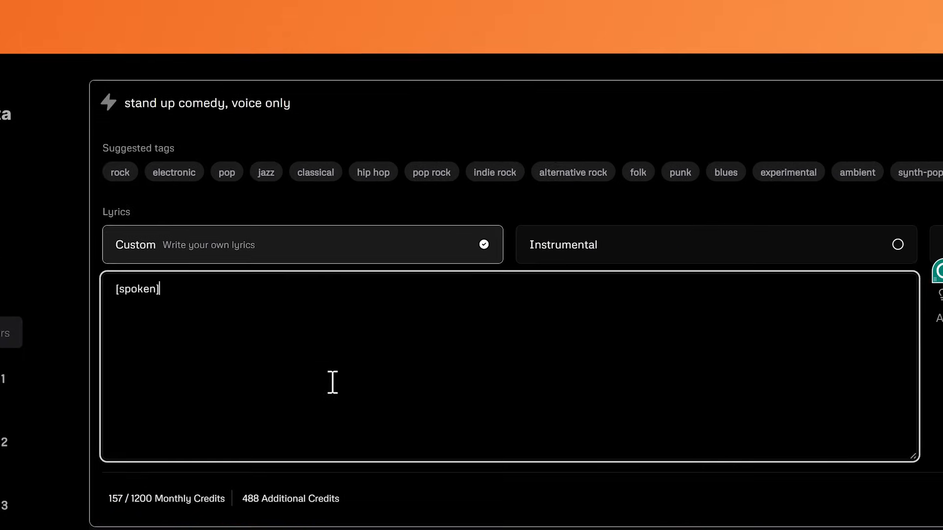
mouse_move(120, 309)
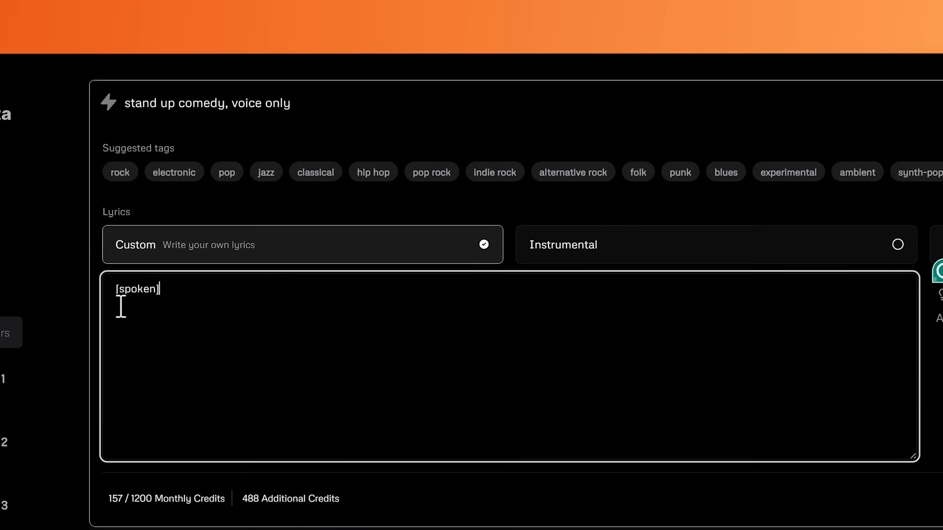
mouse_move(293, 320)
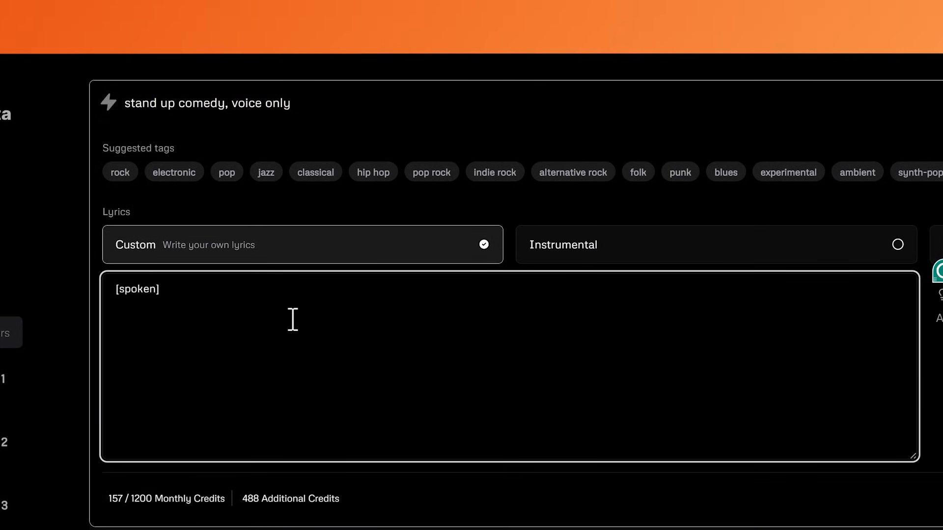
type("Ever notice how your computer always needs to update at the worst possible time? It's like, 'Oh, you have a big presentation? Let's update now and restart five times!'")
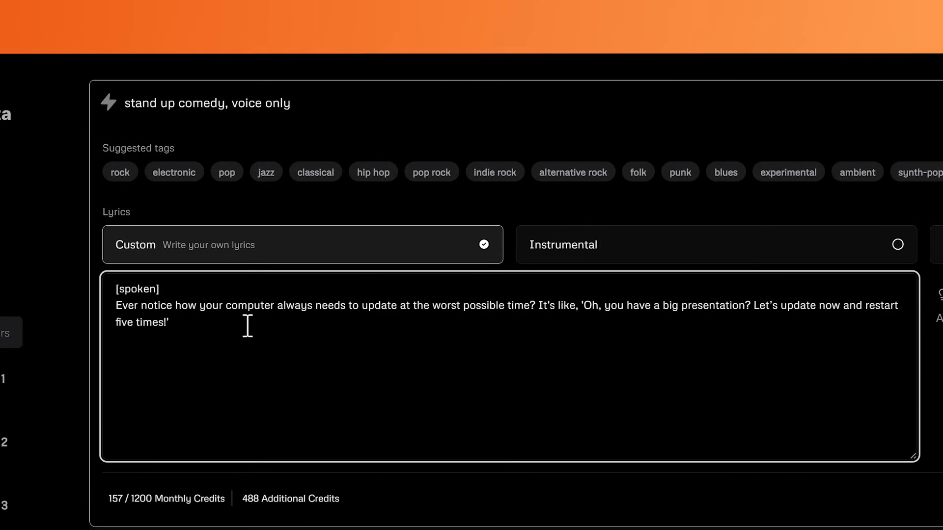
type("[laughter]")
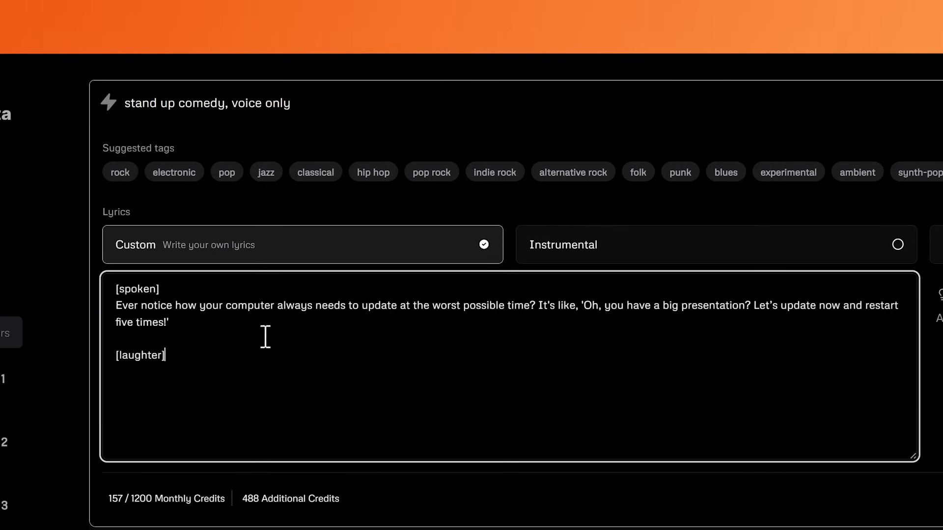
mouse_move(205, 399)
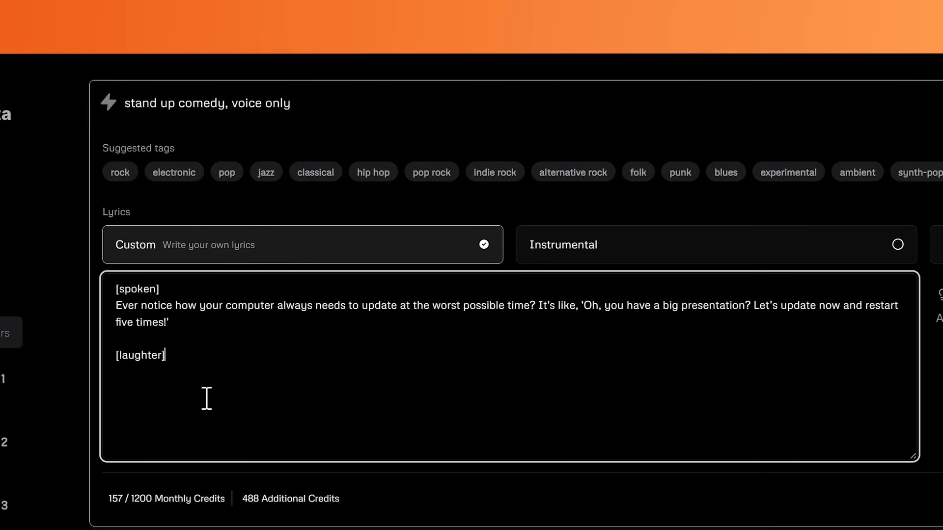
mouse_move(281, 407)
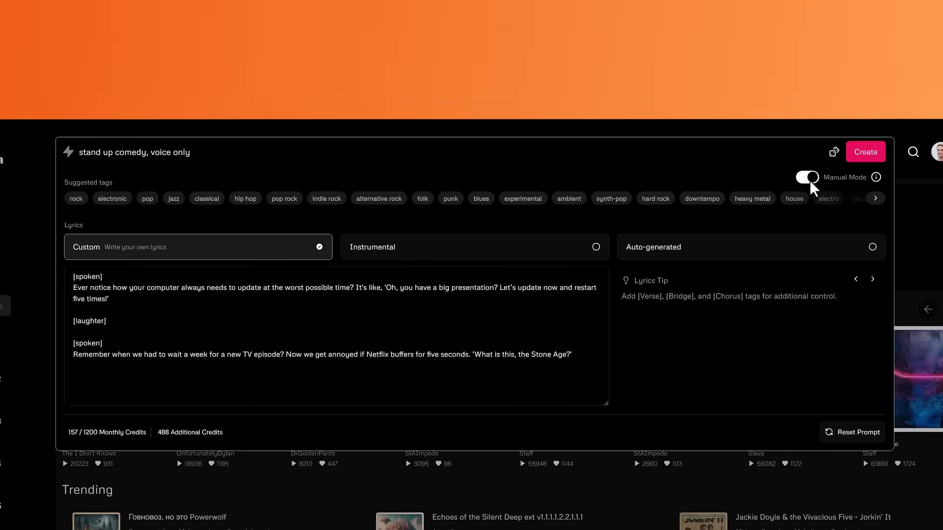
mouse_move(788, 188)
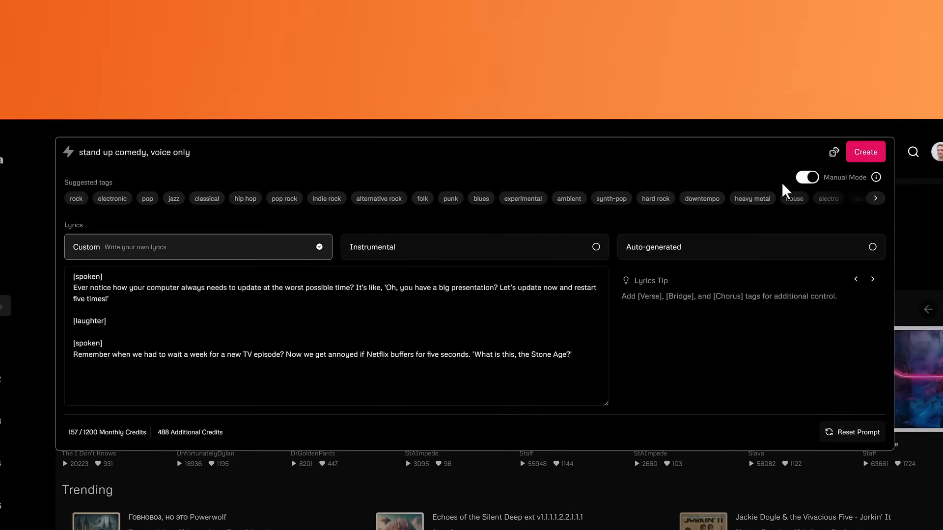
Generate the comedy tracks, play Update Annoyances, then return to My Creations
left_click(865, 152)
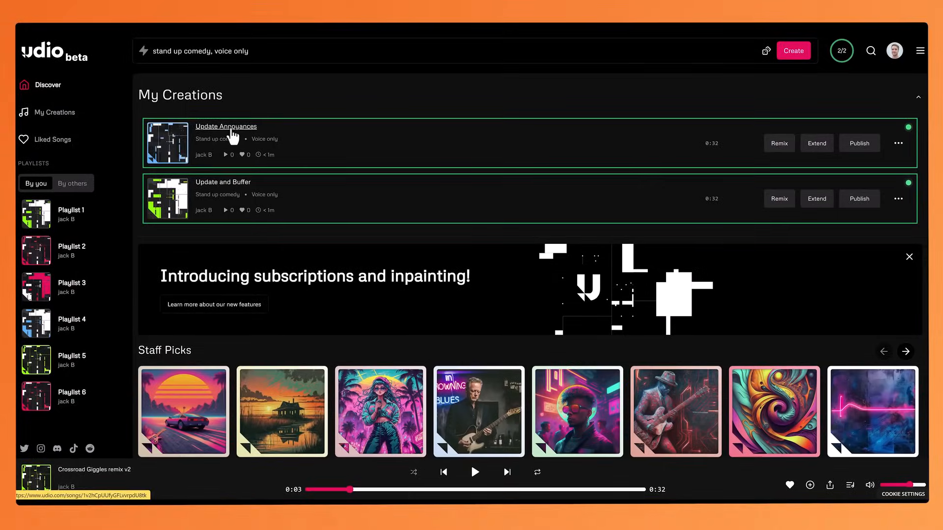
left_click(226, 127)
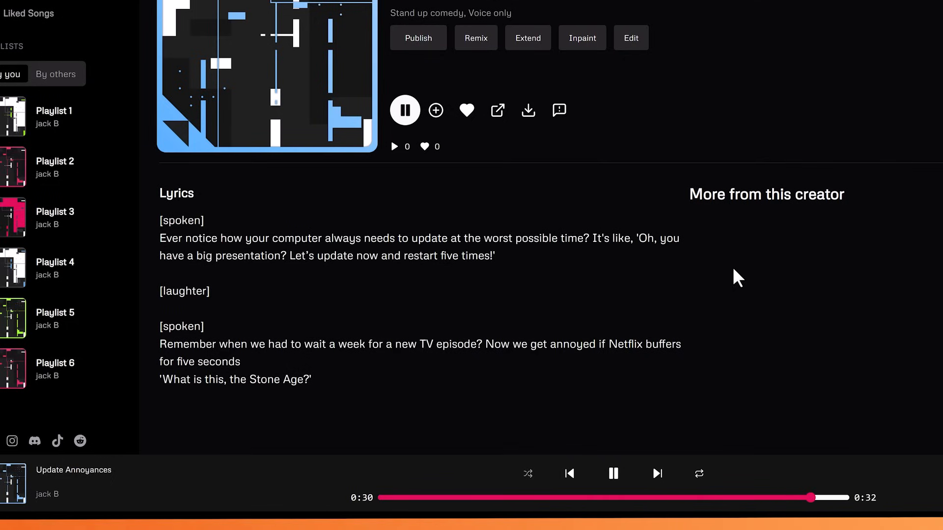
left_click(49, 109)
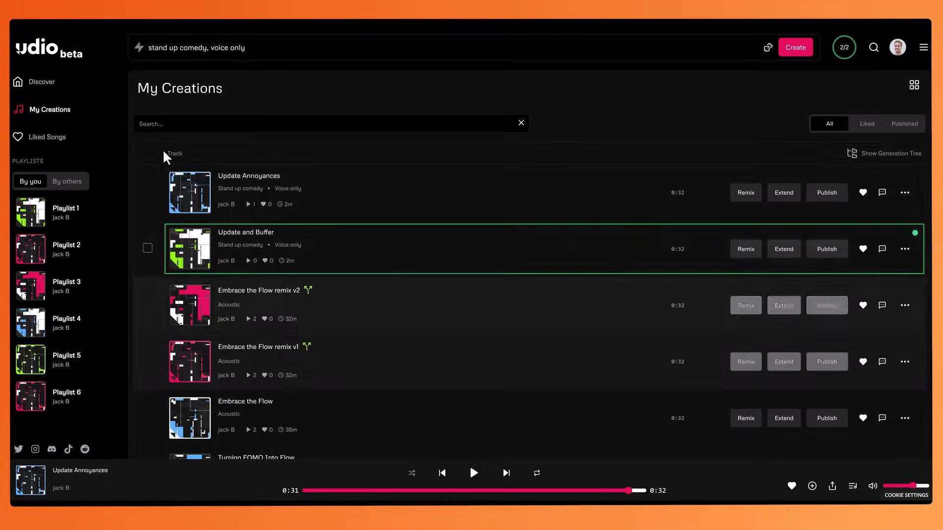
mouse_move(371, 243)
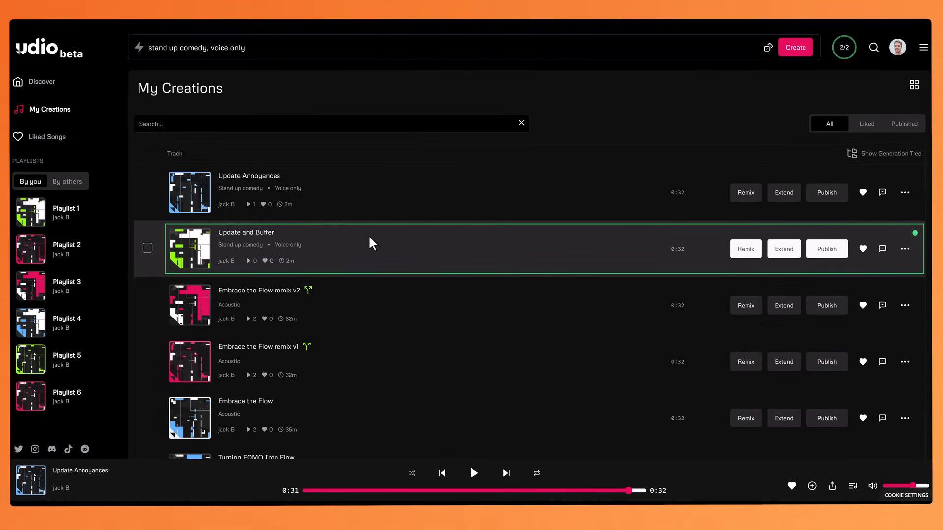
mouse_move(246, 233)
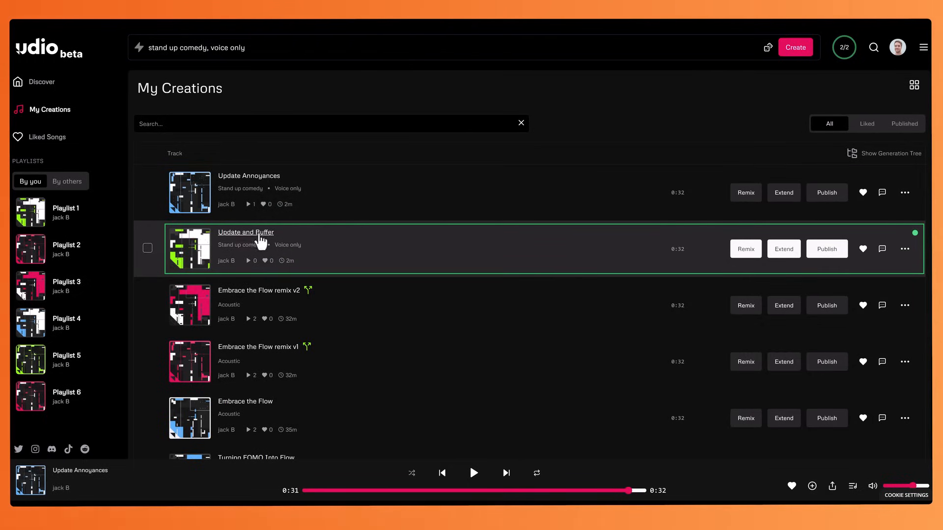
Play Update and Buffer through, replay it from the start, and pause partway
left_click(245, 232)
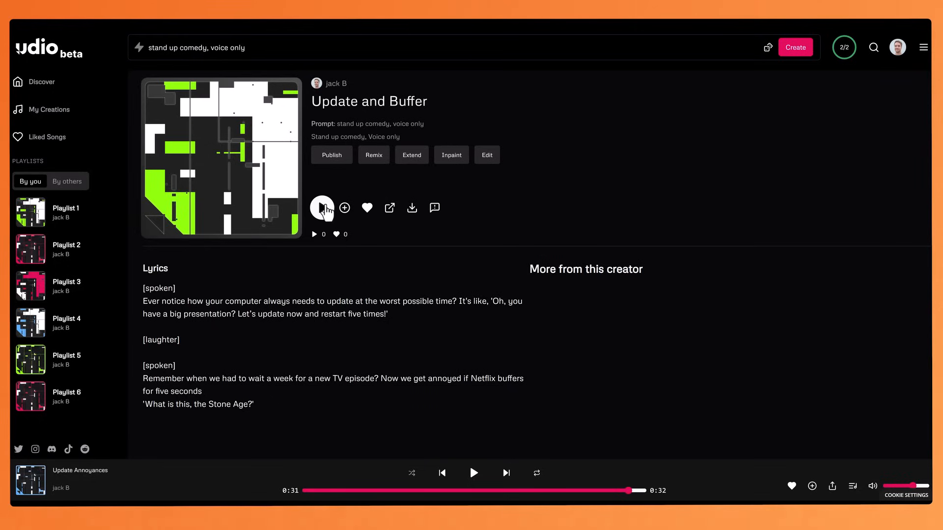
left_click(322, 208)
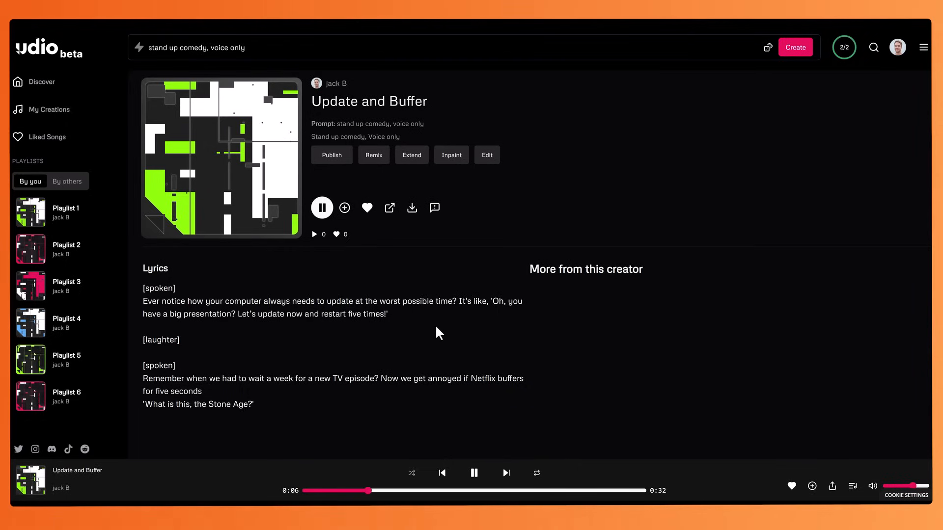
mouse_move(494, 339)
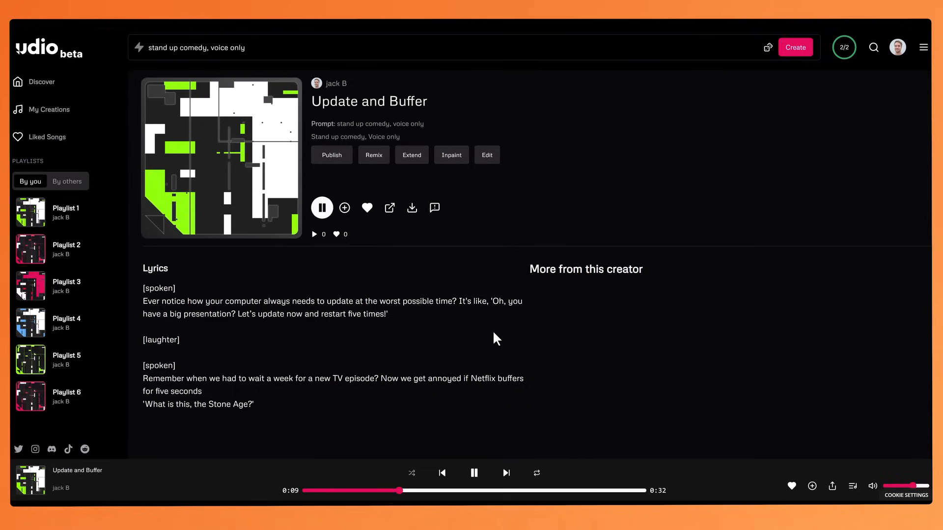
mouse_move(537, 339)
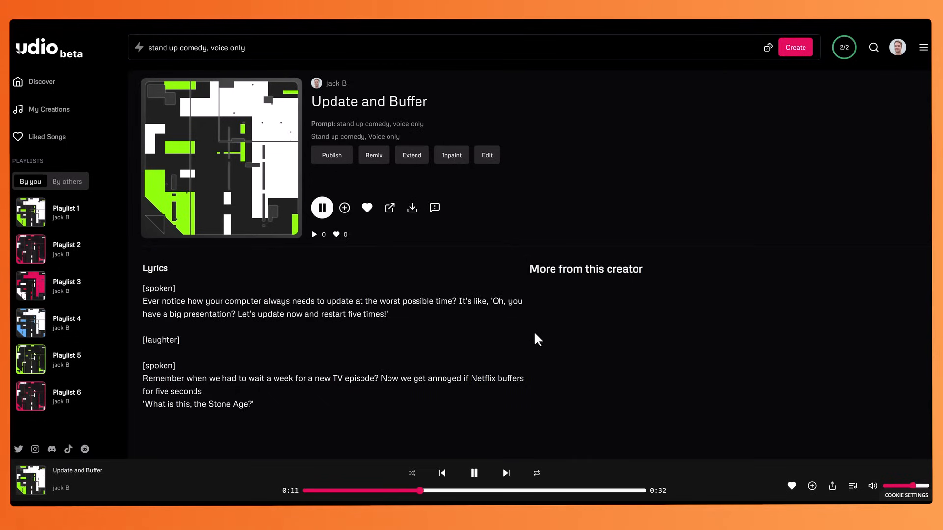
mouse_move(542, 340)
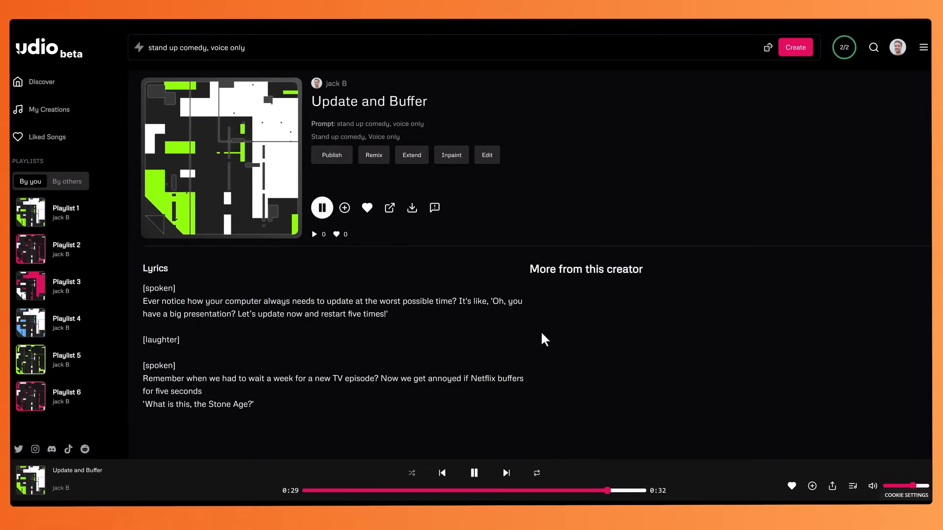
left_click(474, 472)
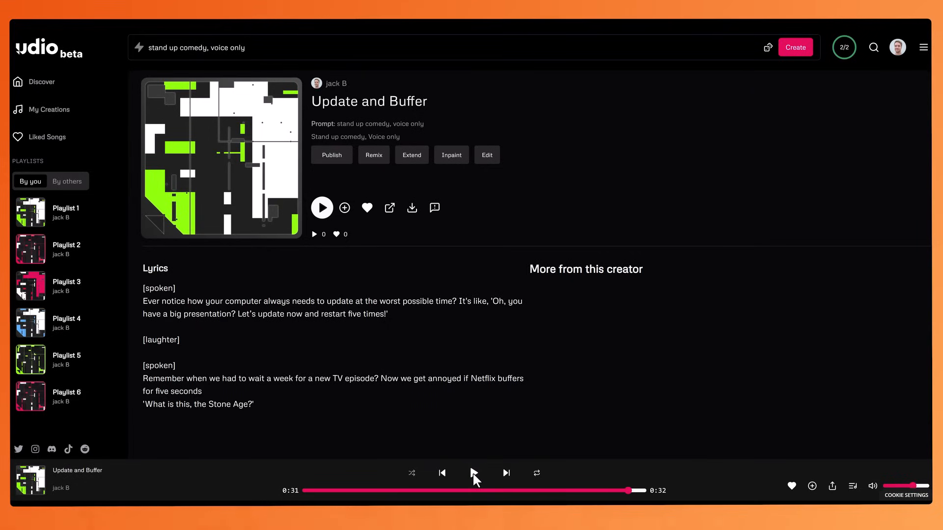
left_click(473, 473)
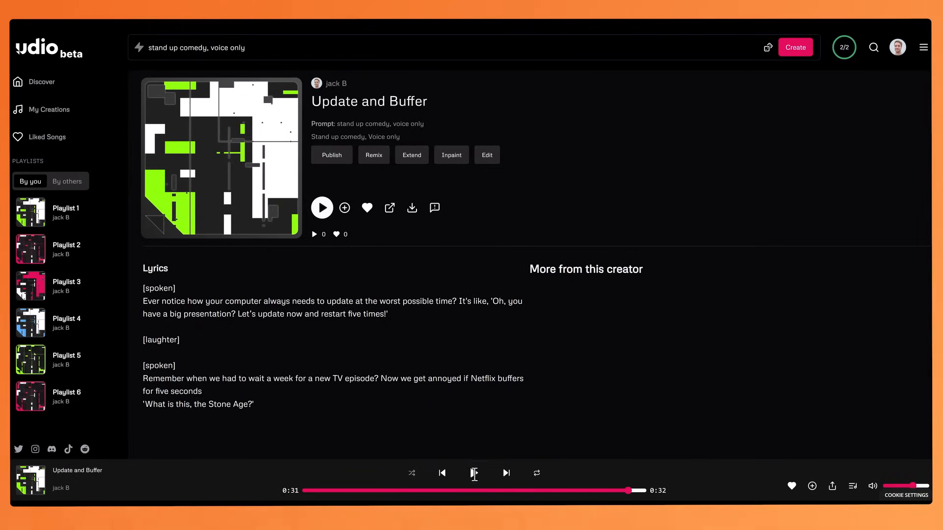
left_click(474, 473)
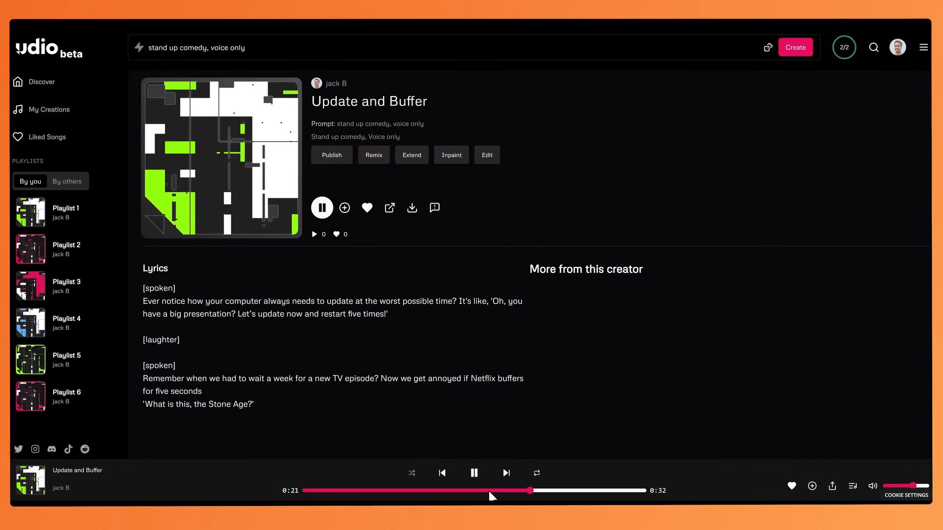
left_click(474, 472)
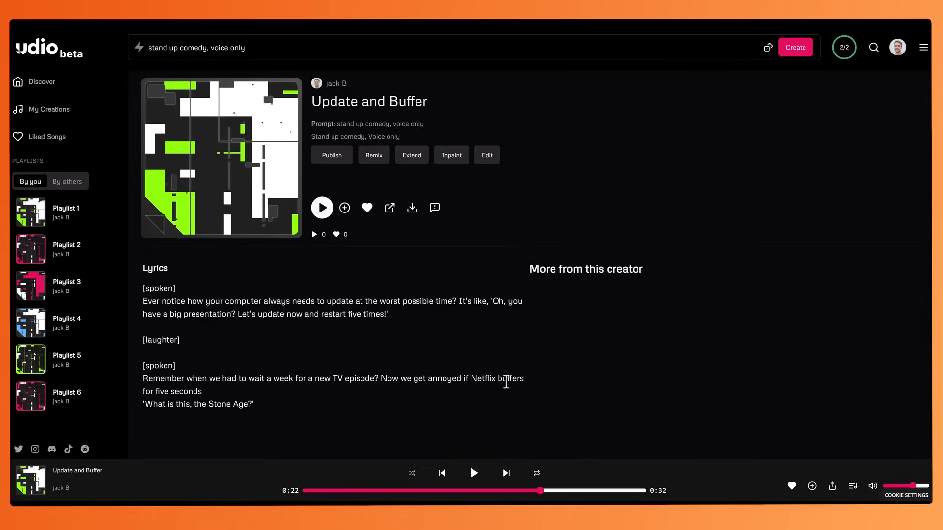
mouse_move(504, 371)
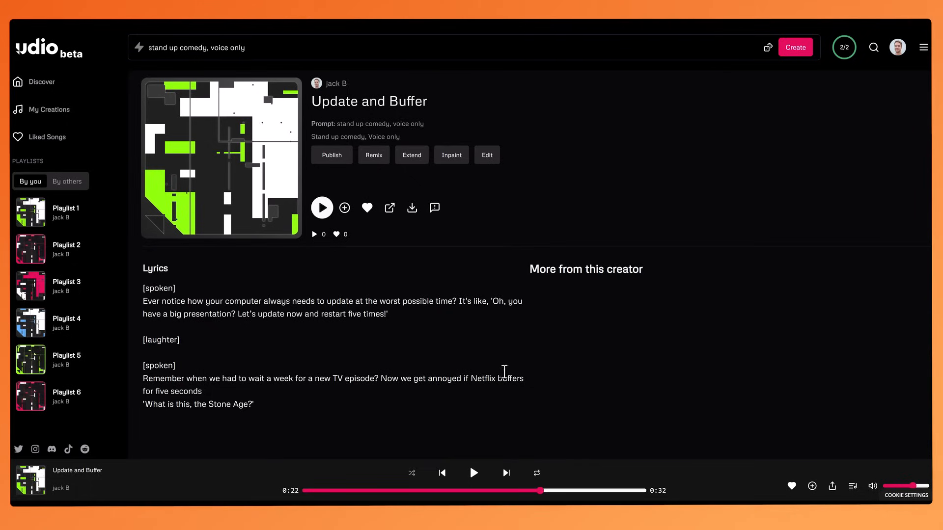
mouse_move(503, 373)
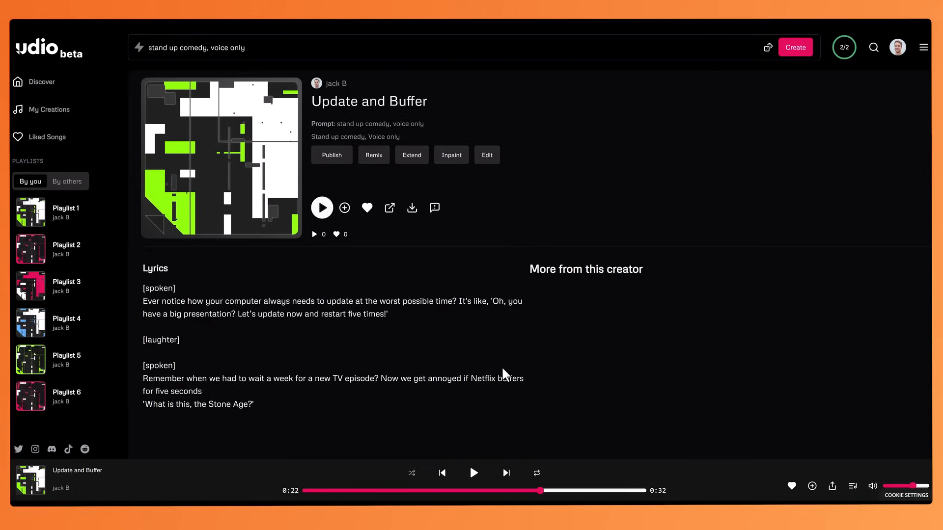
Open Guilt Machine Chronicles and try to play it while the song isn't ready yet
left_click(506, 473)
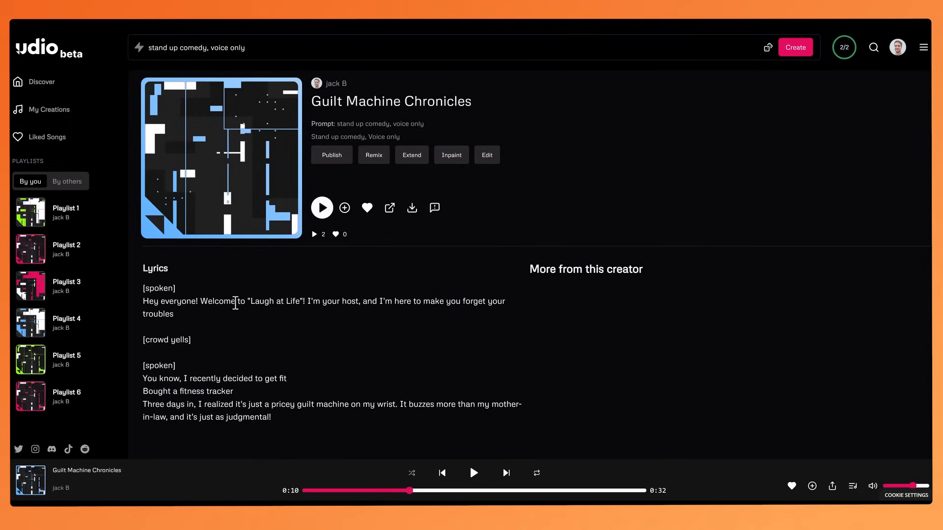
mouse_move(147, 347)
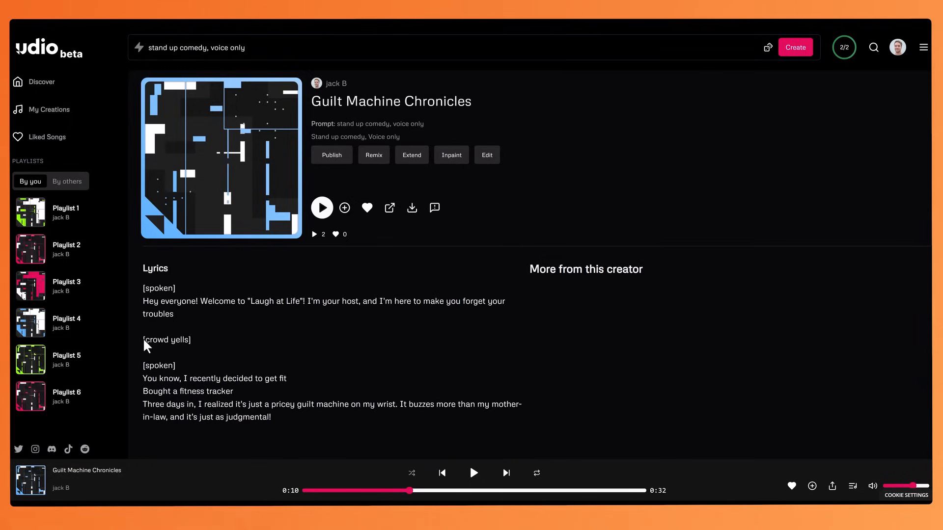
mouse_move(199, 346)
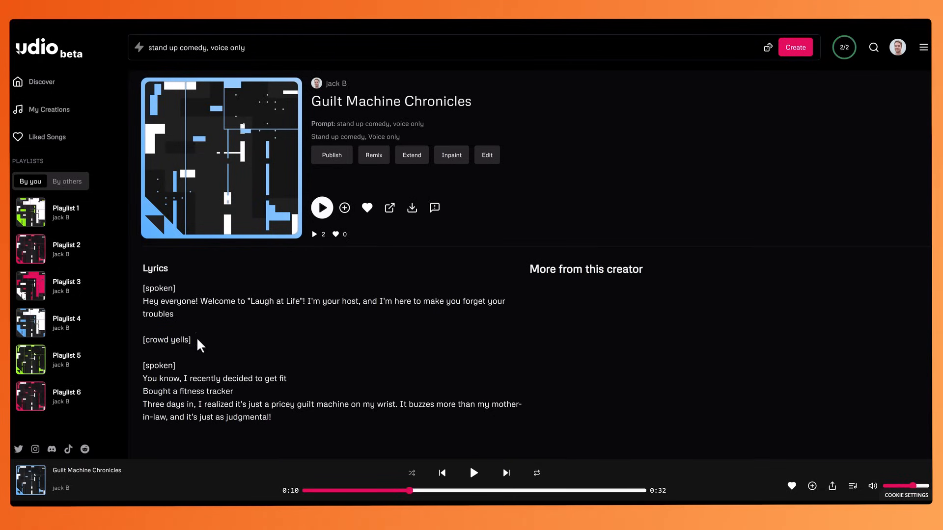
mouse_move(199, 340)
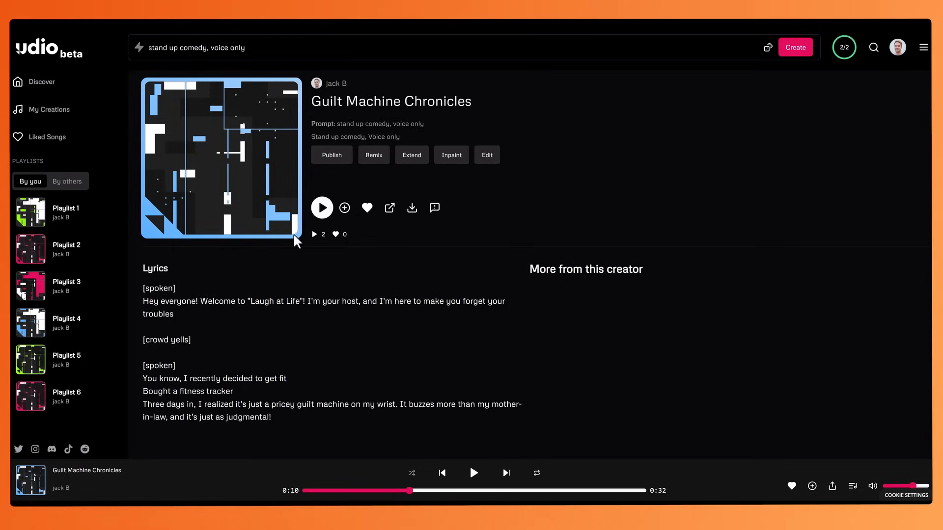
mouse_move(322, 207)
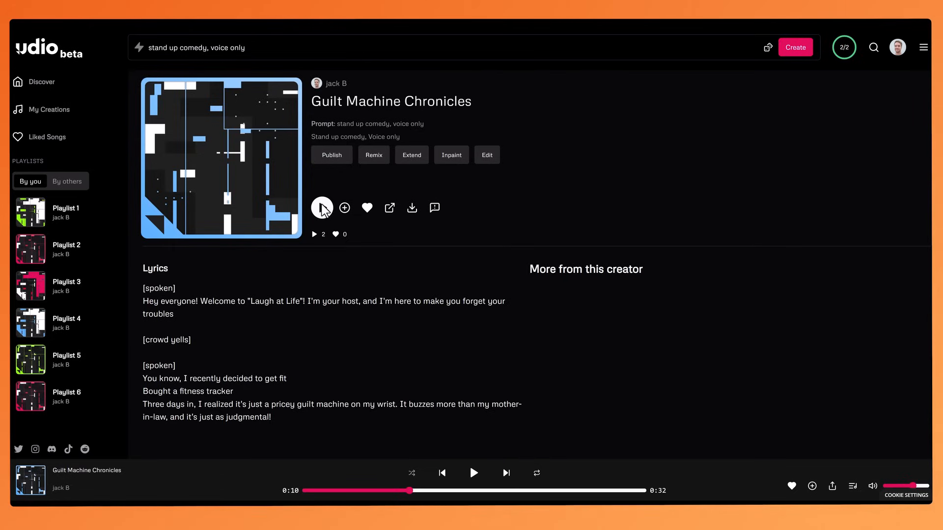
left_click(322, 207)
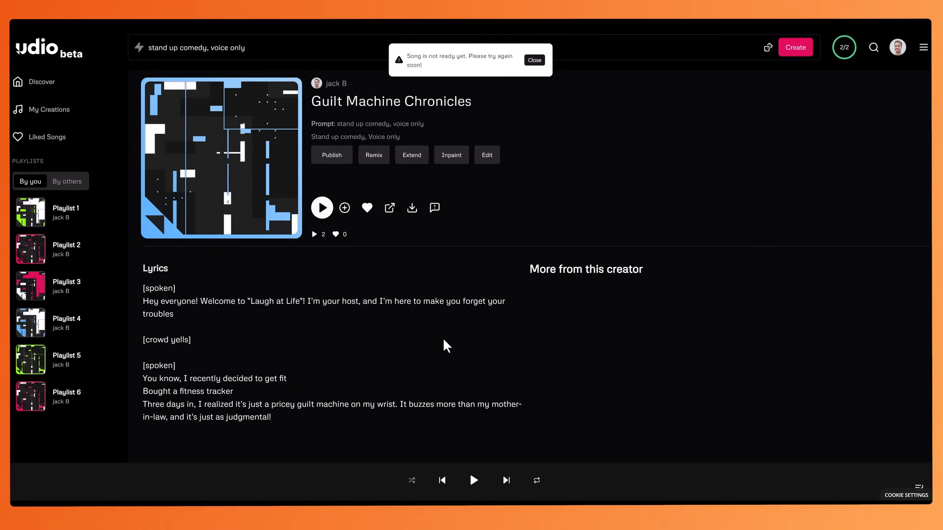
left_click(533, 60)
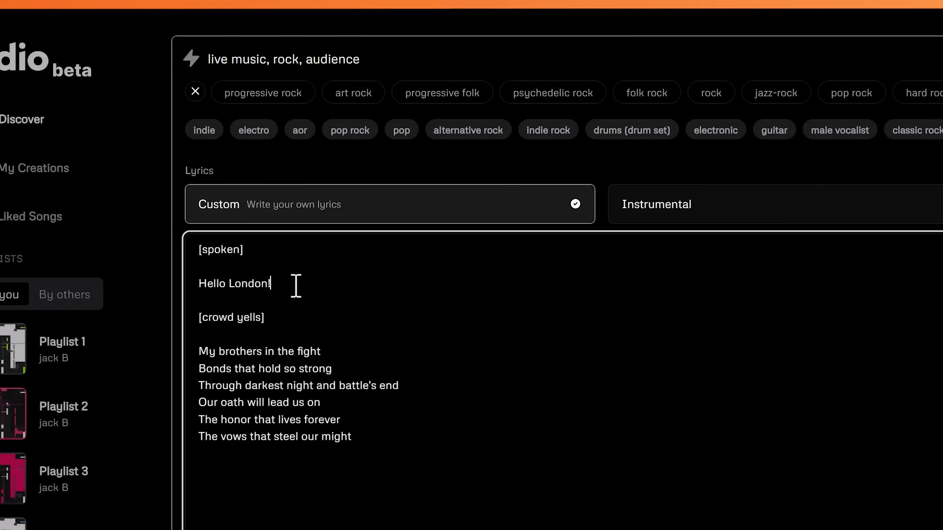
Open the generated Brotherhood Anthem track and start it playing
double_click(231, 317)
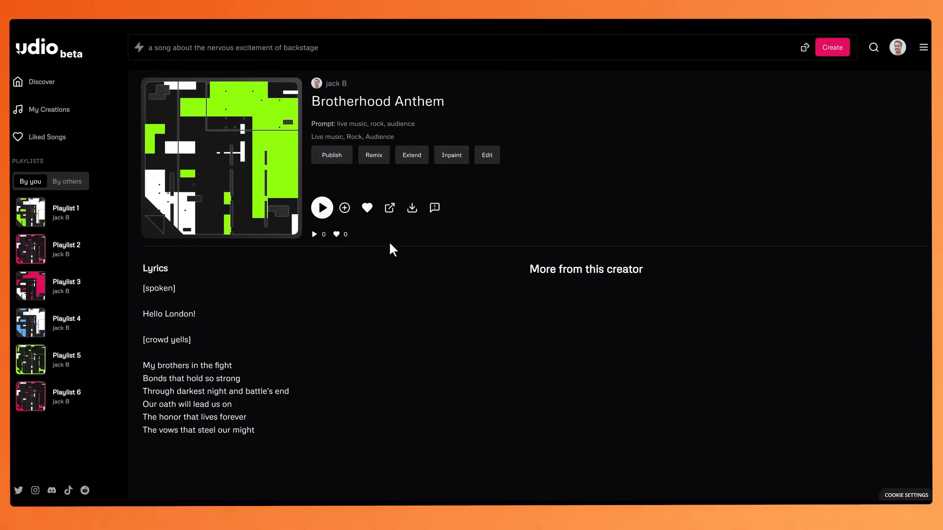
left_click(322, 207)
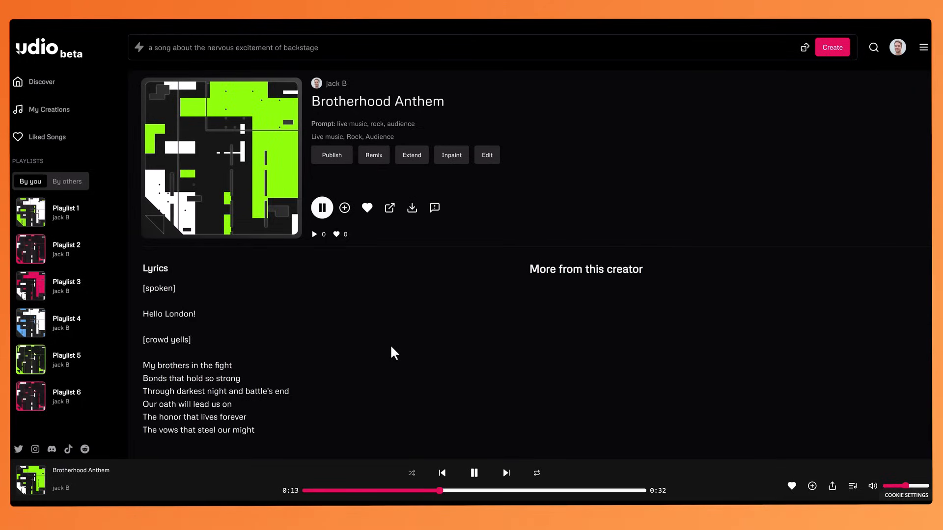
mouse_move(383, 394)
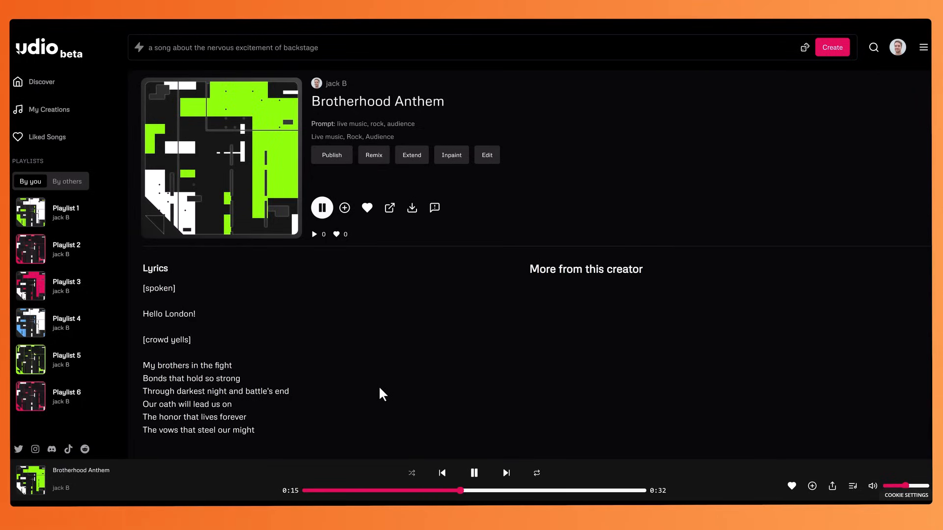
mouse_move(345, 411)
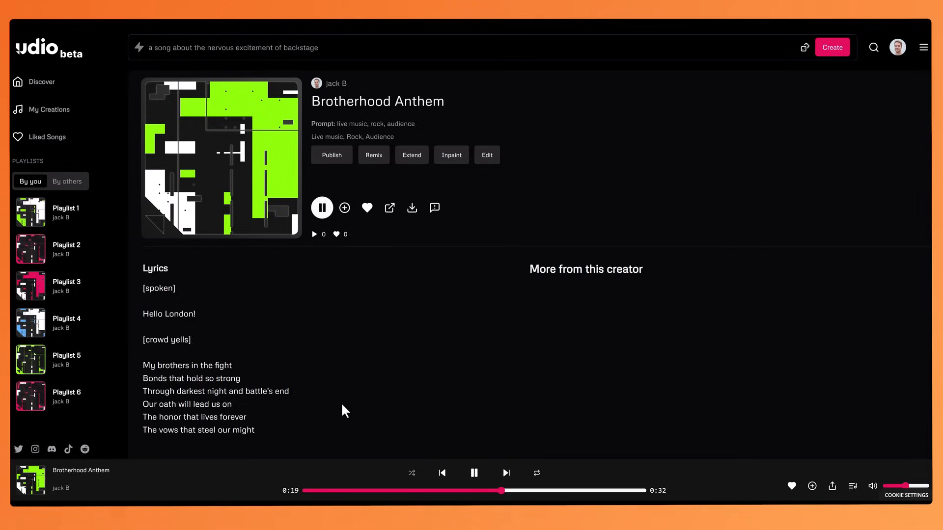
mouse_move(318, 424)
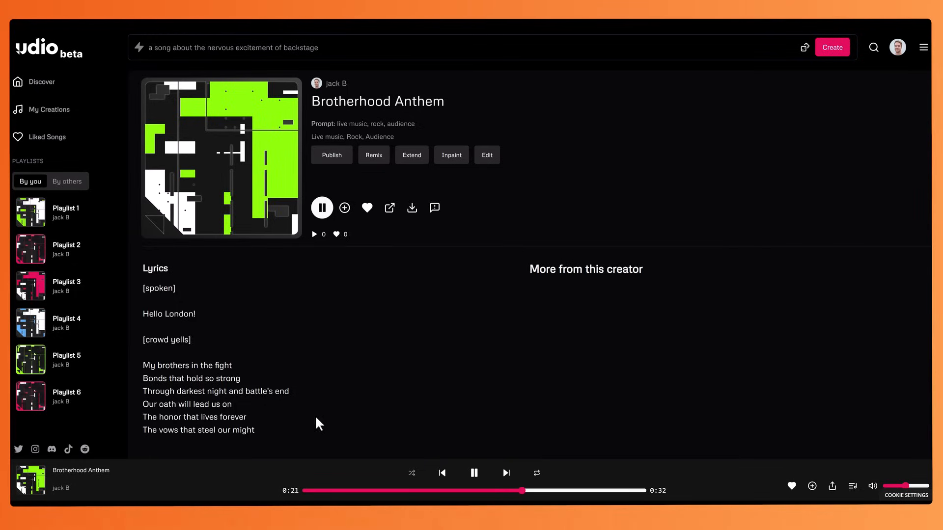
mouse_move(313, 427)
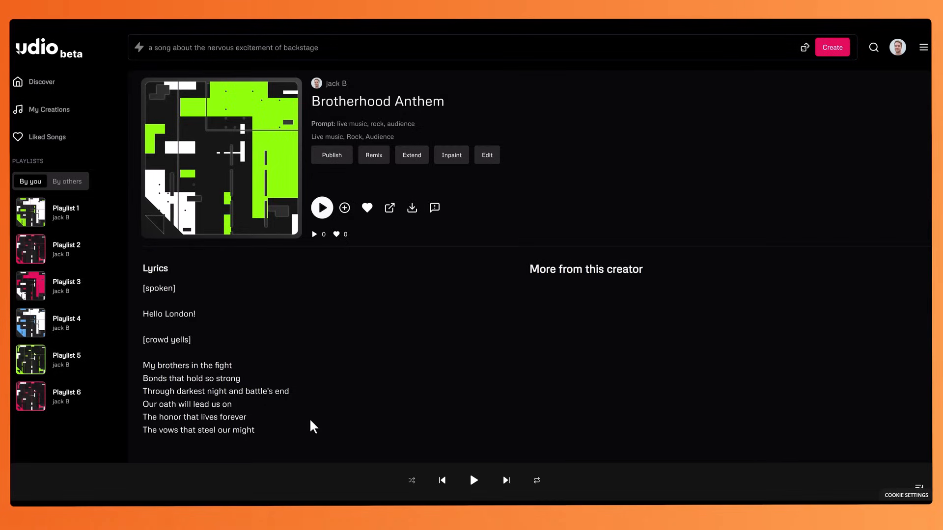
mouse_move(156, 320)
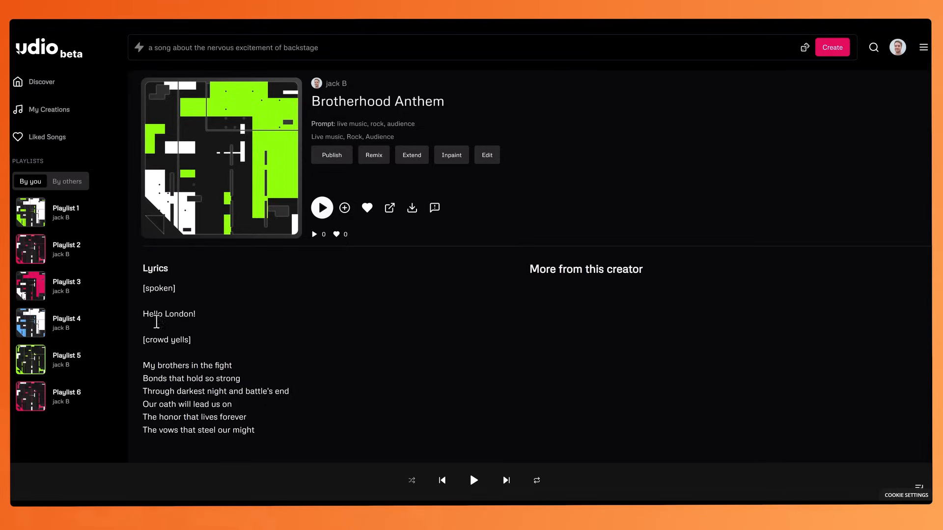
mouse_move(146, 323)
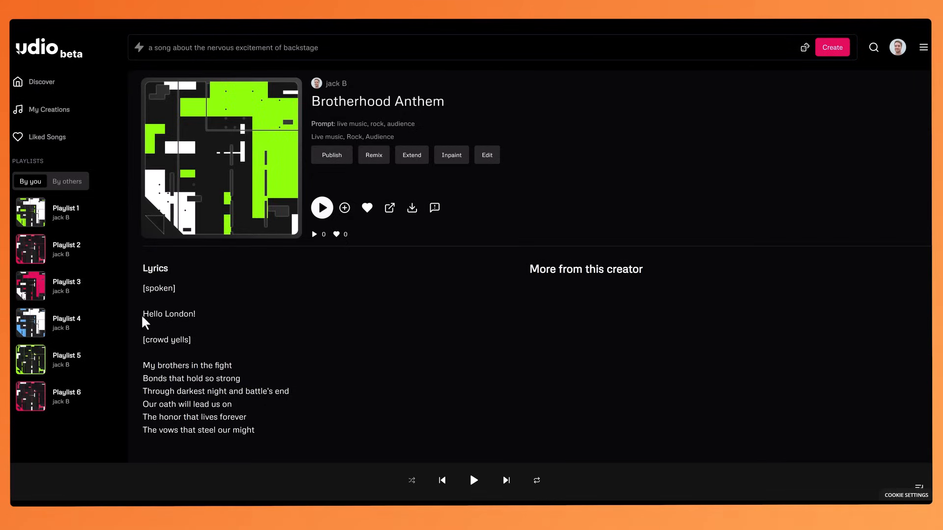
mouse_move(147, 348)
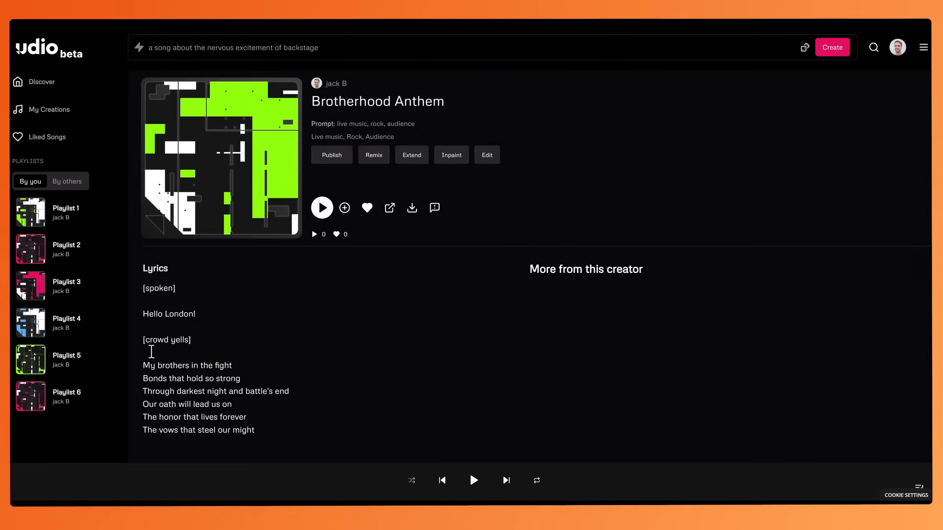
mouse_move(144, 366)
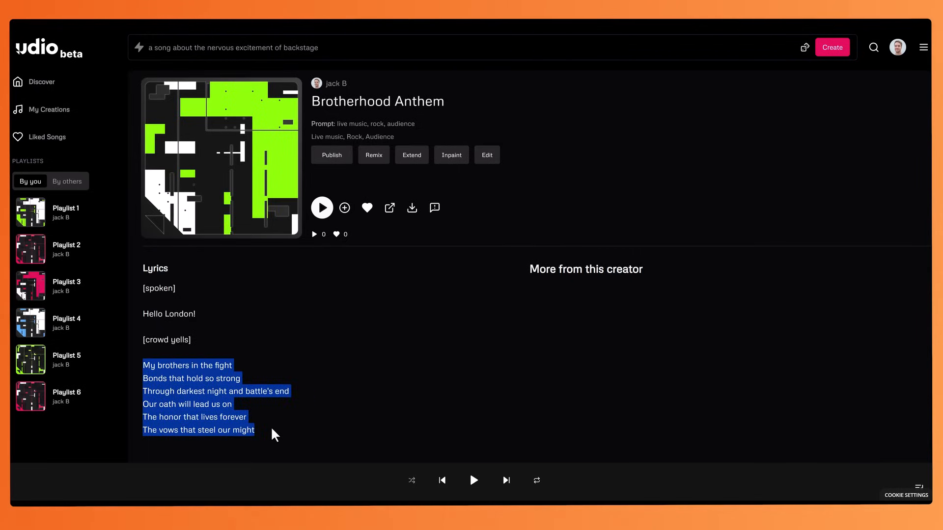
left_click(283, 406)
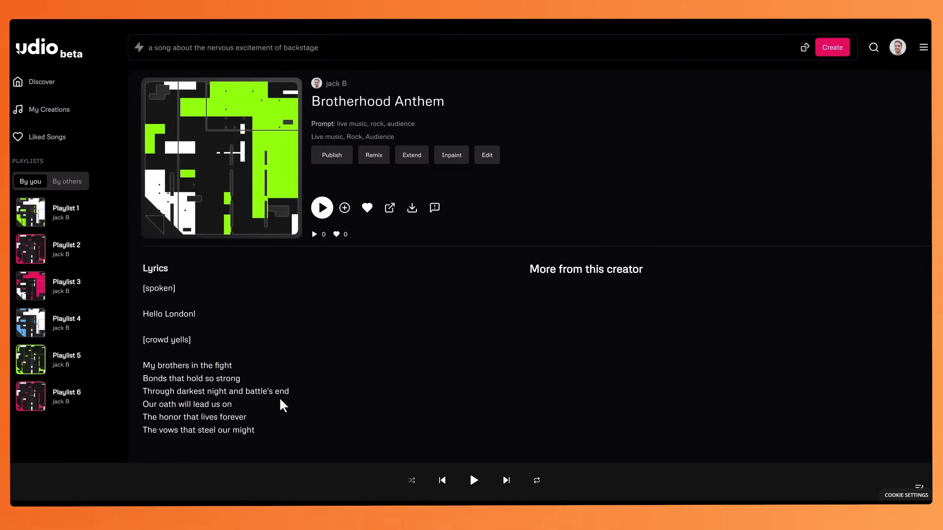
mouse_move(419, 366)
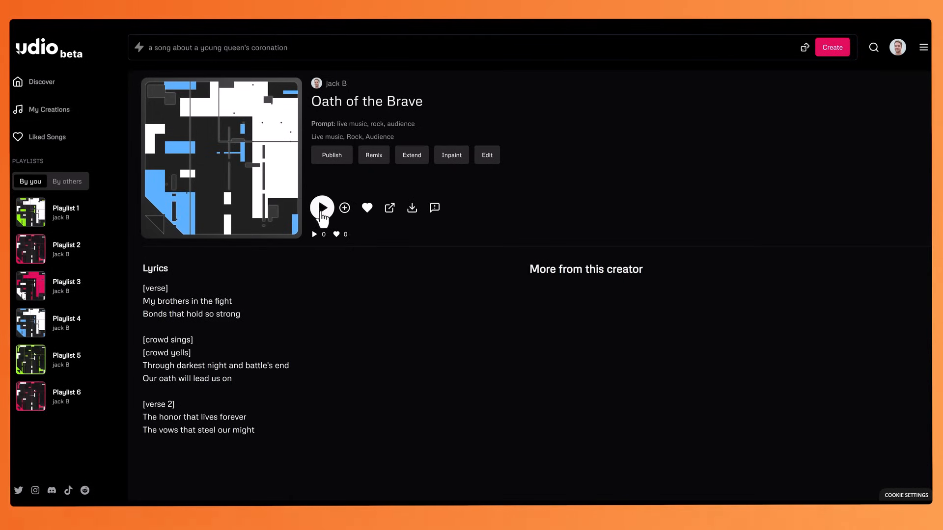
Play Oath of the Brave through its full 32 seconds with lyrics showing
left_click(322, 207)
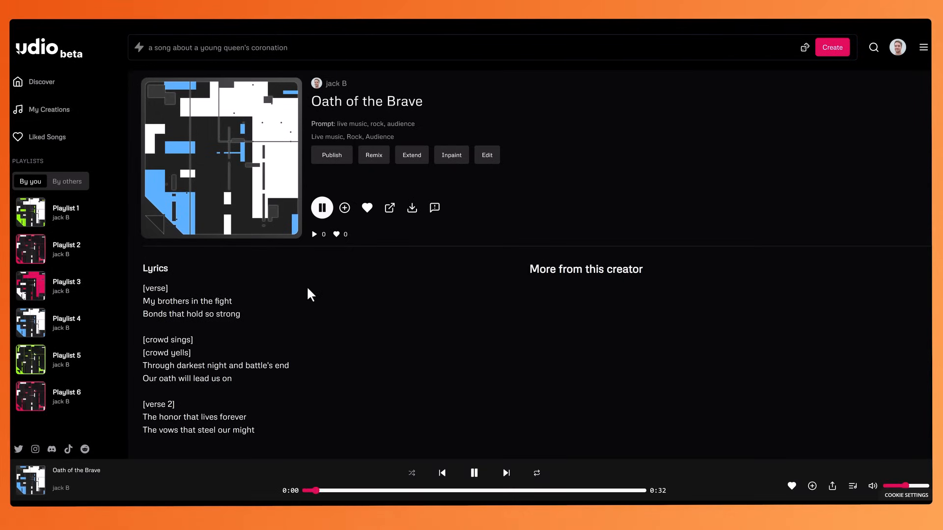
mouse_move(294, 302)
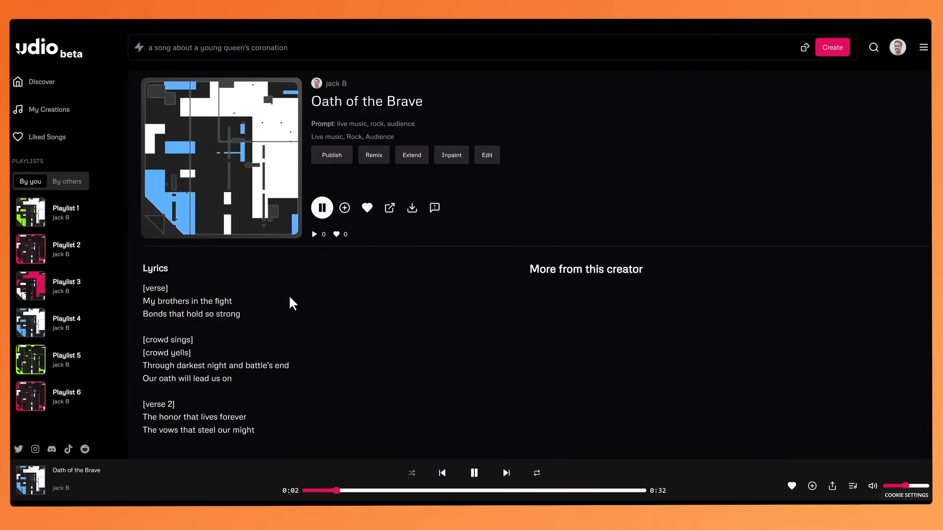
mouse_move(170, 330)
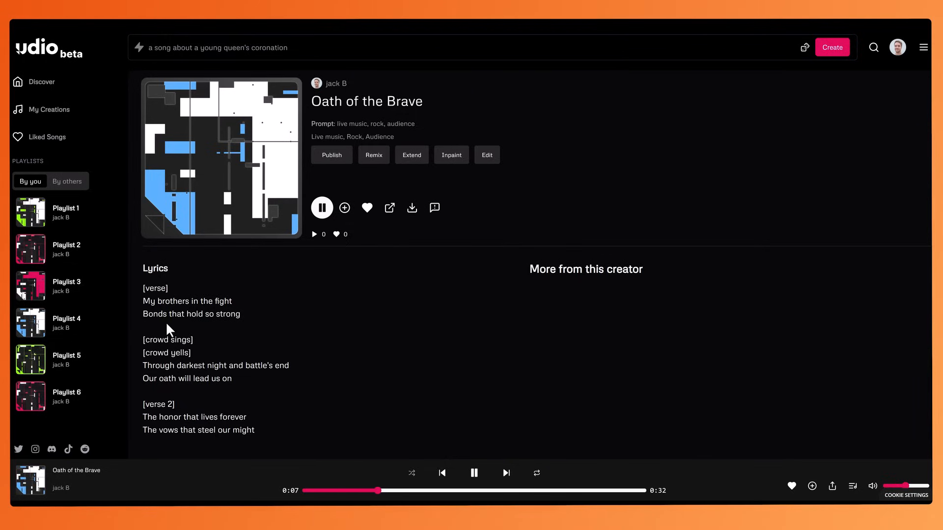
mouse_move(249, 330)
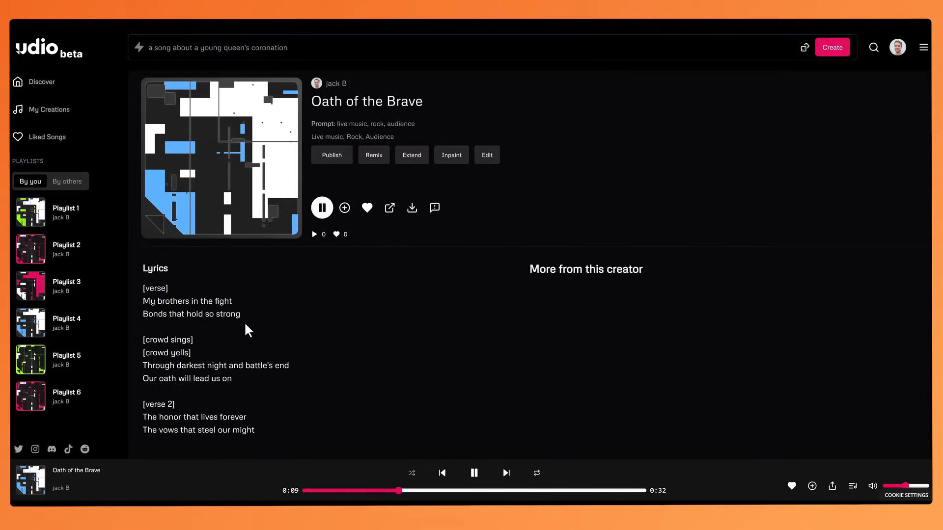
mouse_move(295, 338)
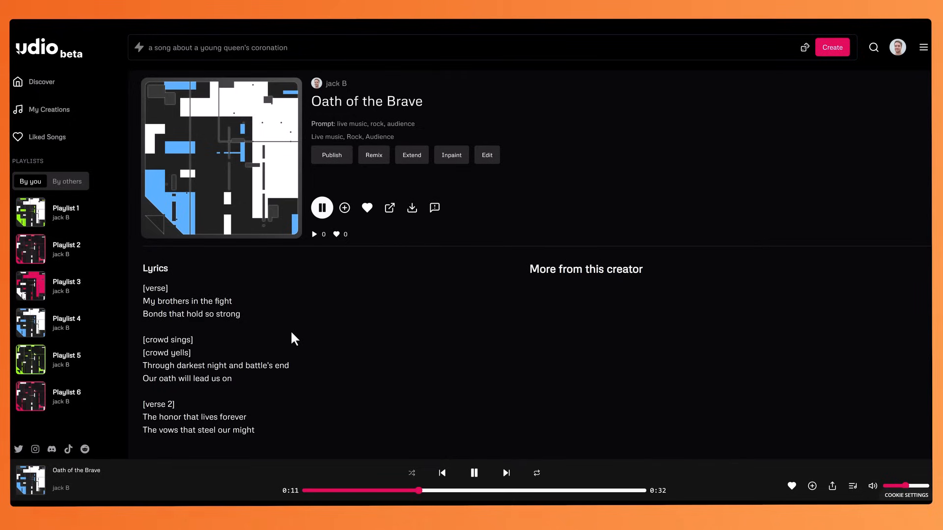
mouse_move(224, 351)
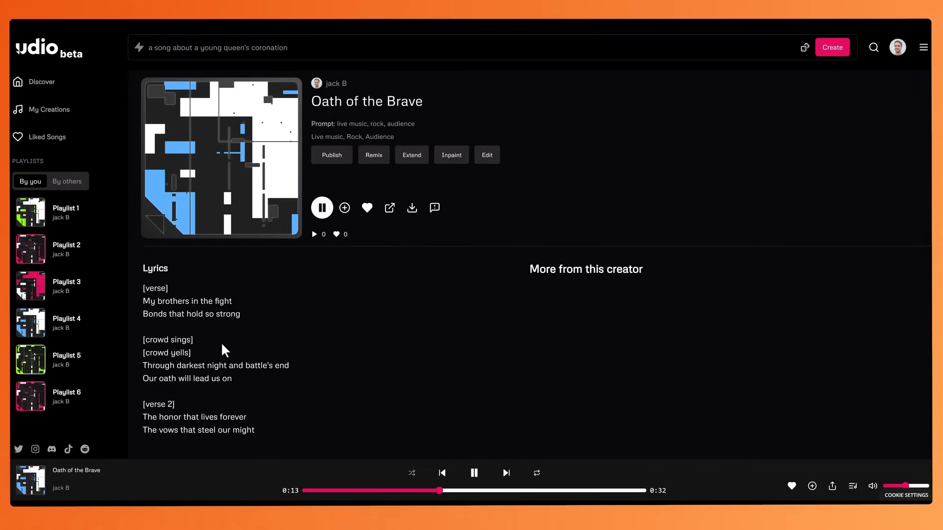
mouse_move(303, 354)
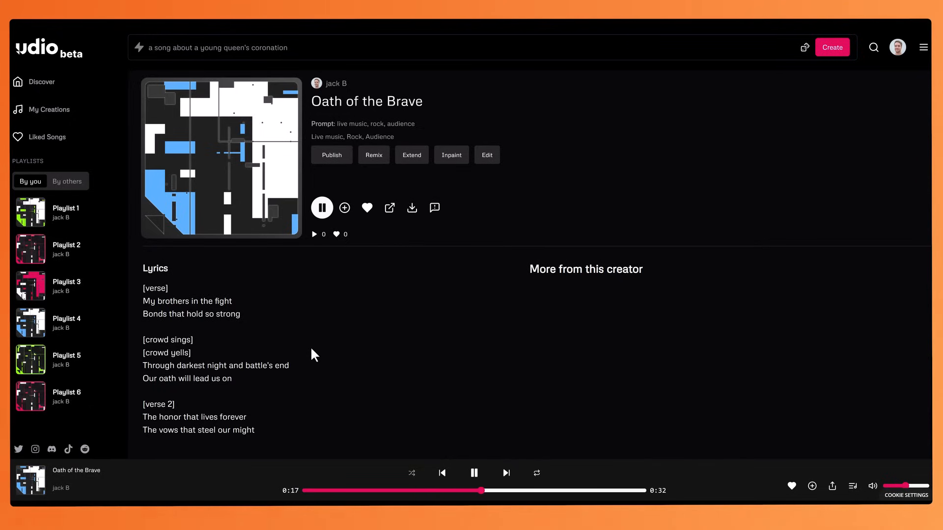
mouse_move(238, 396)
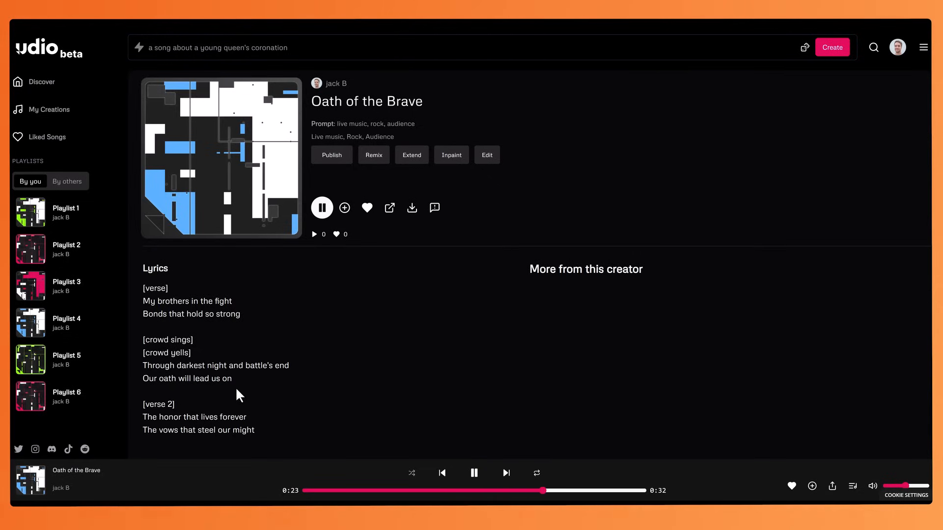
mouse_move(313, 398)
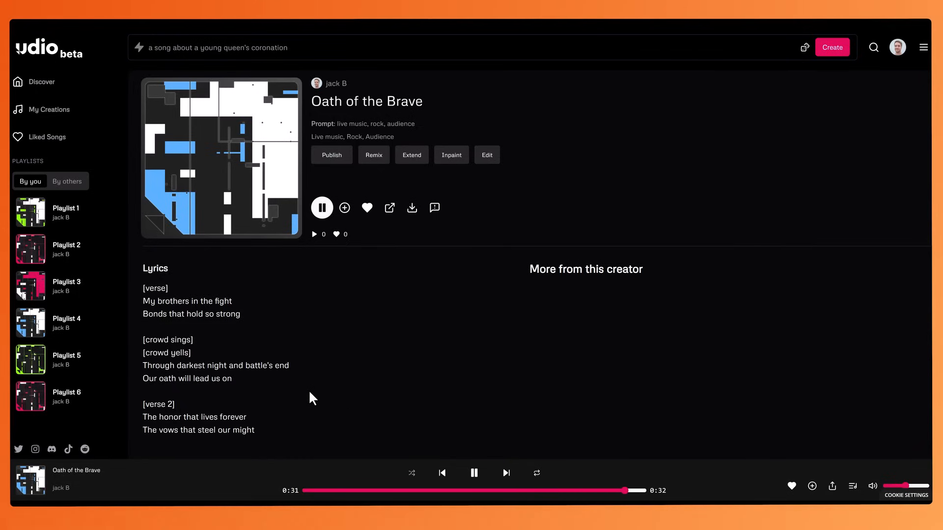
left_click(474, 472)
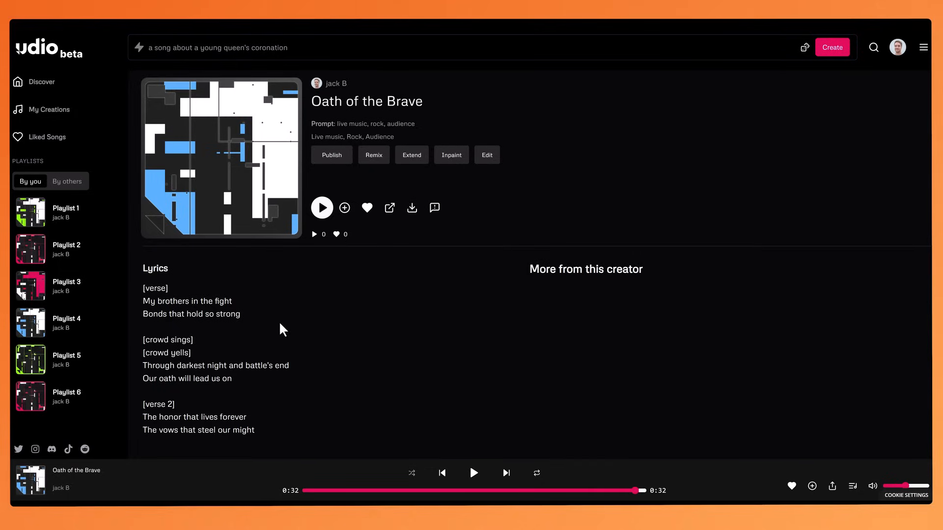
mouse_move(319, 330)
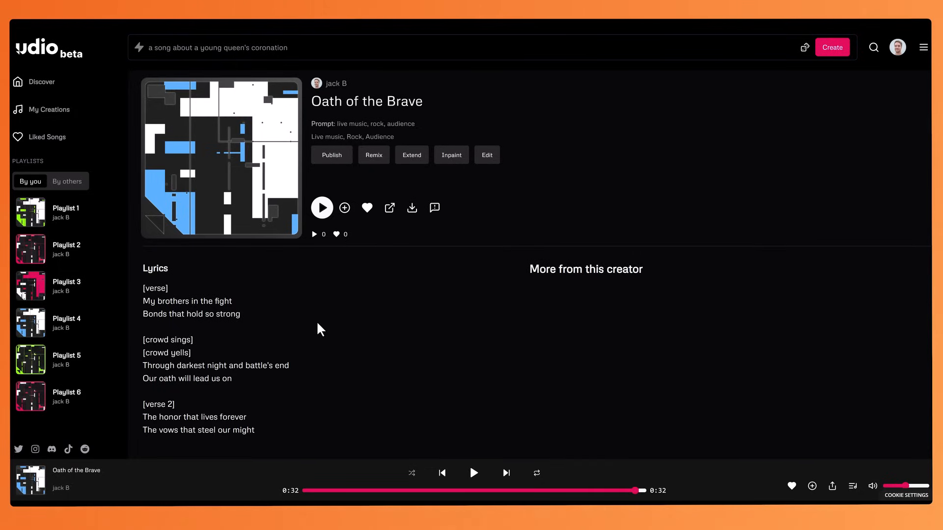
mouse_move(420, 353)
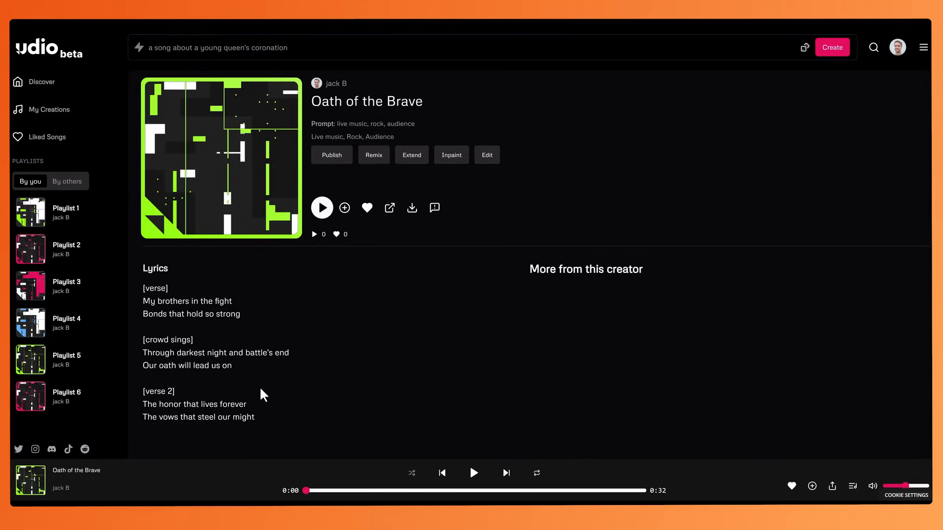
left_click(322, 207)
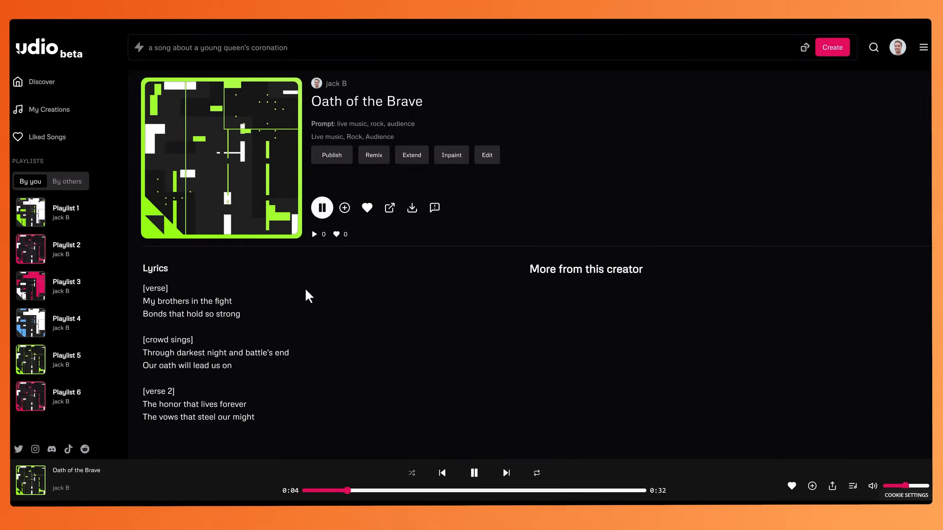
mouse_move(283, 319)
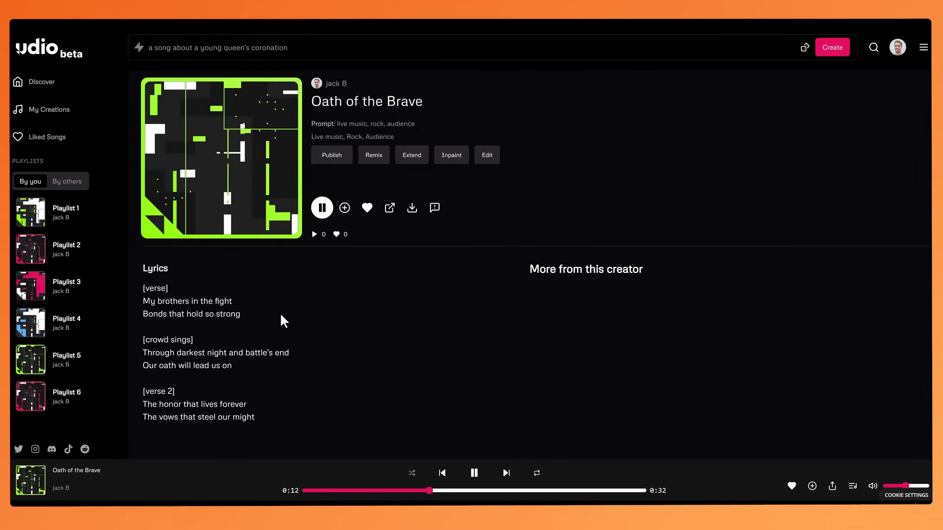
mouse_move(323, 369)
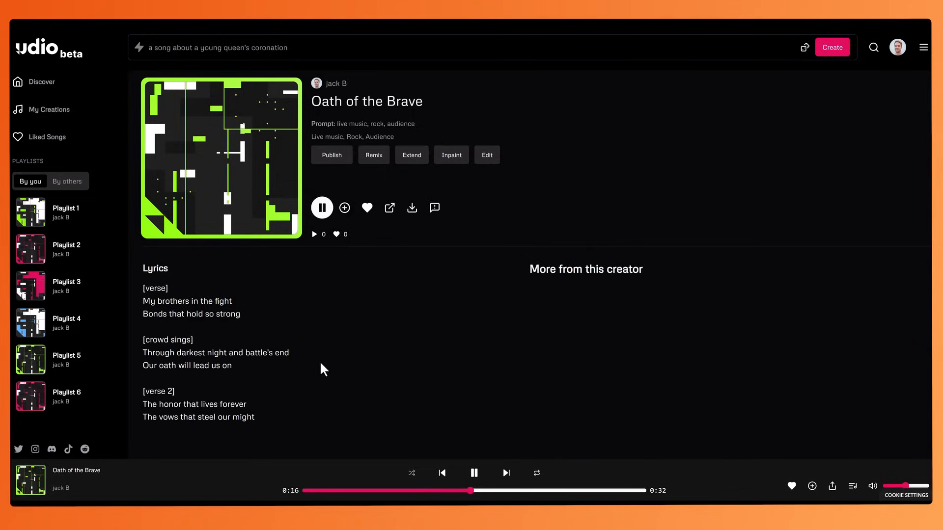
mouse_move(297, 374)
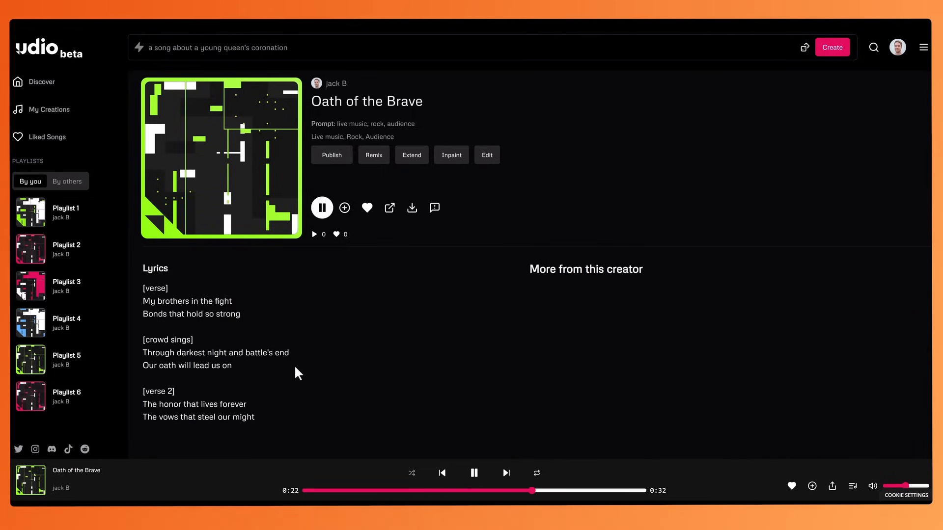
mouse_move(338, 389)
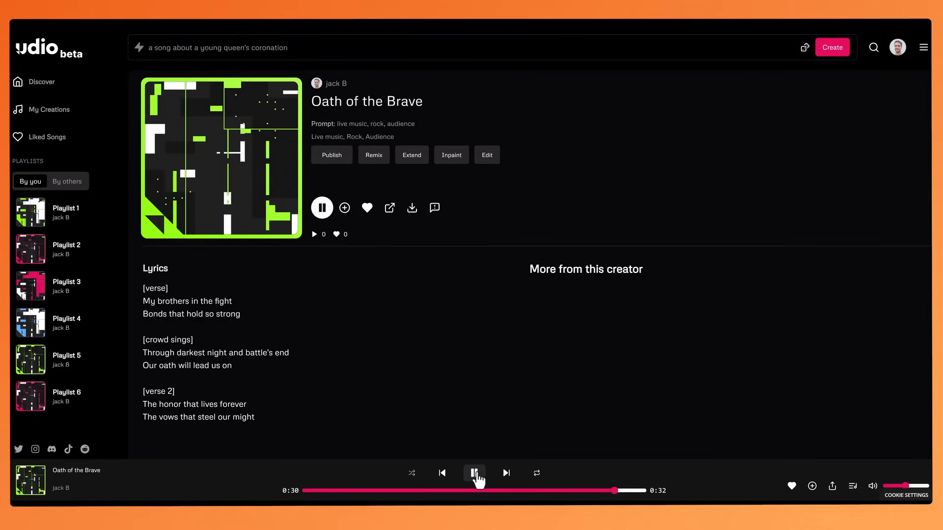
left_click(474, 473)
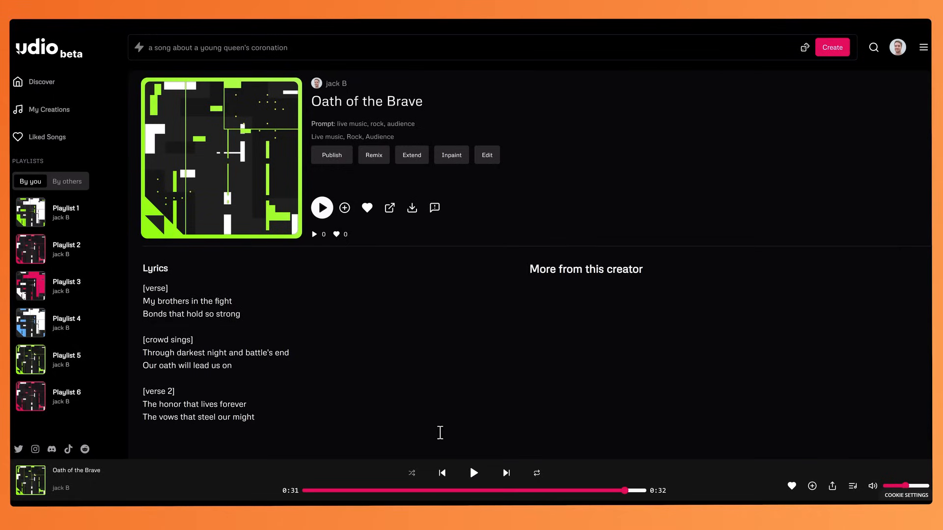
mouse_move(340, 334)
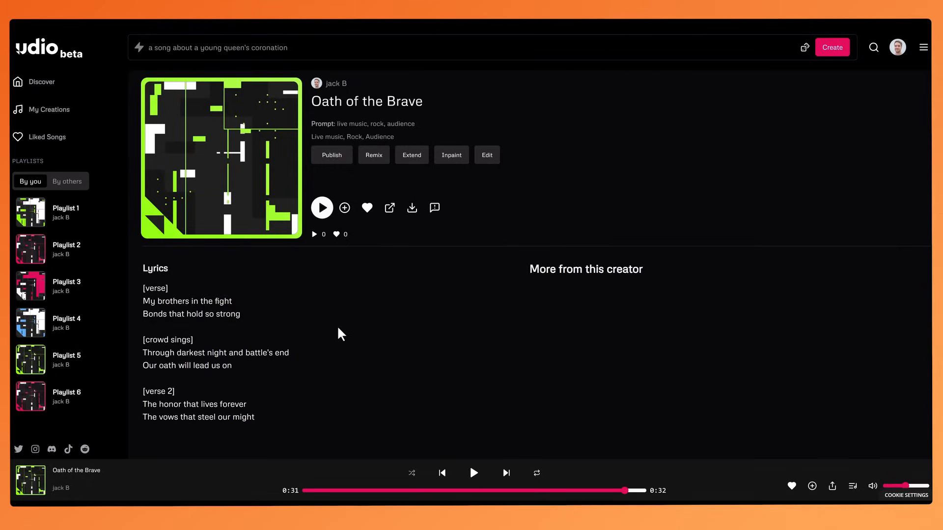
mouse_move(420, 331)
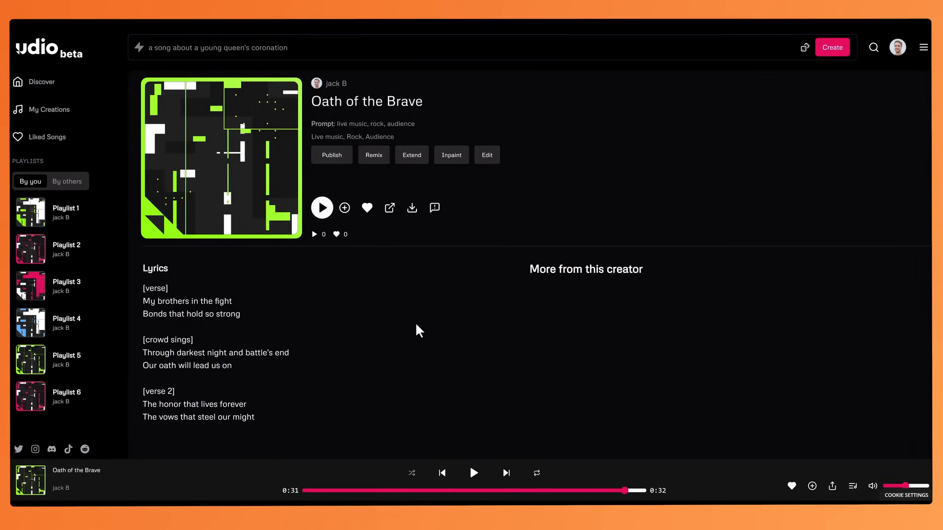
mouse_move(464, 342)
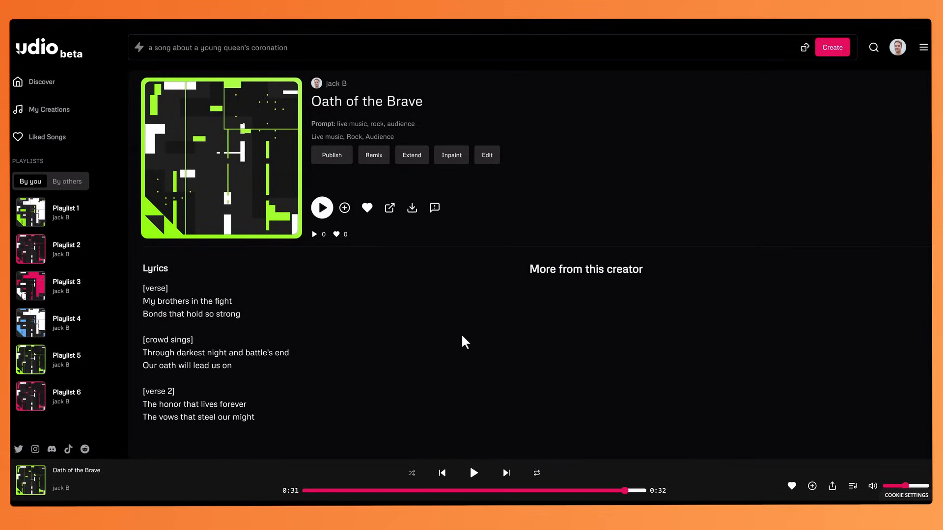
mouse_move(469, 364)
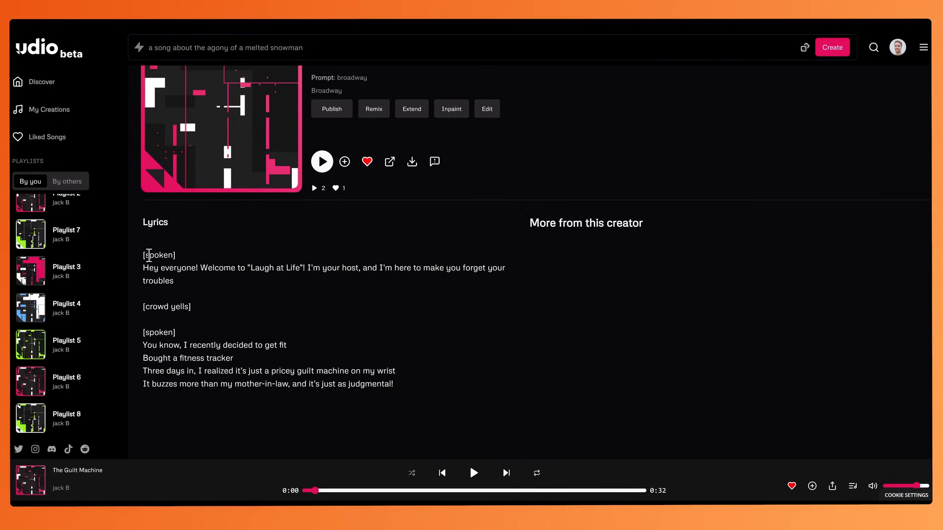
mouse_move(441, 352)
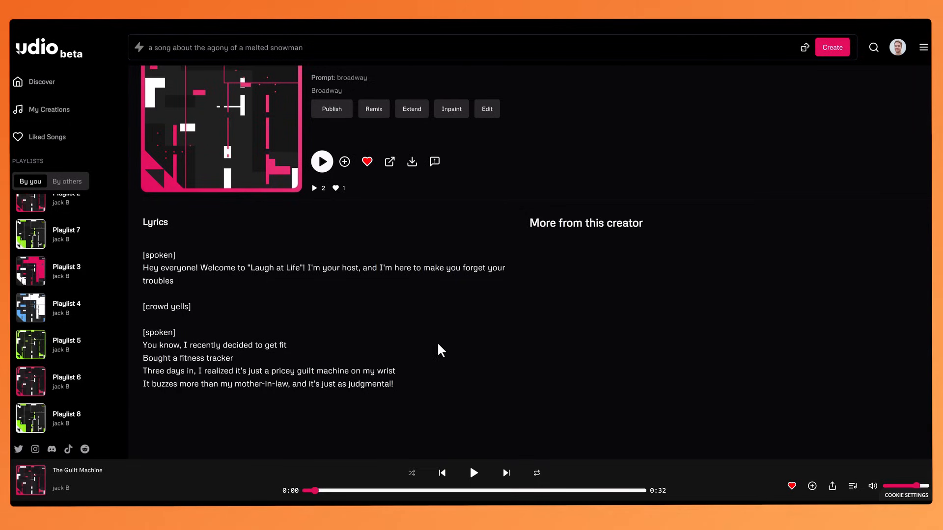
Play The Guilt Machine's spoken comedy intro and stop it near the end
left_click(322, 161)
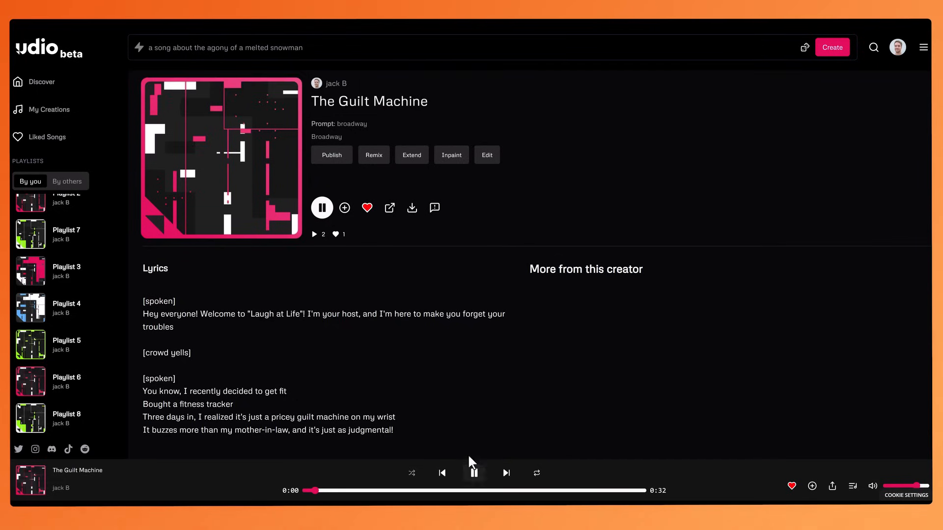
scroll("down", 3)
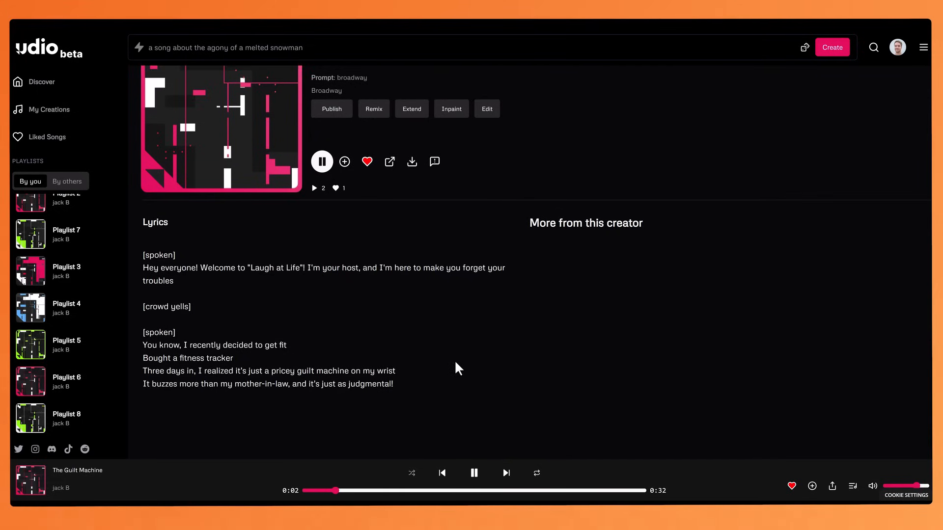
mouse_move(306, 291)
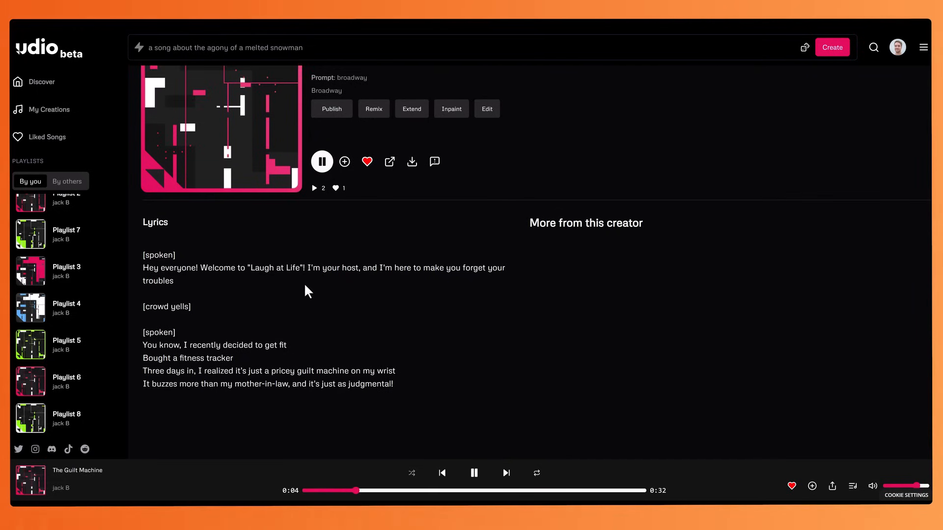
mouse_move(430, 295)
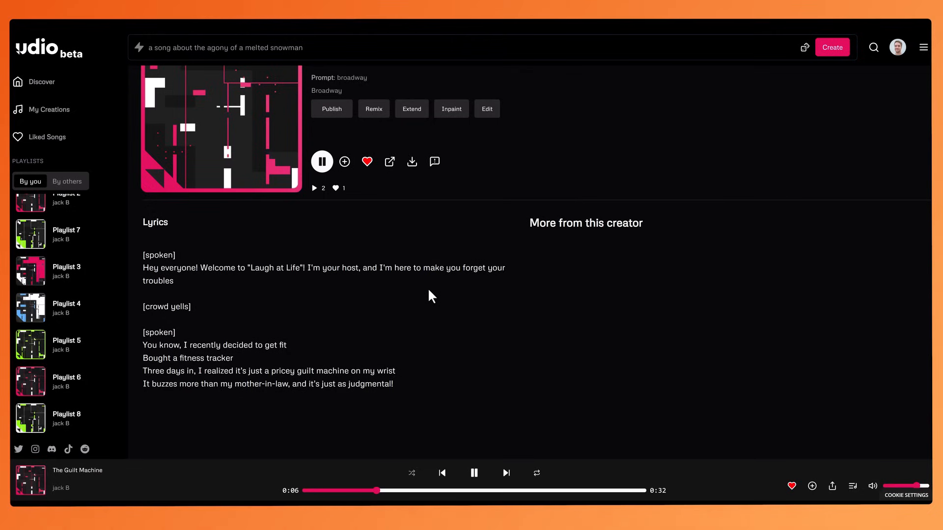
mouse_move(469, 304)
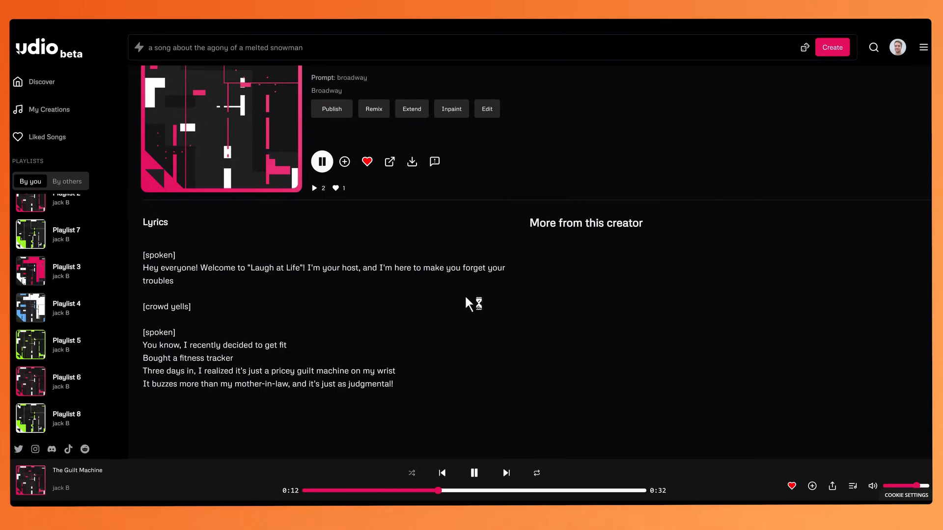
mouse_move(376, 343)
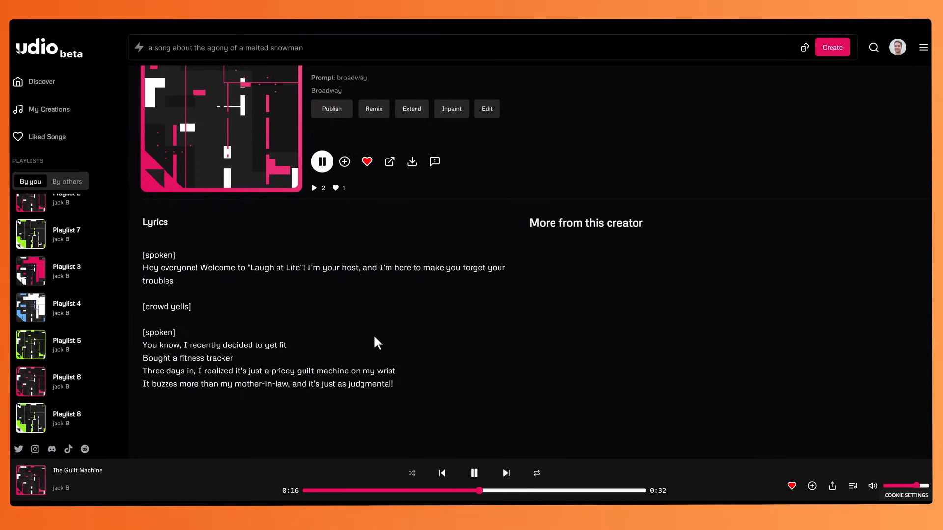
mouse_move(436, 356)
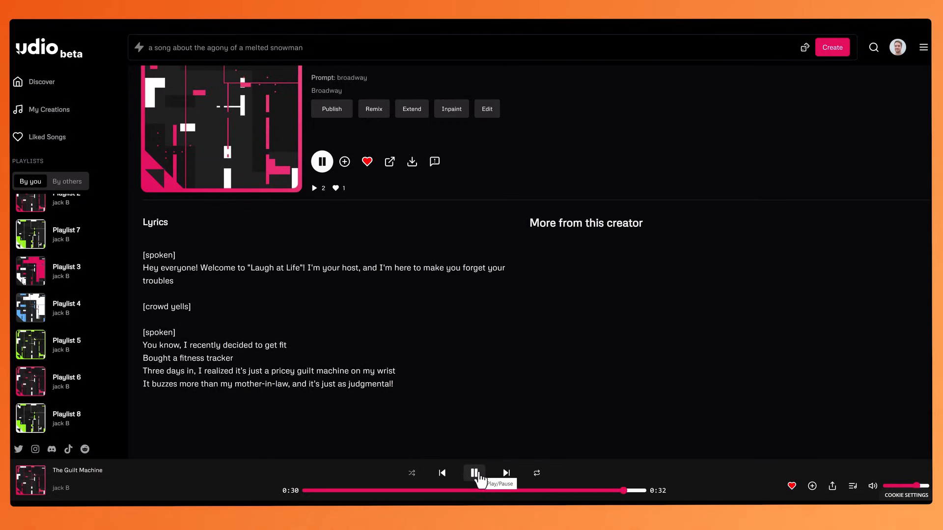
left_click(474, 472)
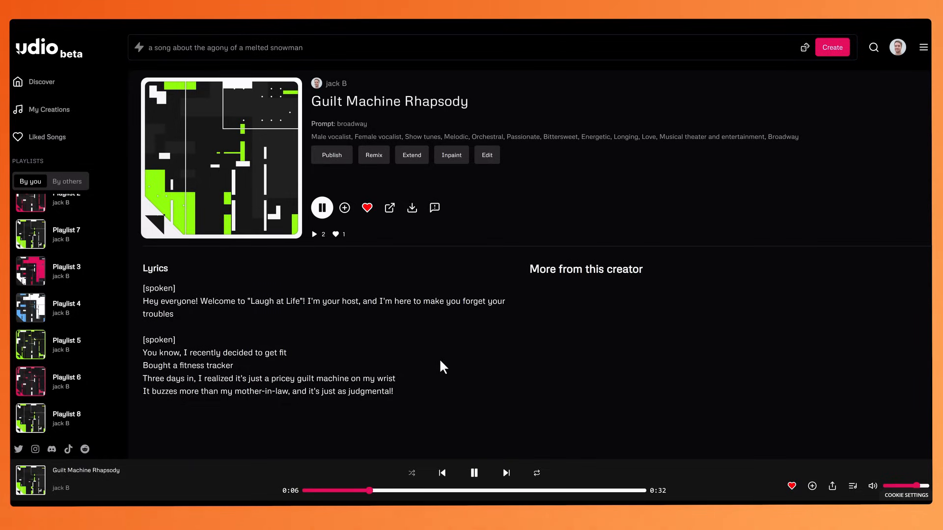
mouse_move(424, 341)
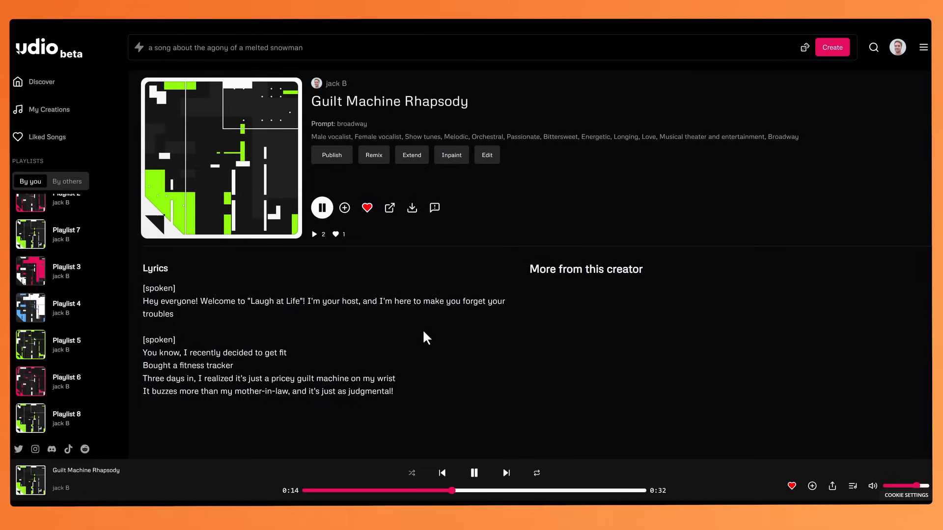
mouse_move(421, 339)
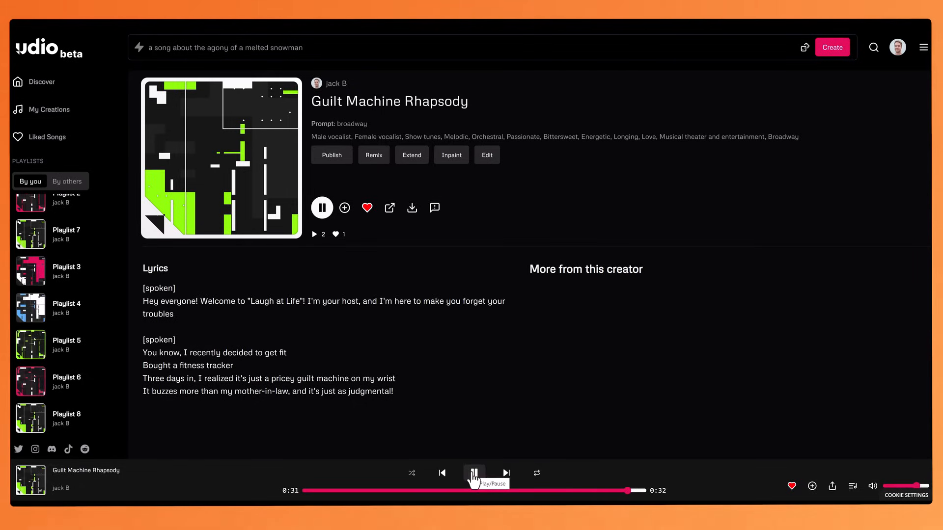
Stop Guilt Machine Rhapsody once it reaches the end of its 32 seconds
left_click(473, 473)
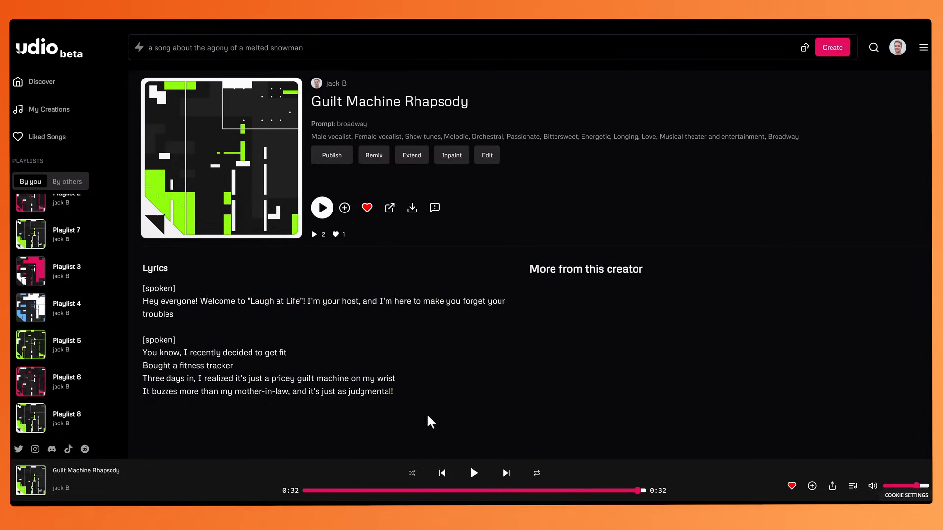
mouse_move(389, 424)
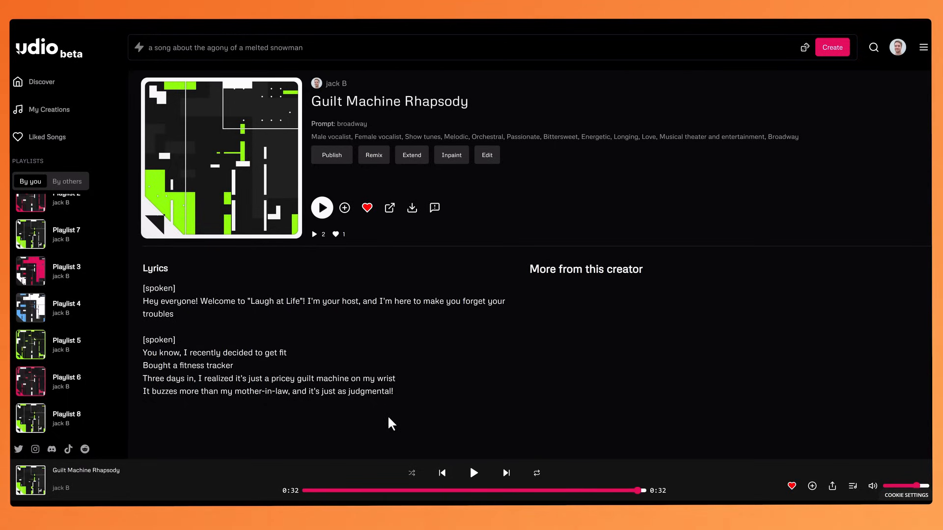
mouse_move(514, 194)
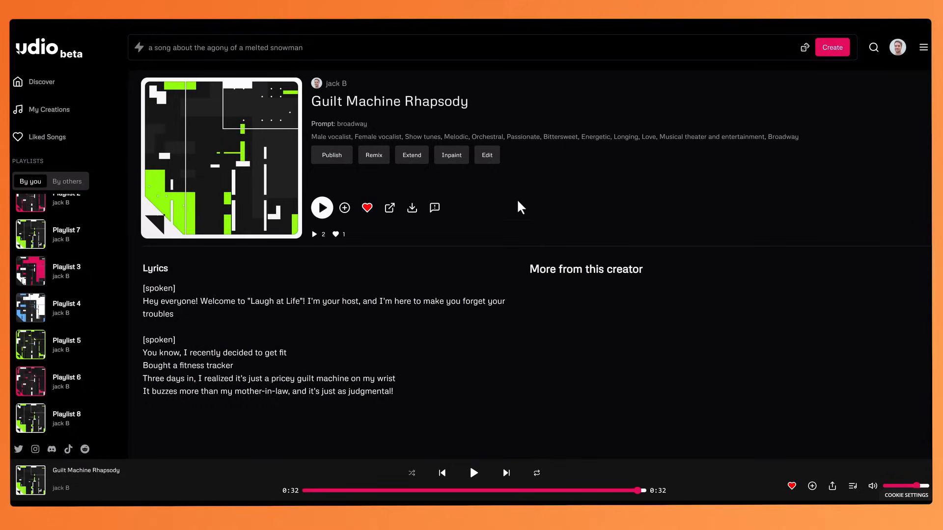
mouse_move(517, 286)
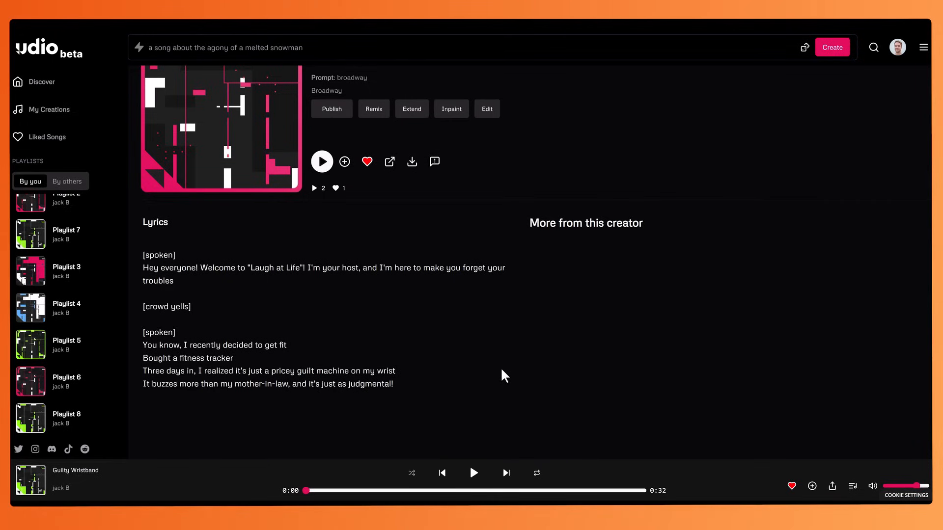
mouse_move(396, 323)
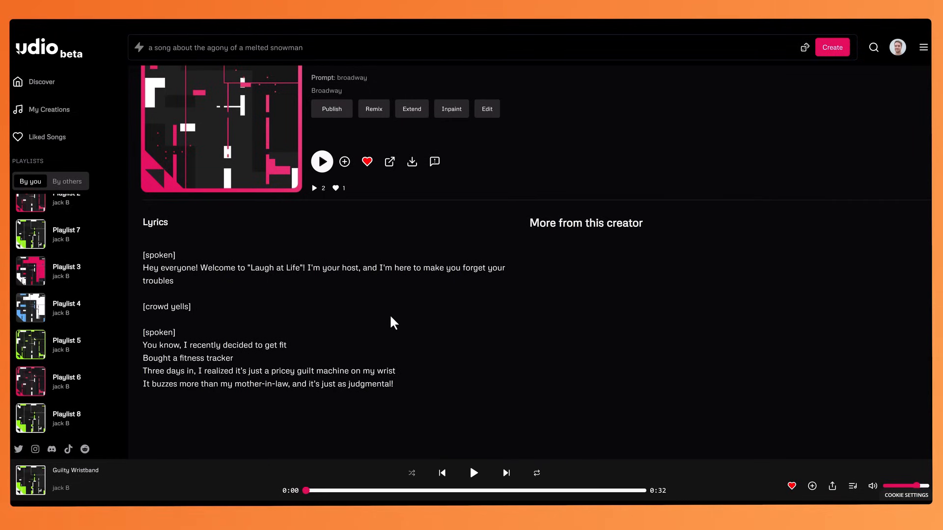
mouse_move(391, 317)
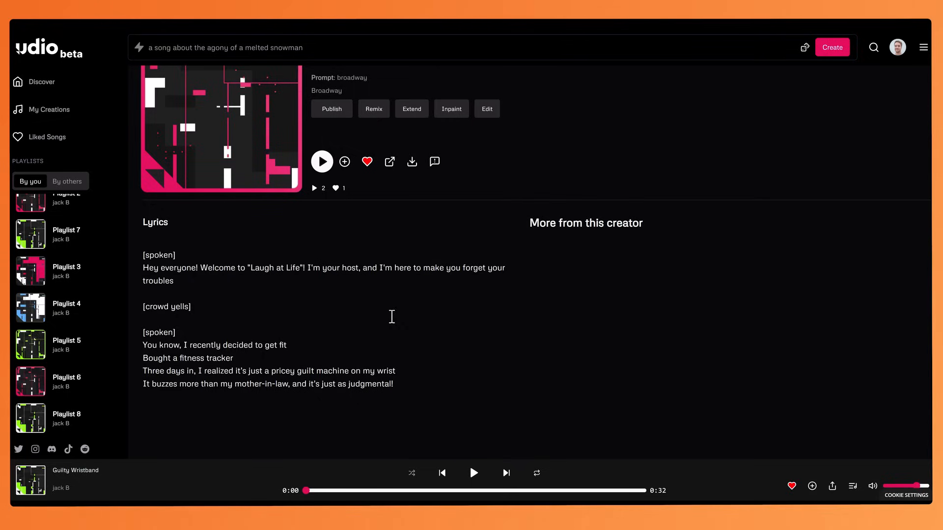
mouse_move(392, 323)
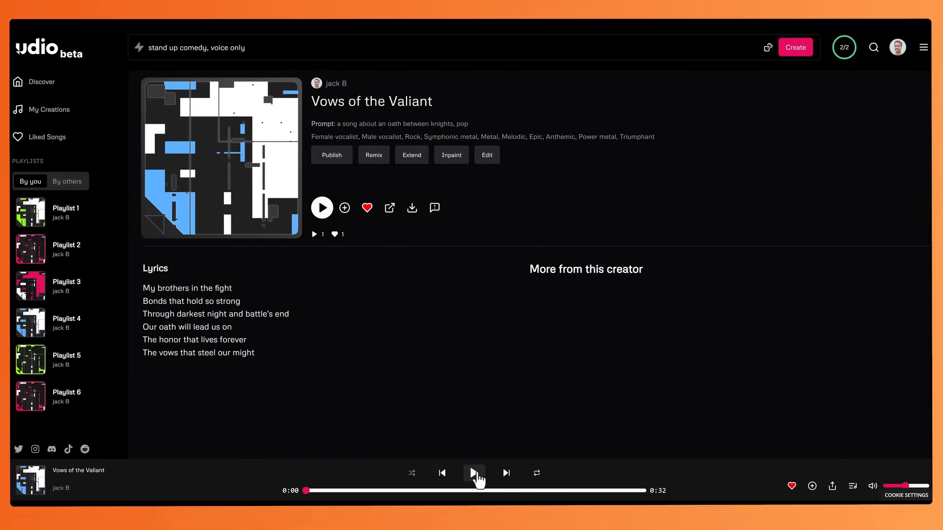
Start Vows of the Valiant playing from the bottom player
left_click(474, 473)
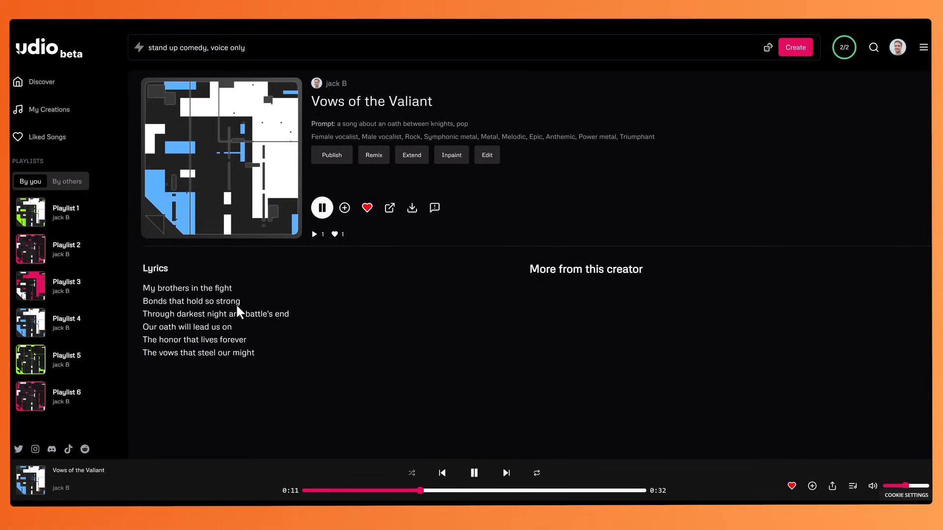
mouse_move(435, 448)
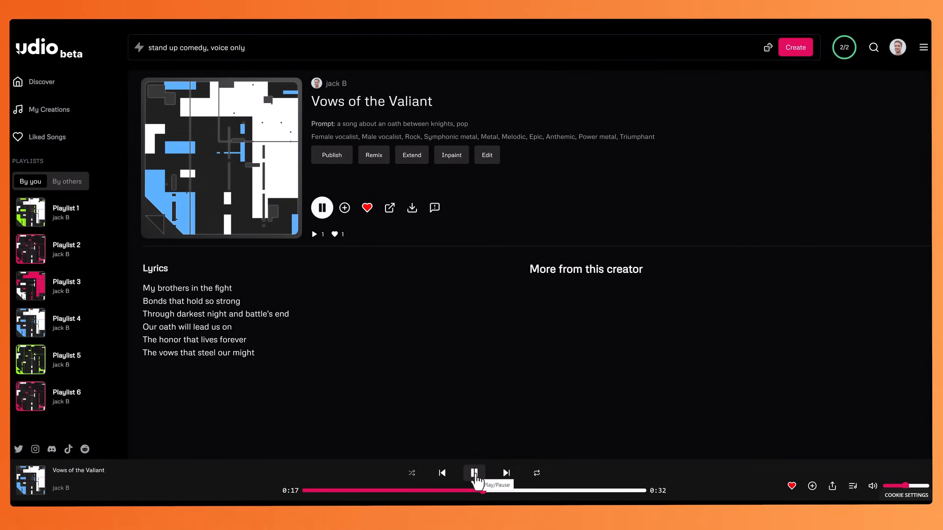
Pause Vows of the Valiant partway through before bringing up its remix form
left_click(474, 472)
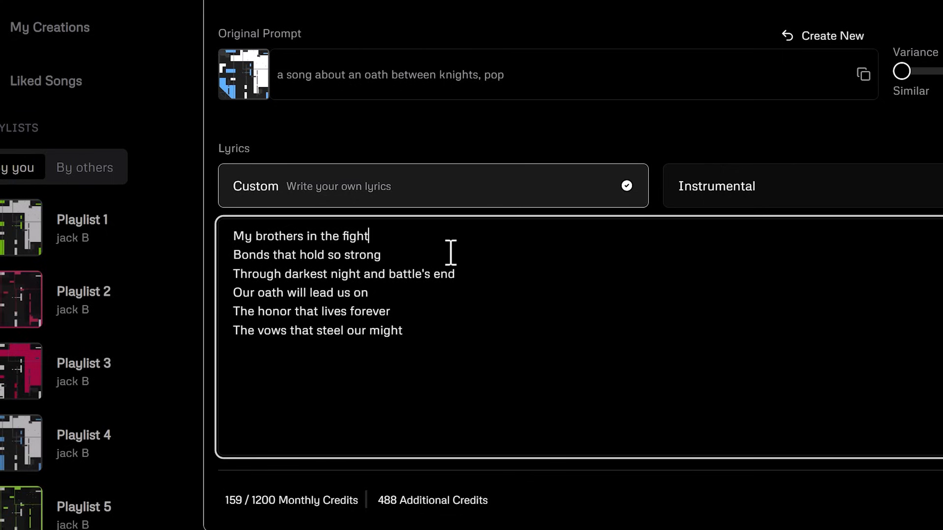
mouse_move(370, 238)
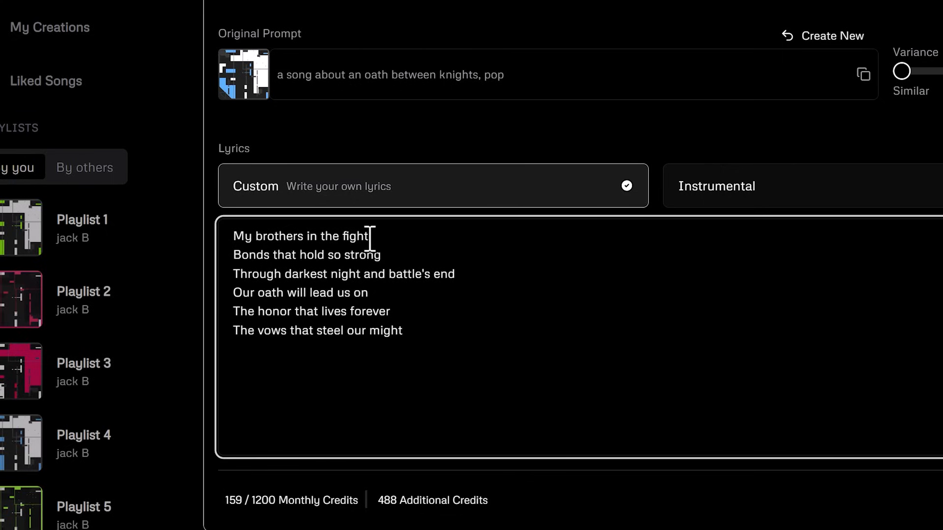
Add echo parentheticals (fight), (on-on-on), (might) to the remix lyrics, then an empty [ ] tag after the last line
type("(")
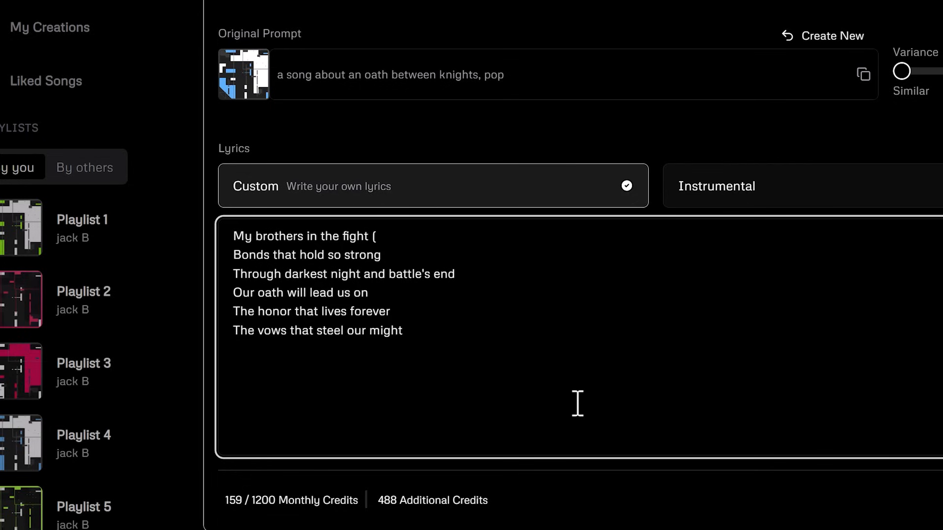
type("fight")
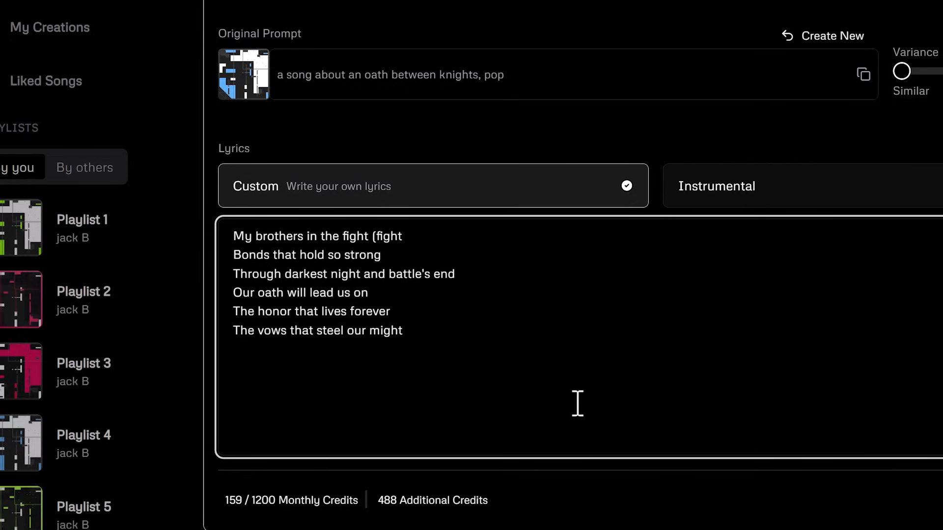
type(")")
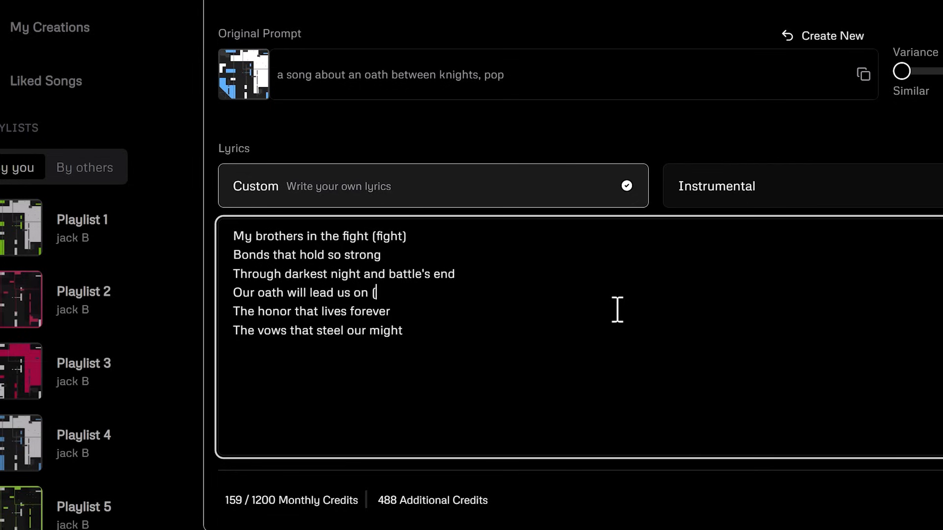
type("on-on-on)")
type(" (mi")
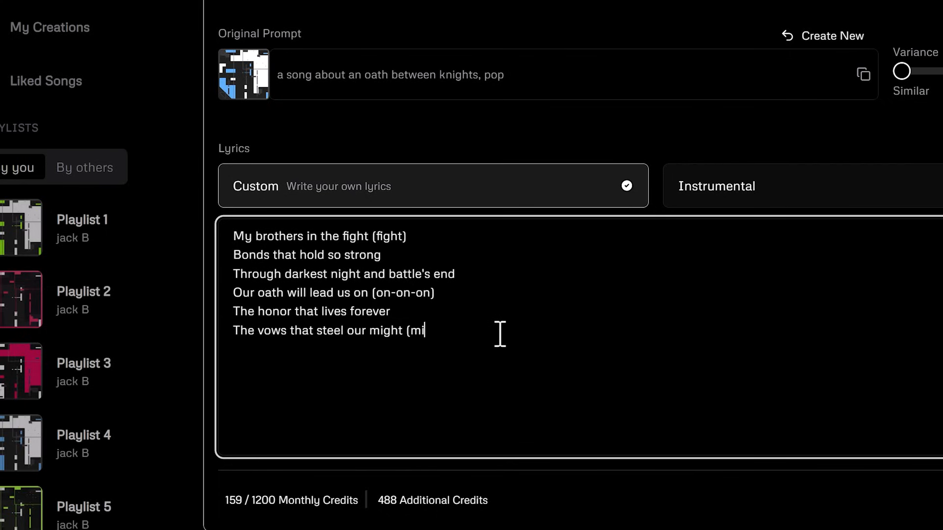
type("ght)")
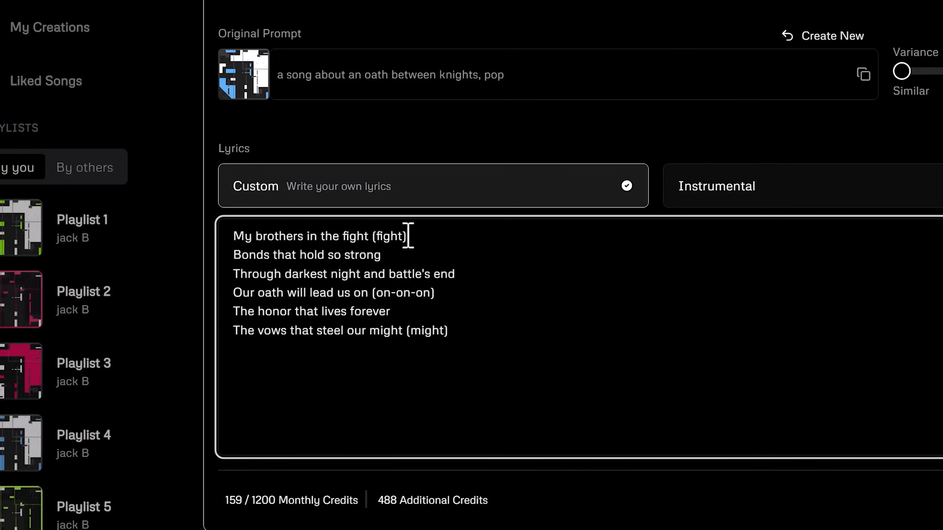
type("{")
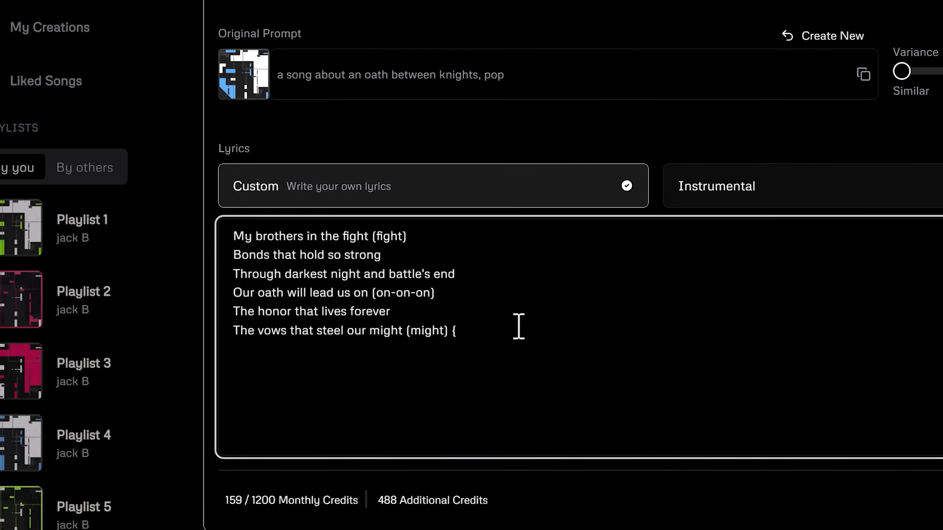
type("[]")
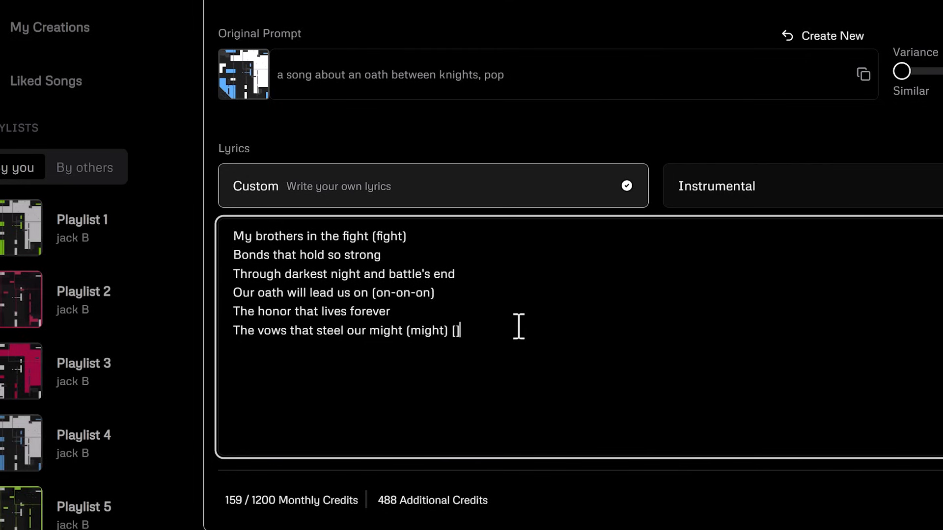
mouse_move(497, 362)
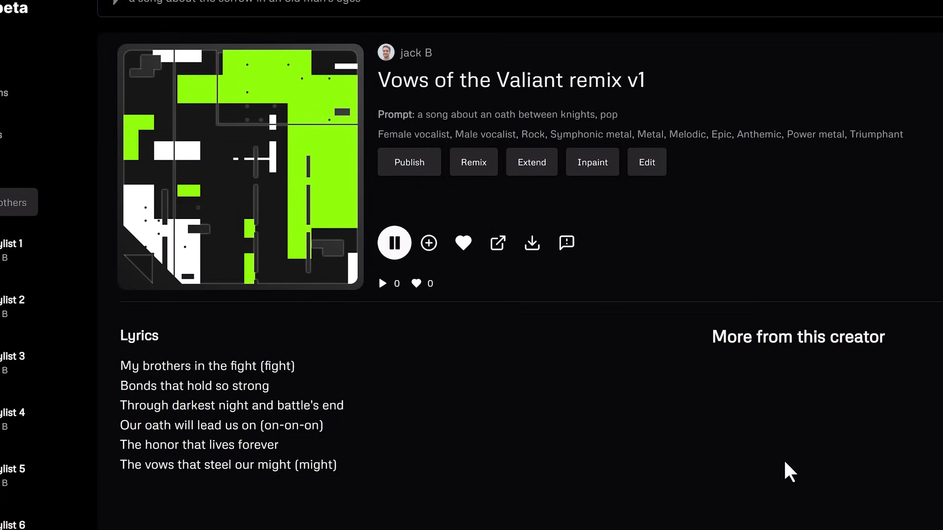
mouse_move(812, 486)
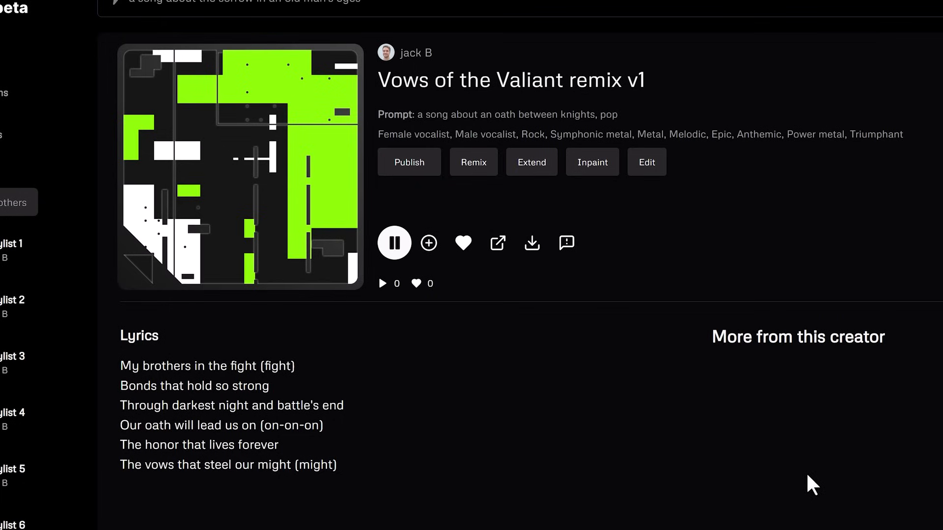
mouse_move(290, 398)
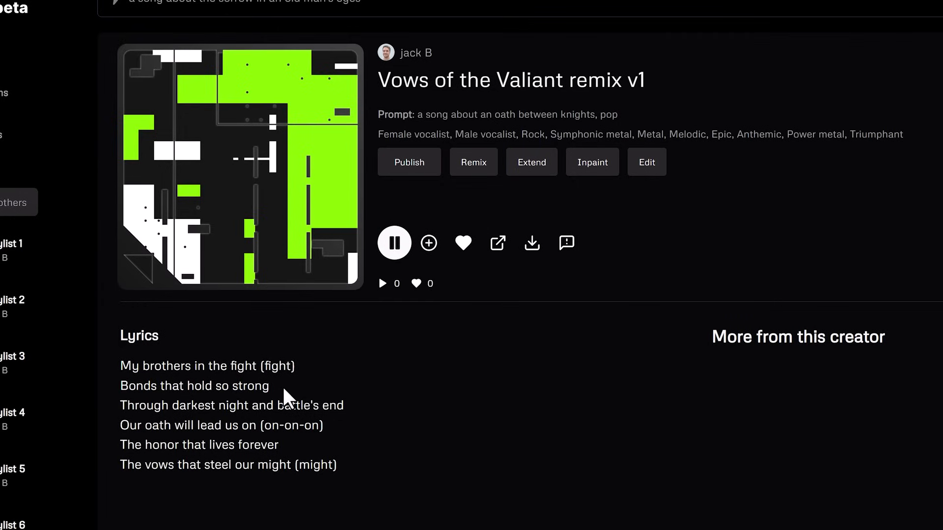
mouse_move(299, 404)
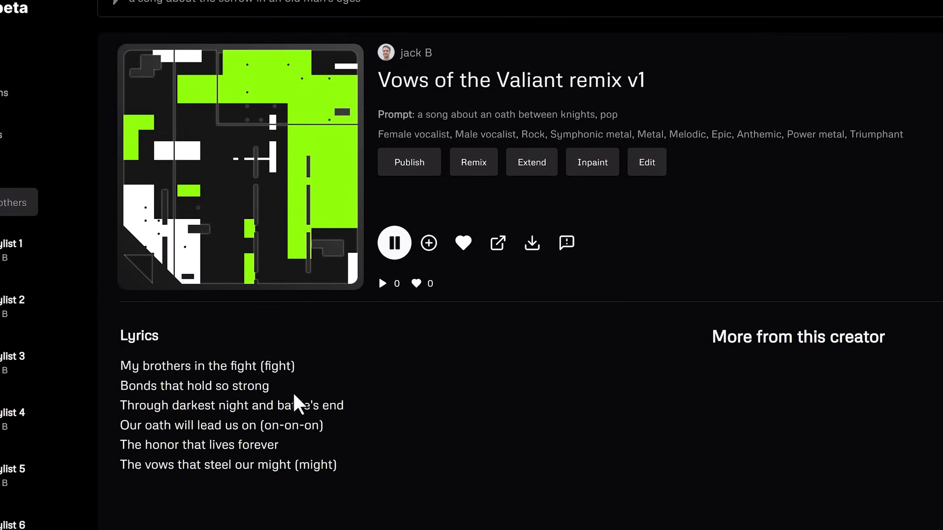
mouse_move(350, 433)
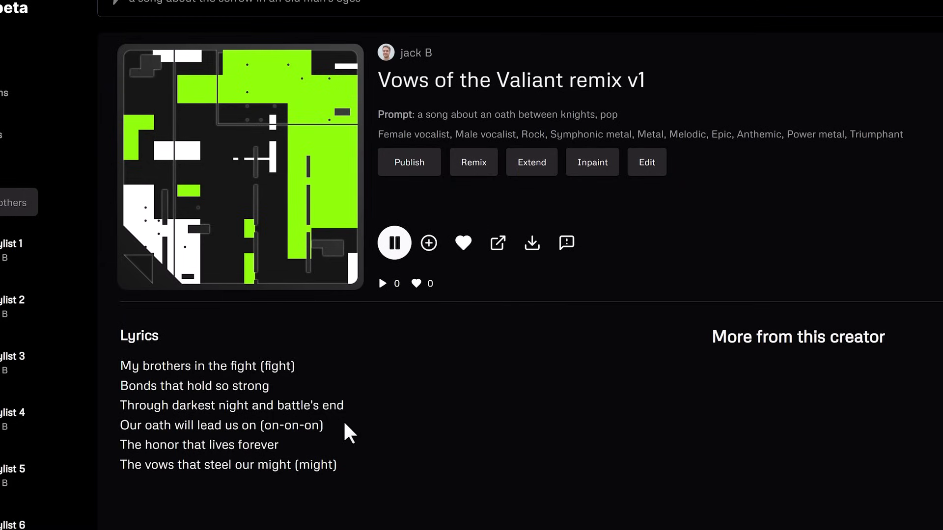
mouse_move(270, 435)
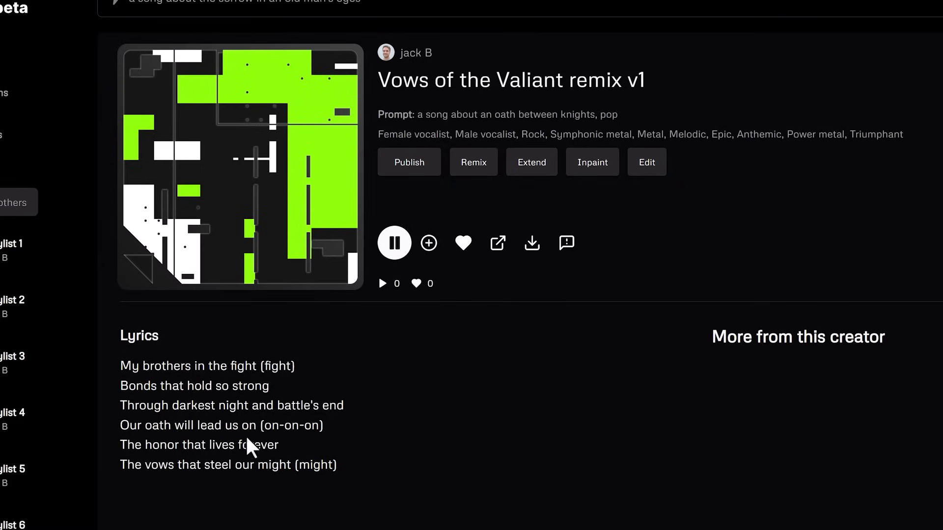
mouse_move(249, 439)
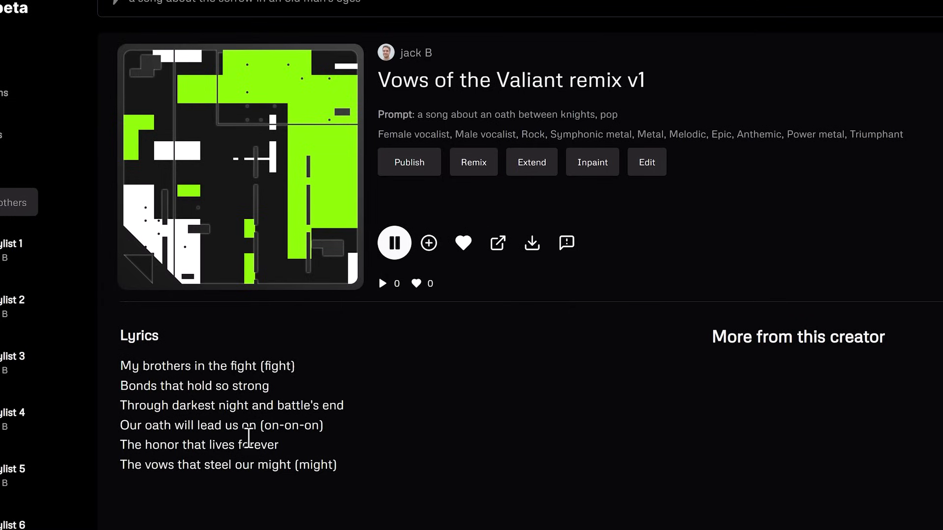
mouse_move(249, 450)
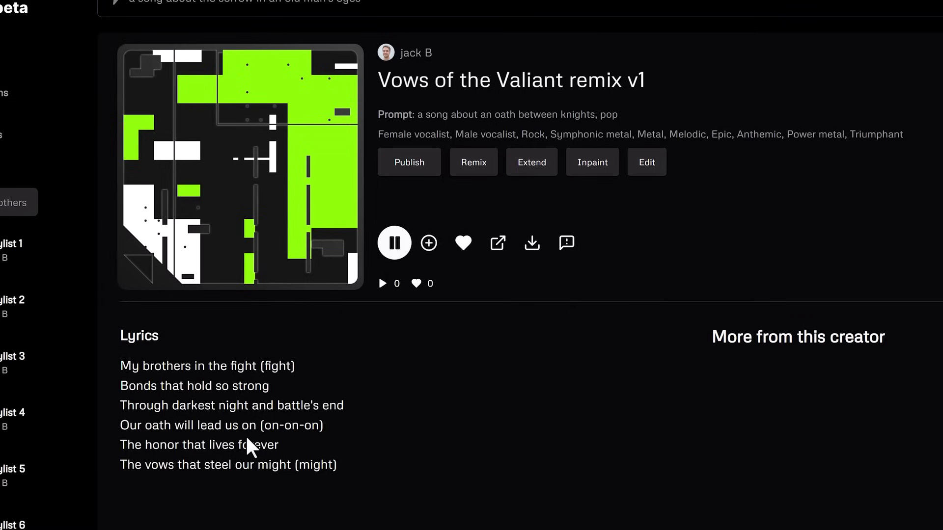
mouse_move(167, 495)
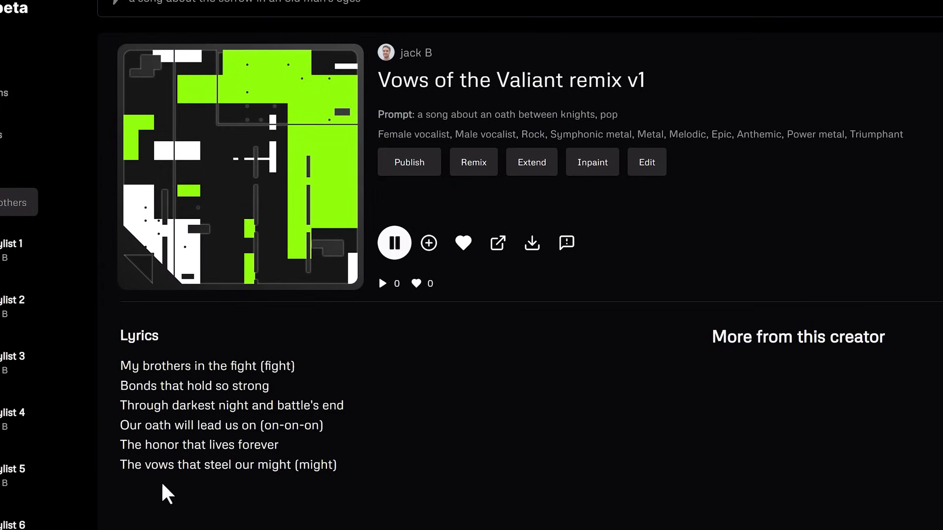
mouse_move(323, 488)
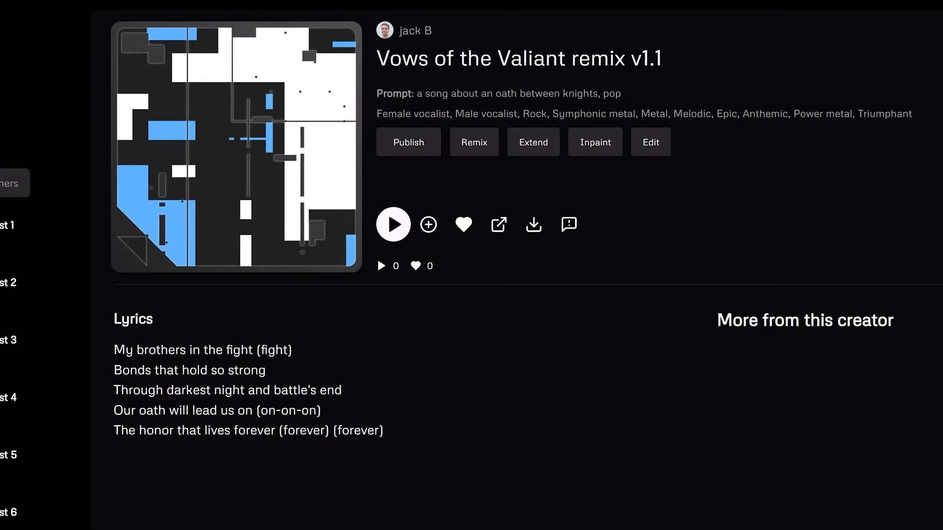
mouse_move(284, 442)
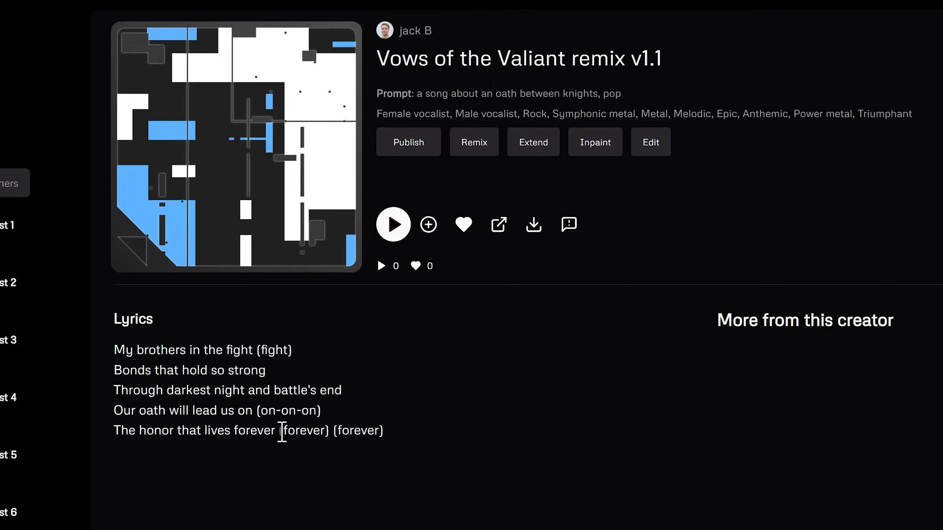
mouse_move(284, 440)
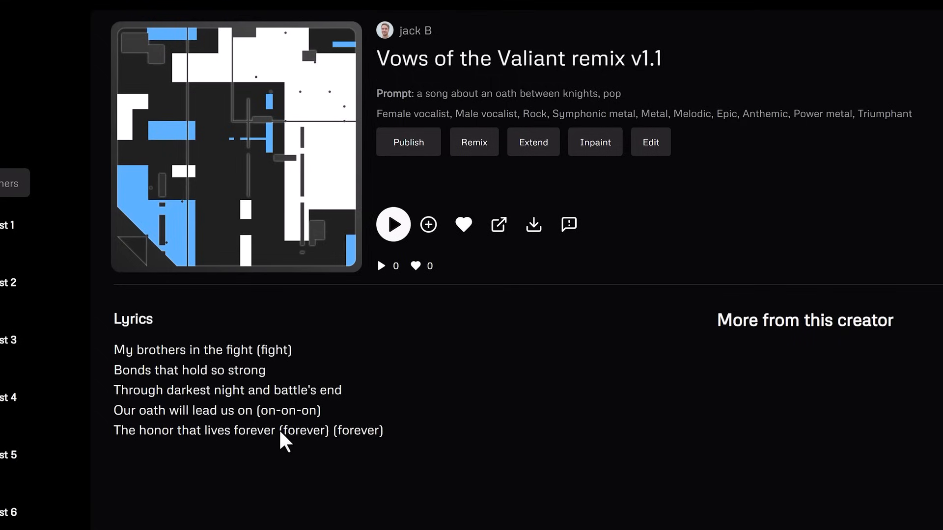
Play Vows of the Valiant remix v1.1 through its 32 seconds and stop near the end
left_click(393, 224)
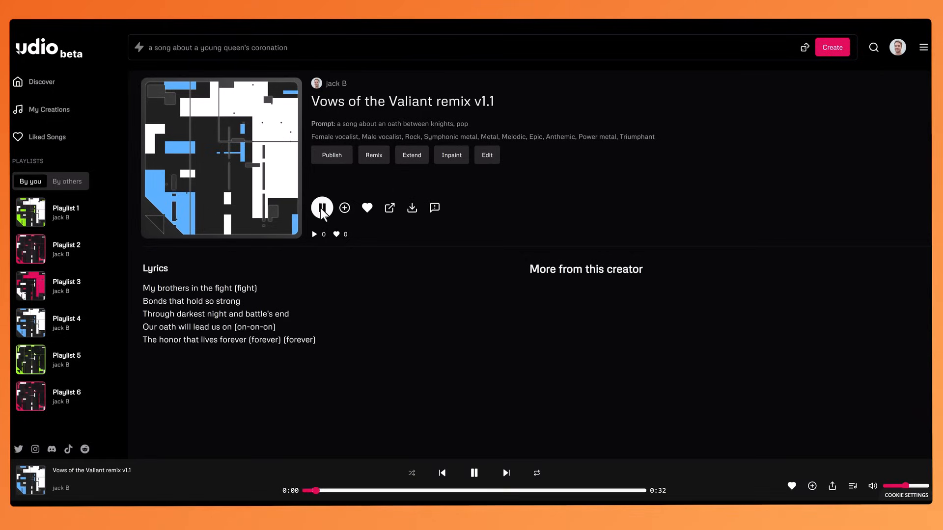
left_click(322, 207)
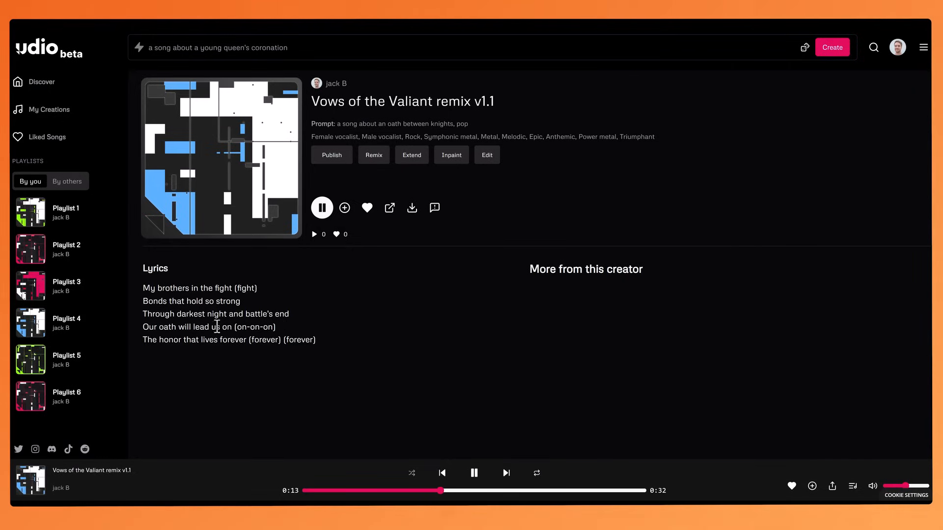
mouse_move(161, 339)
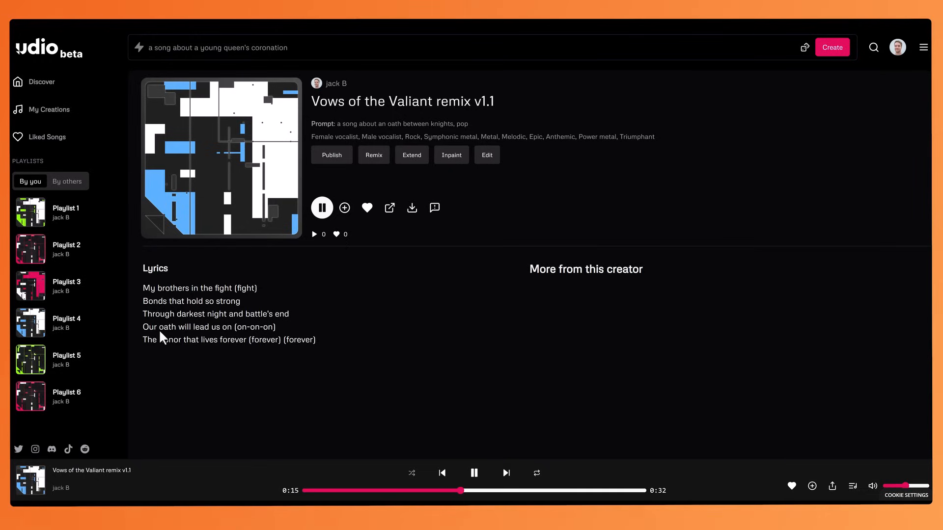
mouse_move(160, 333)
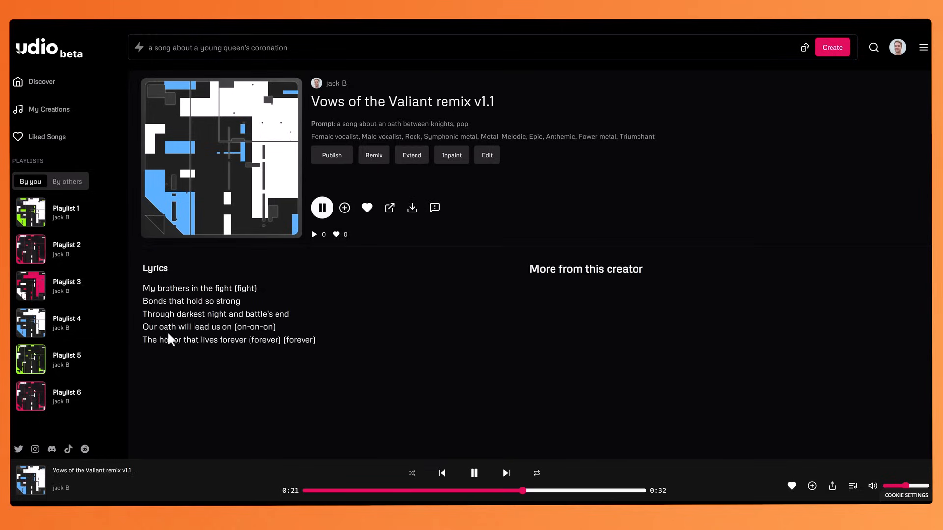
mouse_move(268, 361)
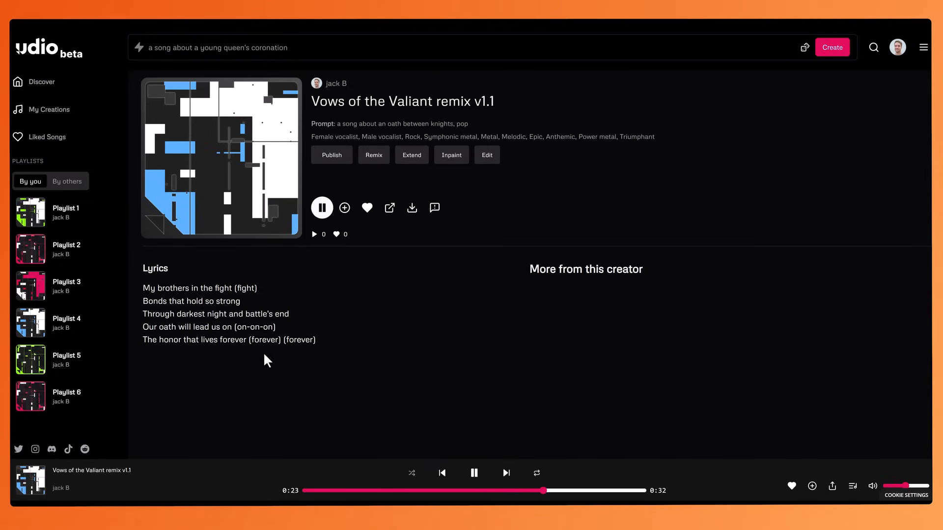
mouse_move(306, 354)
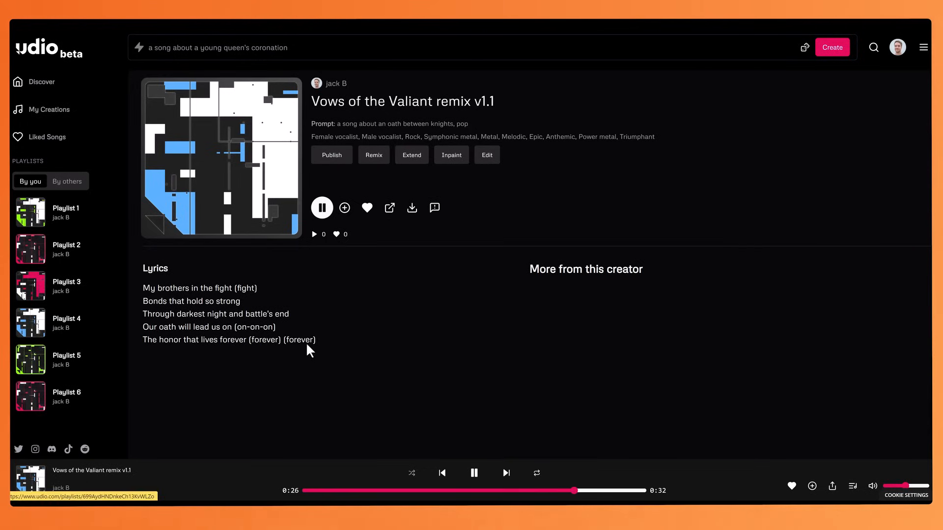
mouse_move(330, 365)
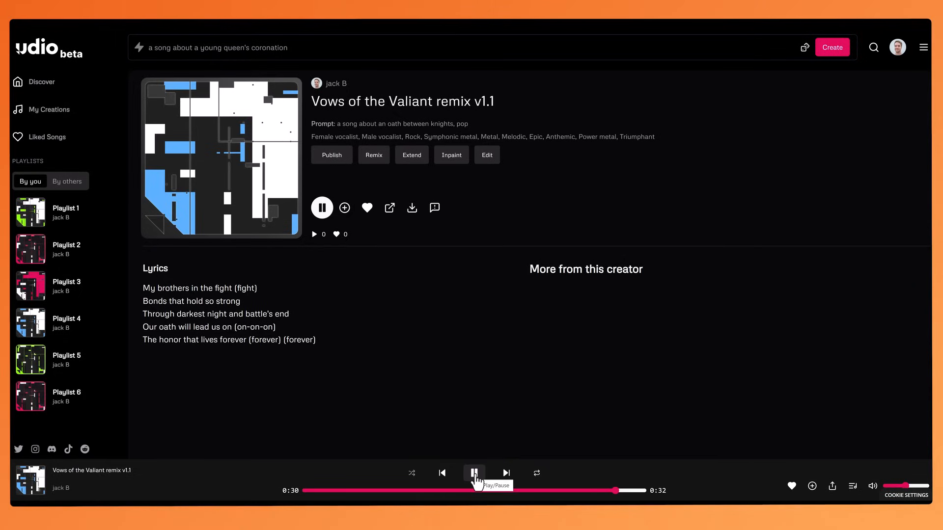
left_click(474, 473)
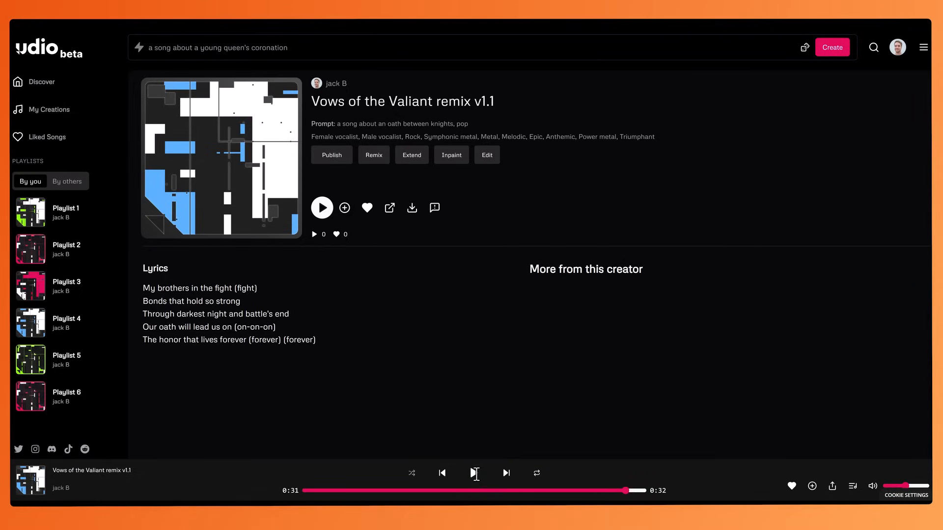
left_click(474, 473)
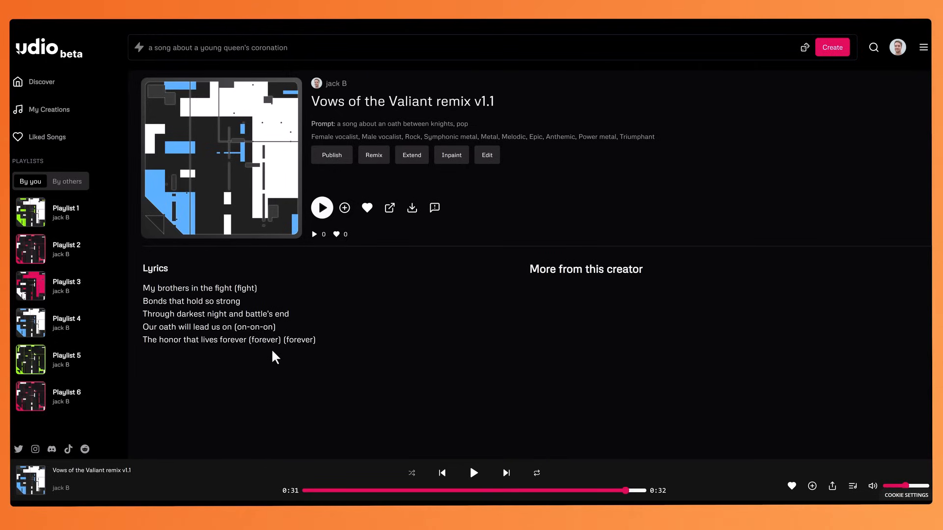
mouse_move(54, 118)
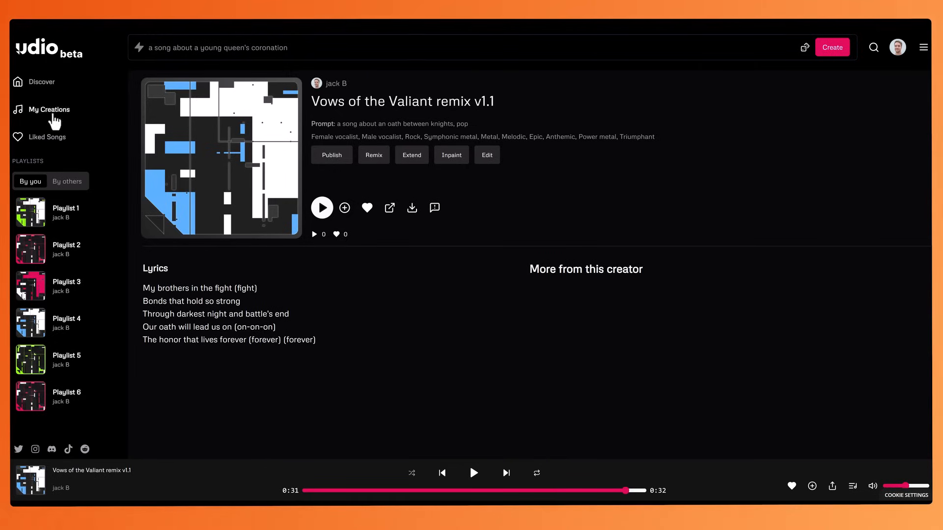
Start a 'speeches, monologue' creation with custom lyrics opening on a [spoken] tag and the speech text
left_click(42, 81)
type("speeches, monologue")
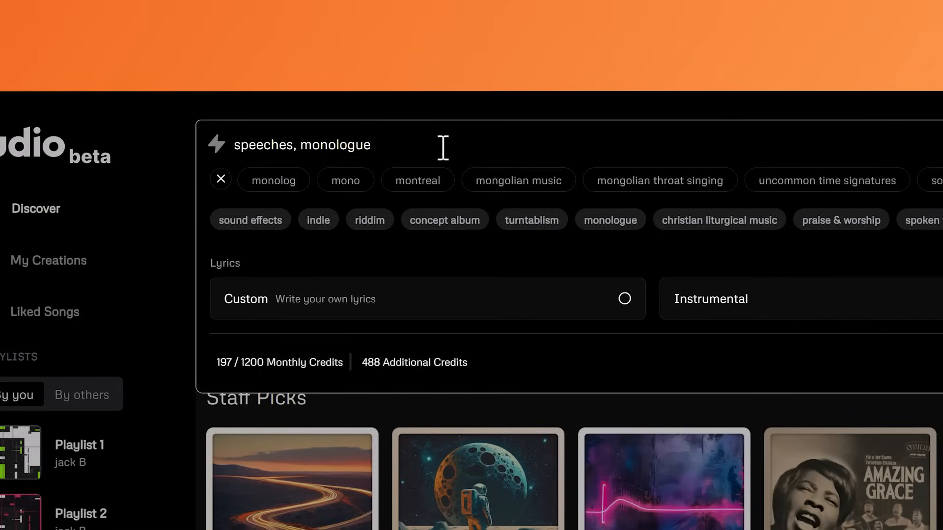
left_click(220, 179)
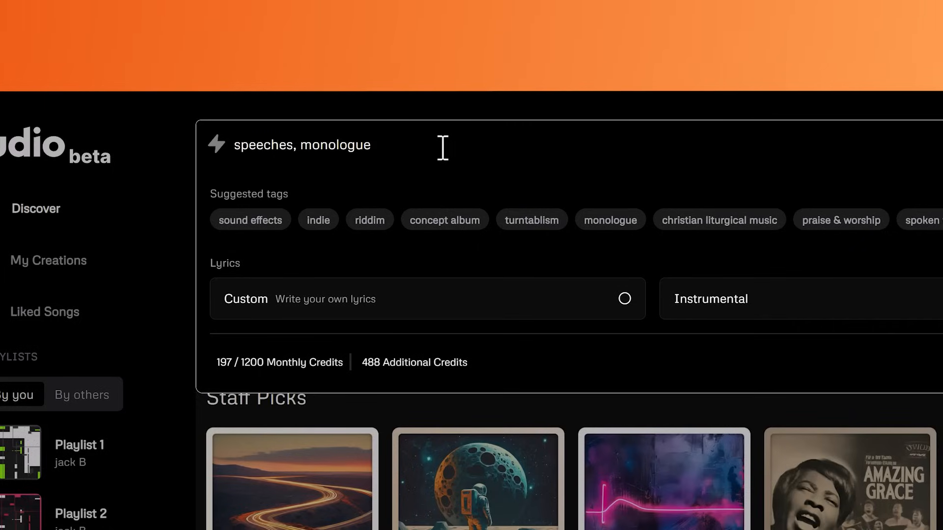
mouse_move(408, 151)
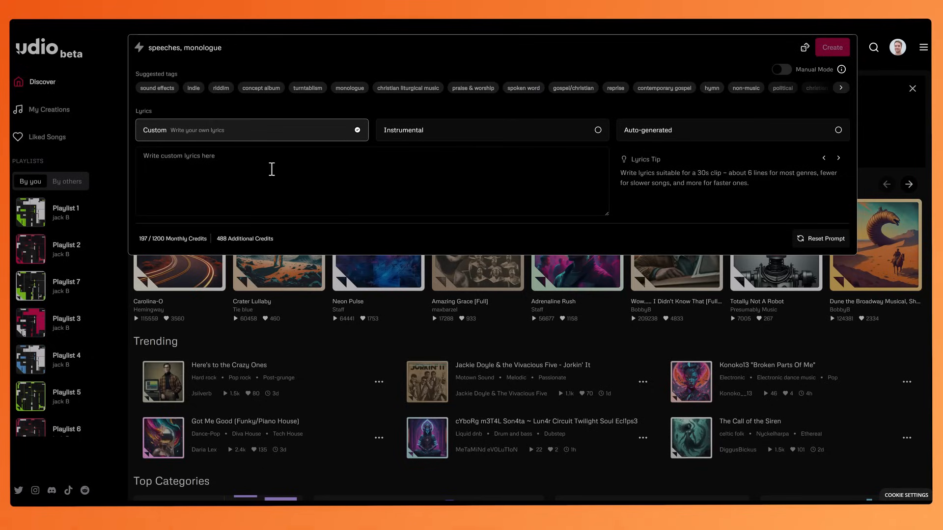
mouse_move(326, 175)
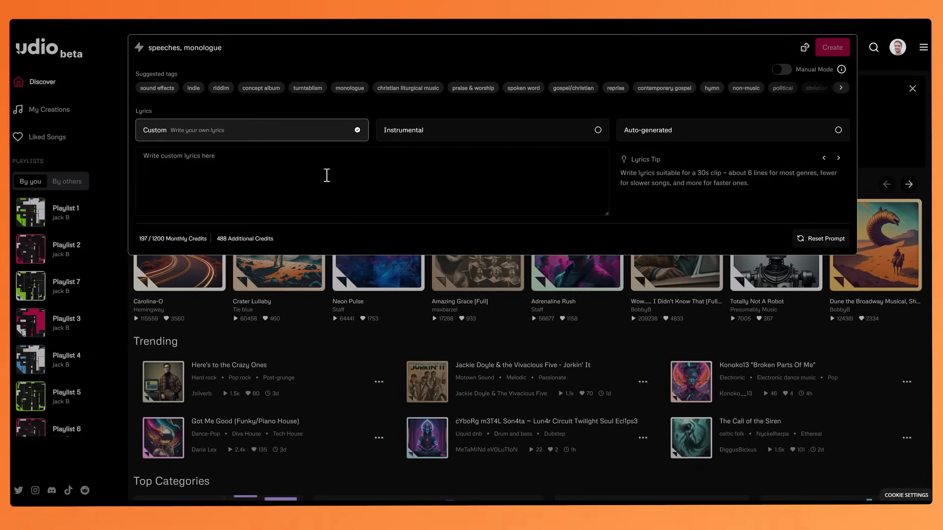
type("[spoken]")
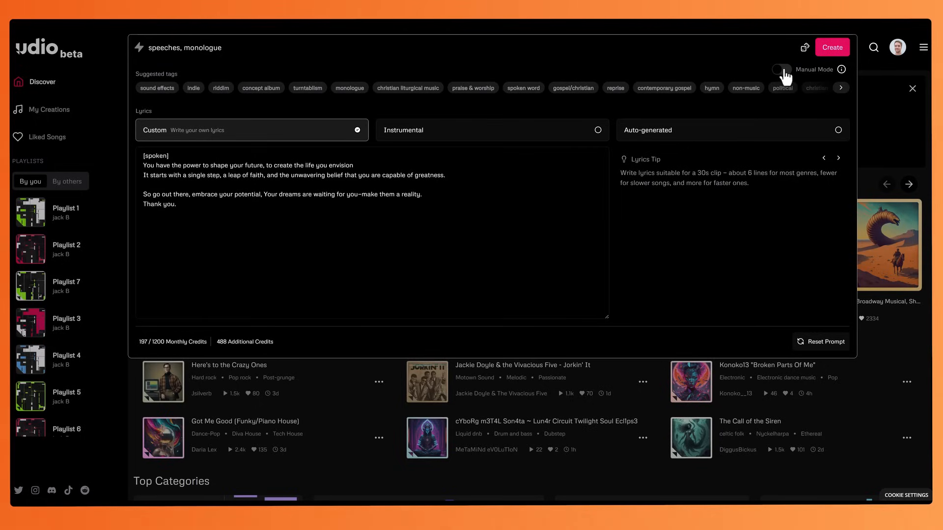
Play Unwavering Greatness (speech) from the start to its end and stop playback
left_click(832, 48)
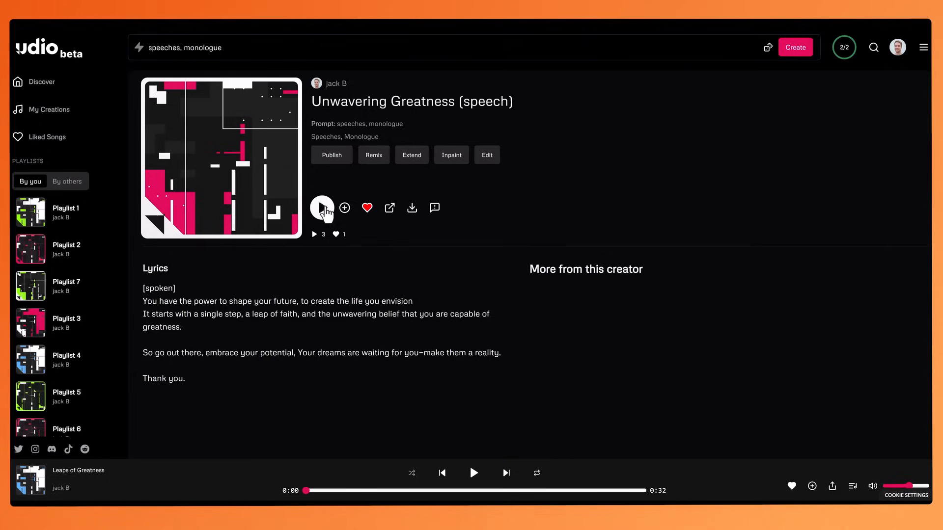
left_click(323, 208)
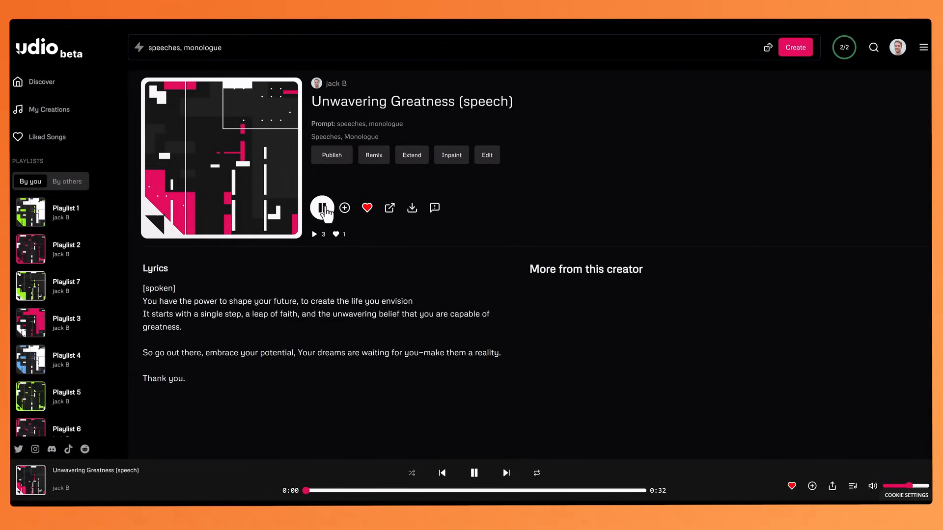
left_click(322, 208)
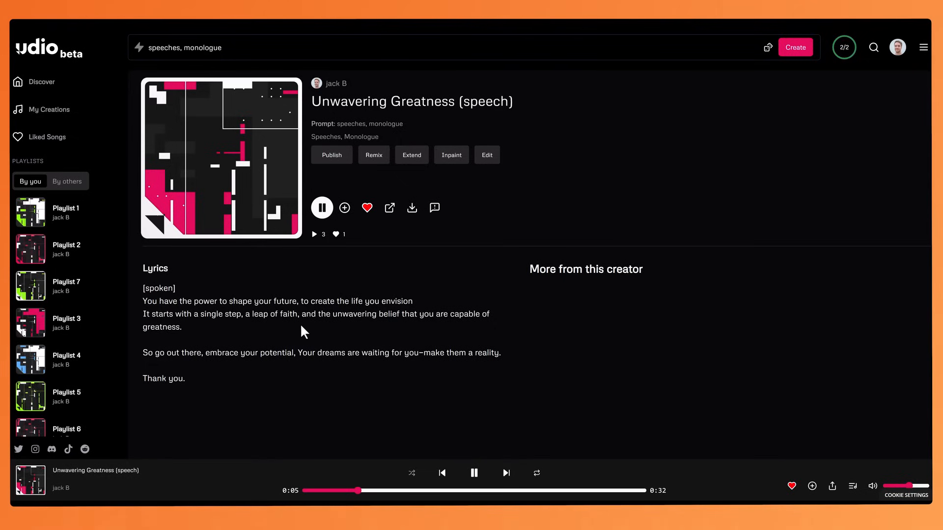
mouse_move(373, 334)
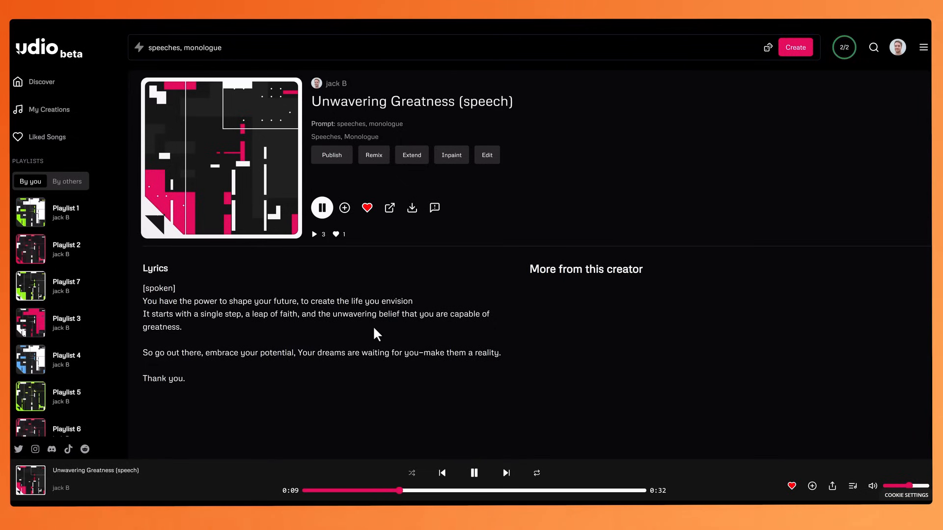
mouse_move(215, 331)
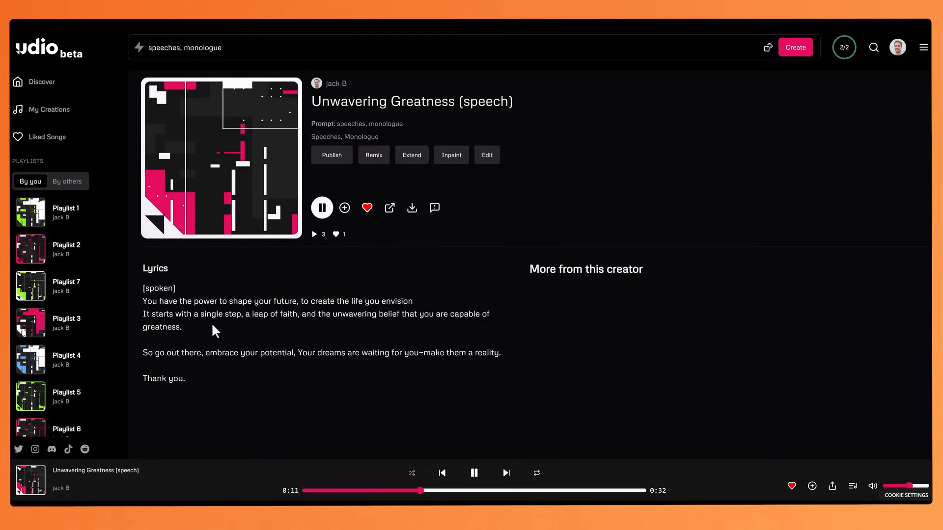
mouse_move(256, 330)
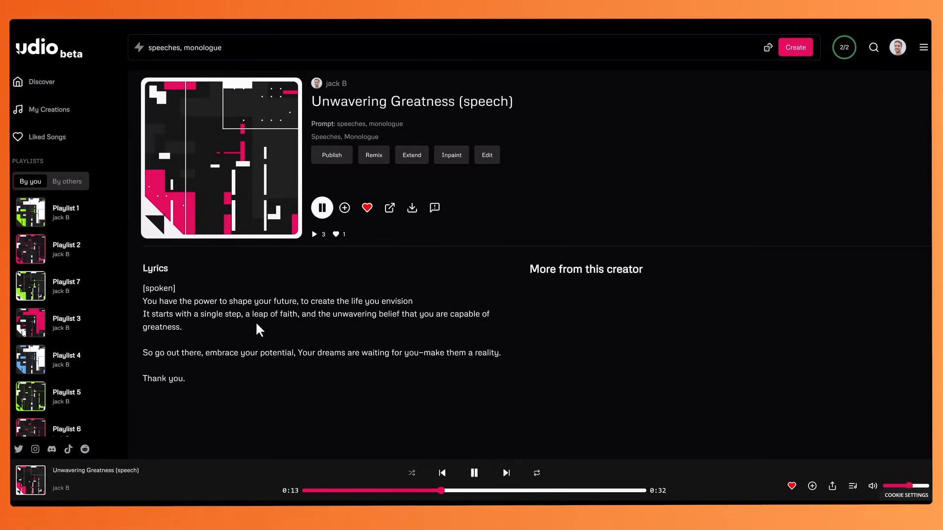
mouse_move(289, 331)
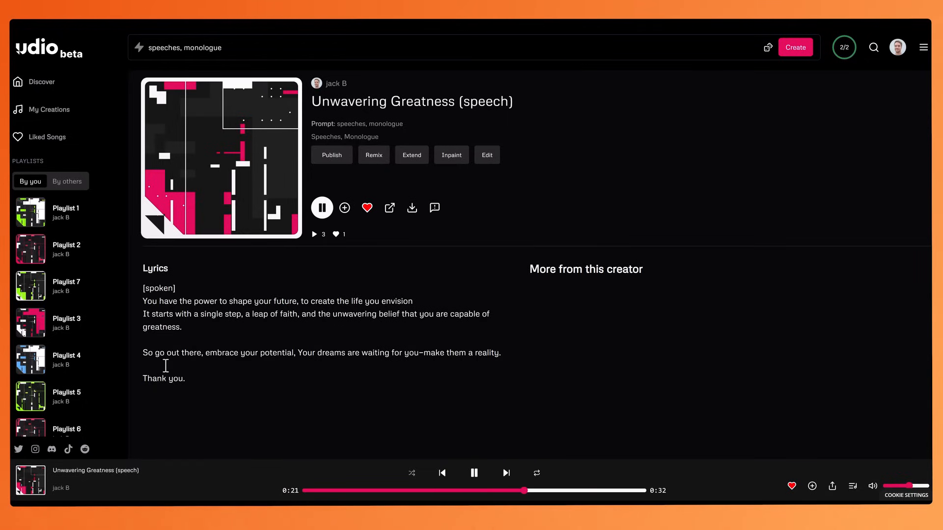
mouse_move(192, 372)
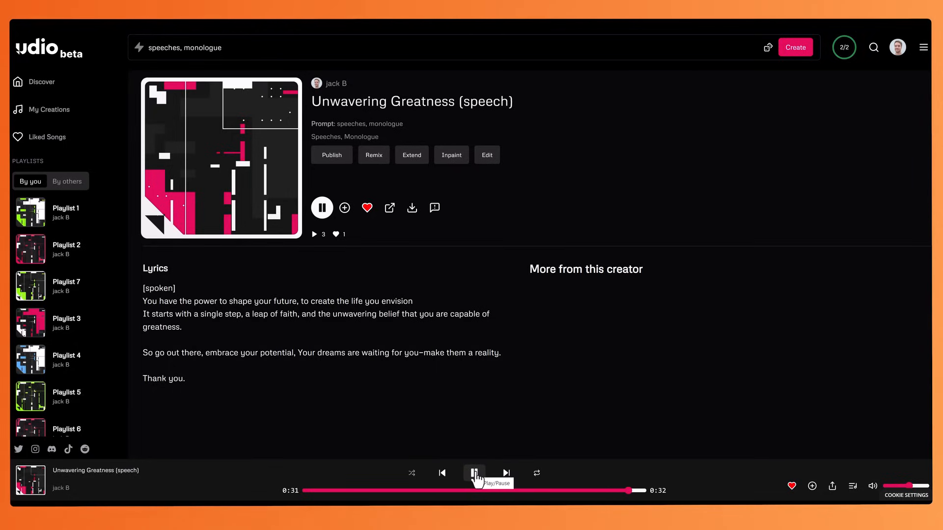
left_click(473, 472)
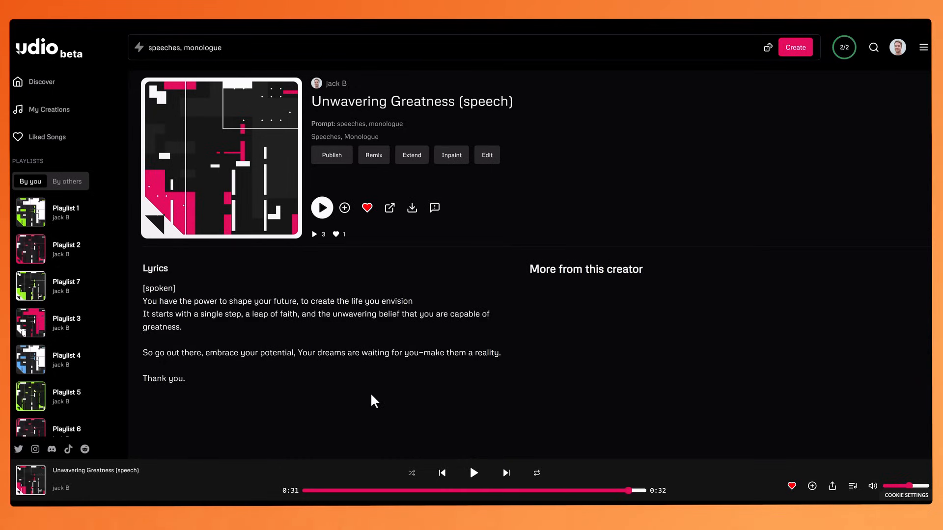
mouse_move(353, 358)
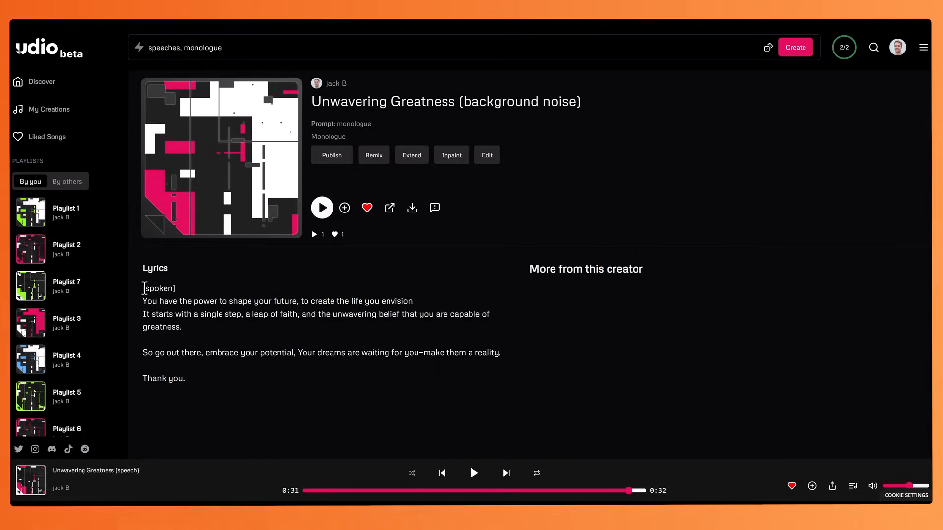
mouse_move(431, 452)
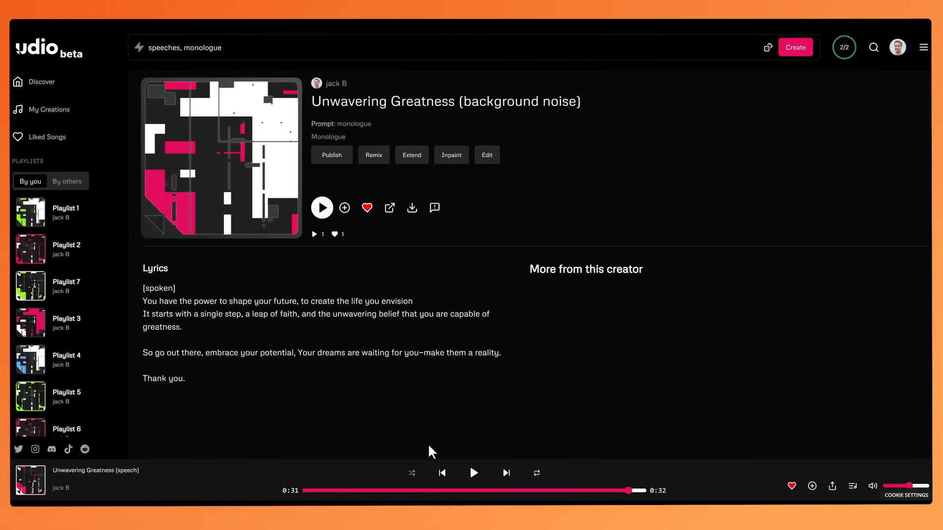
mouse_move(144, 295)
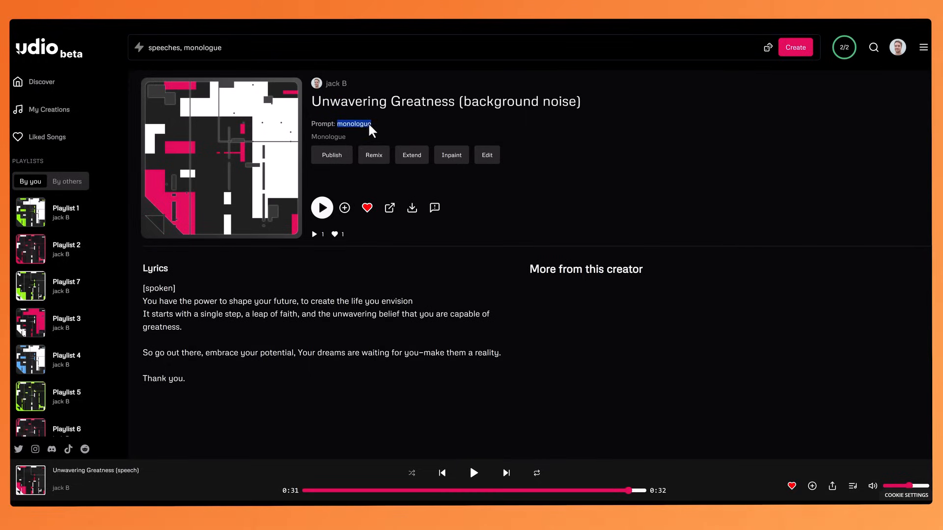
mouse_move(358, 135)
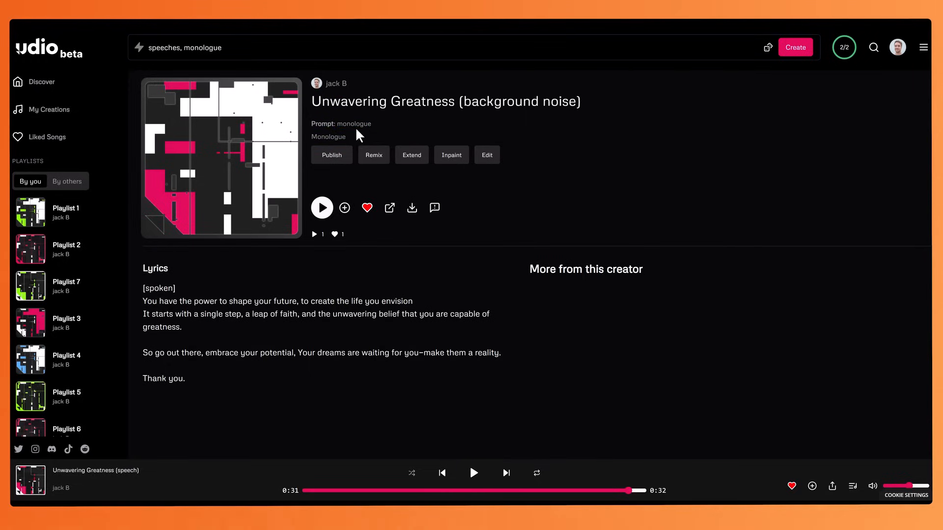
Play the Unwavering Greatness (background noise) version through its 32 seconds and stop
left_click(322, 207)
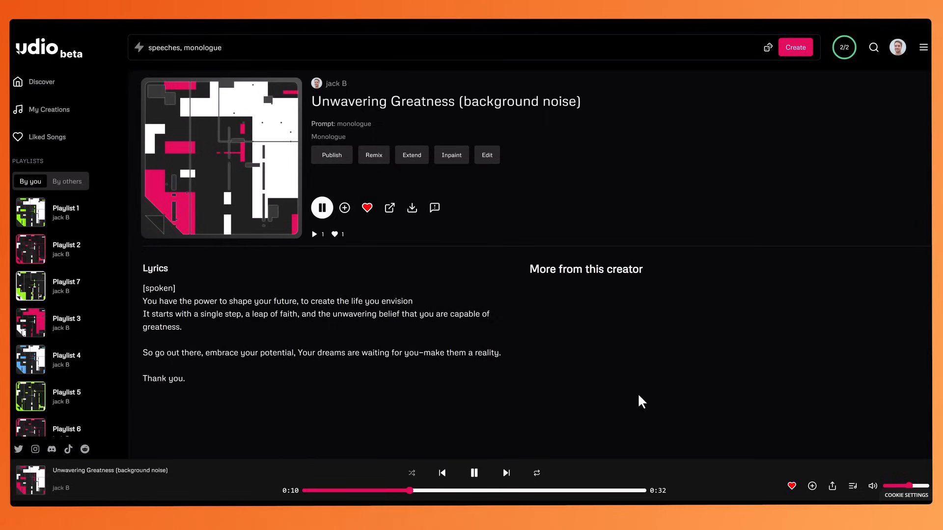
mouse_move(623, 398)
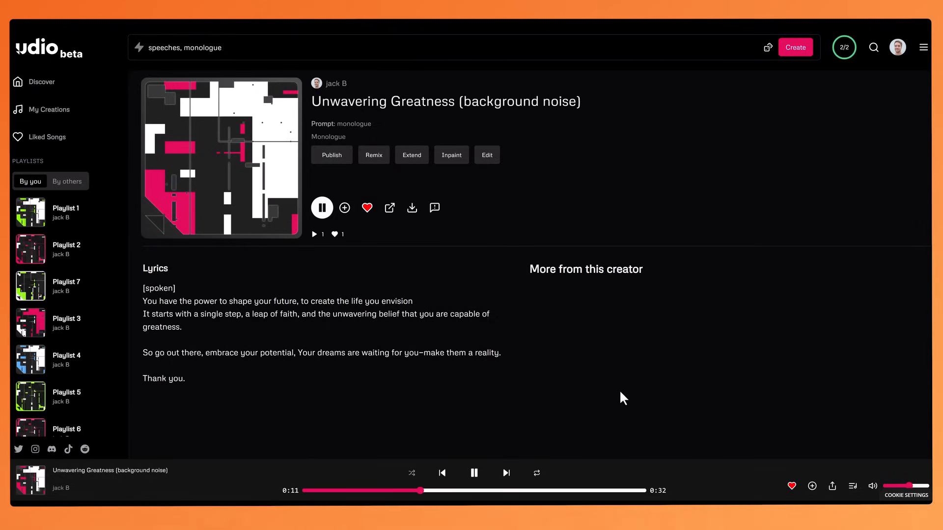
mouse_move(246, 330)
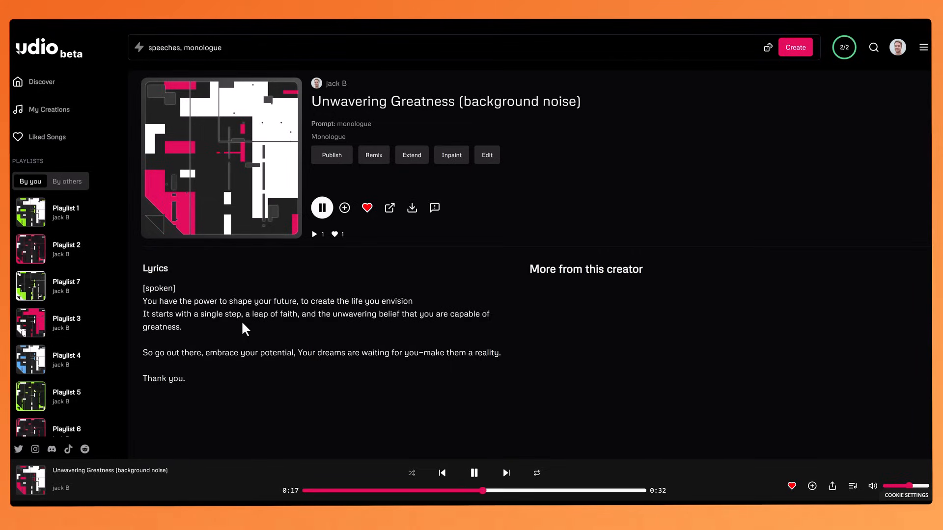
mouse_move(146, 359)
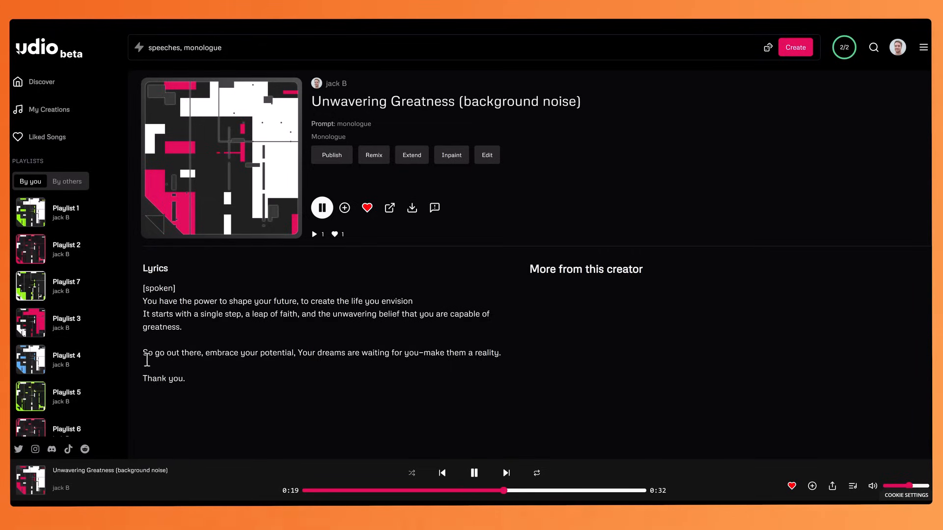
mouse_move(148, 365)
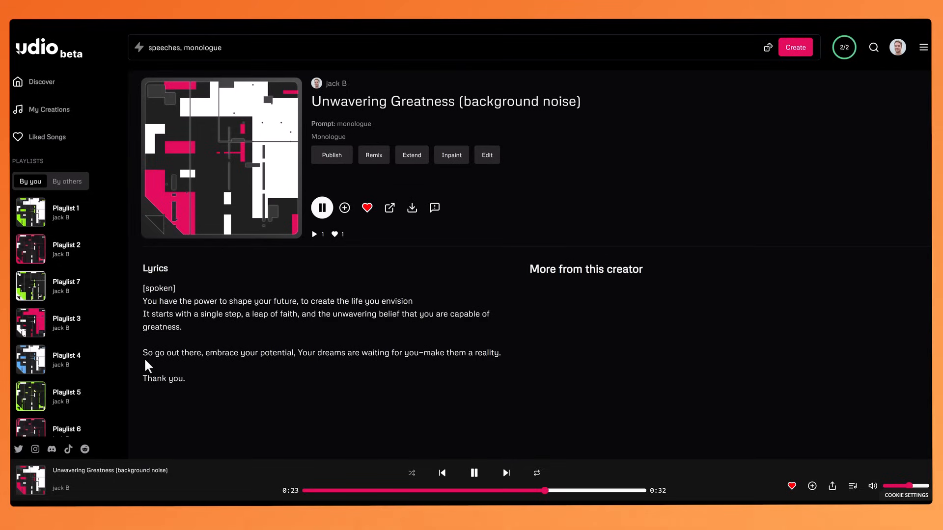
mouse_move(320, 370)
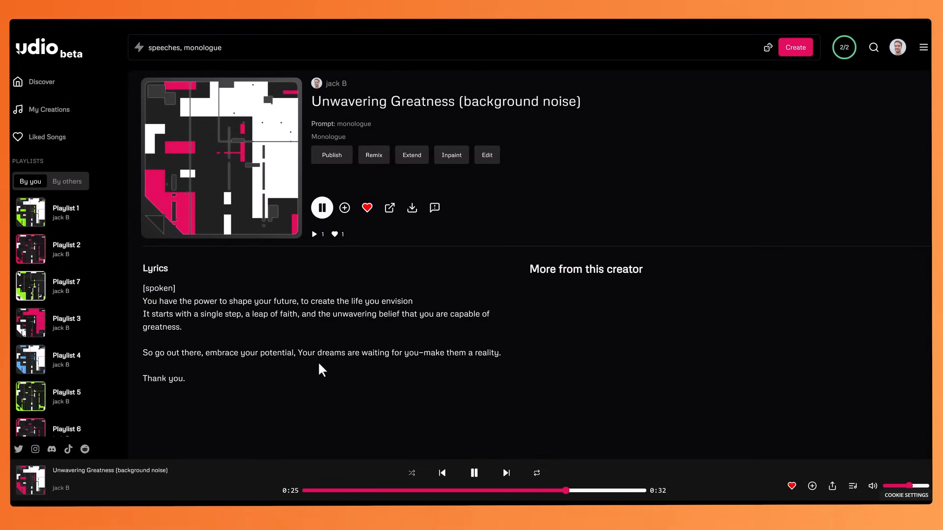
mouse_move(451, 373)
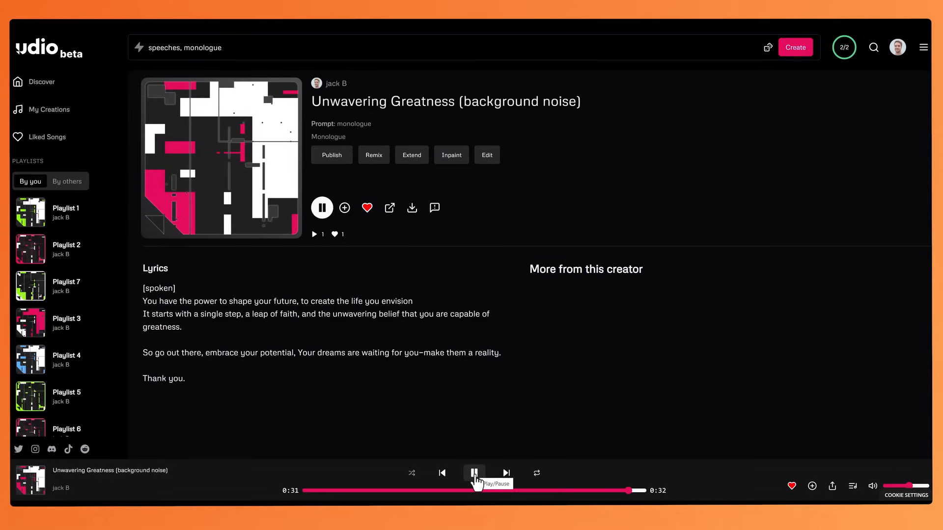
left_click(473, 481)
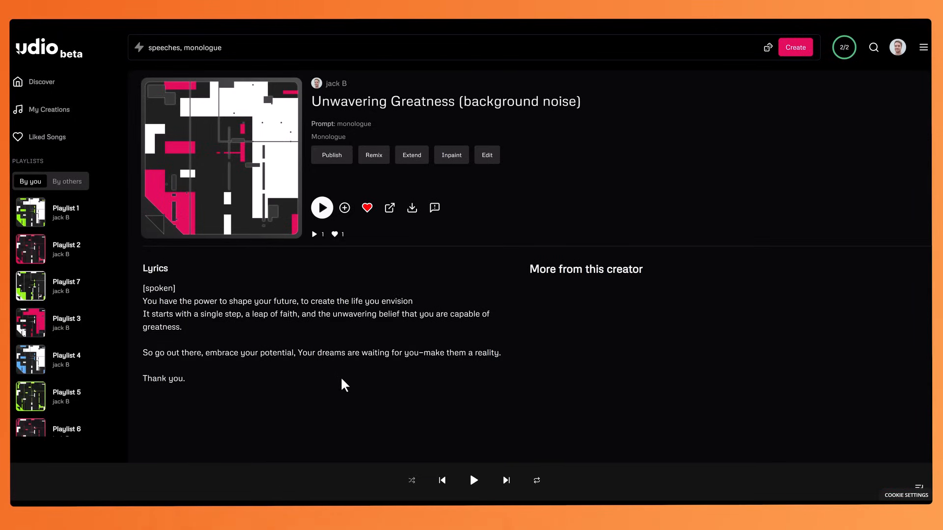
mouse_move(340, 383)
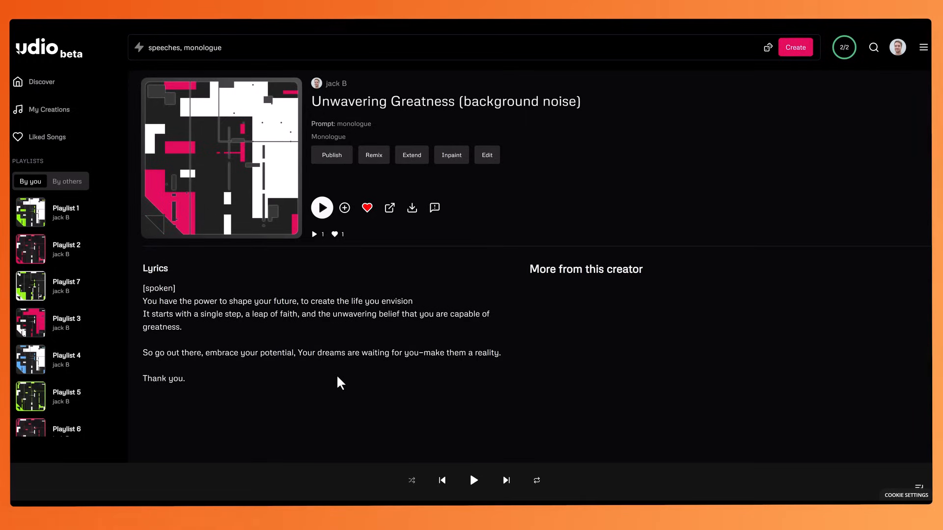
mouse_move(252, 379)
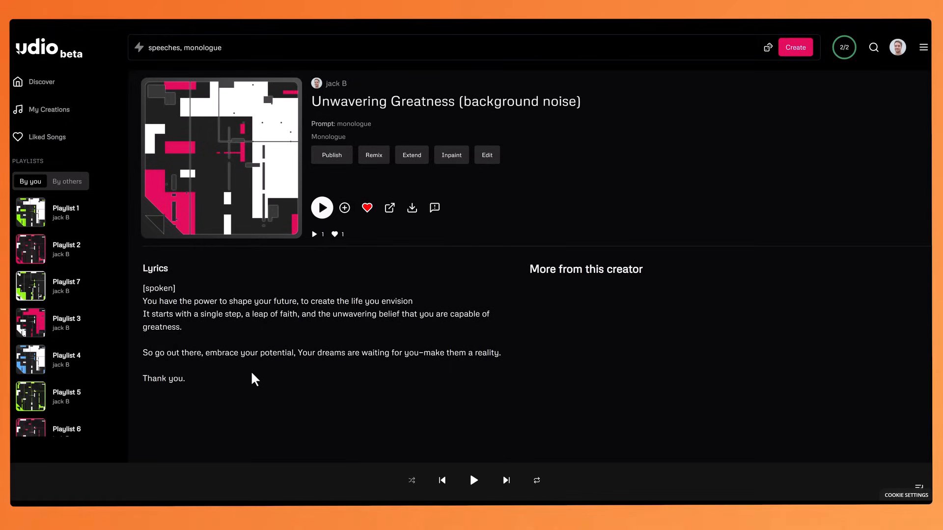
mouse_move(369, 382)
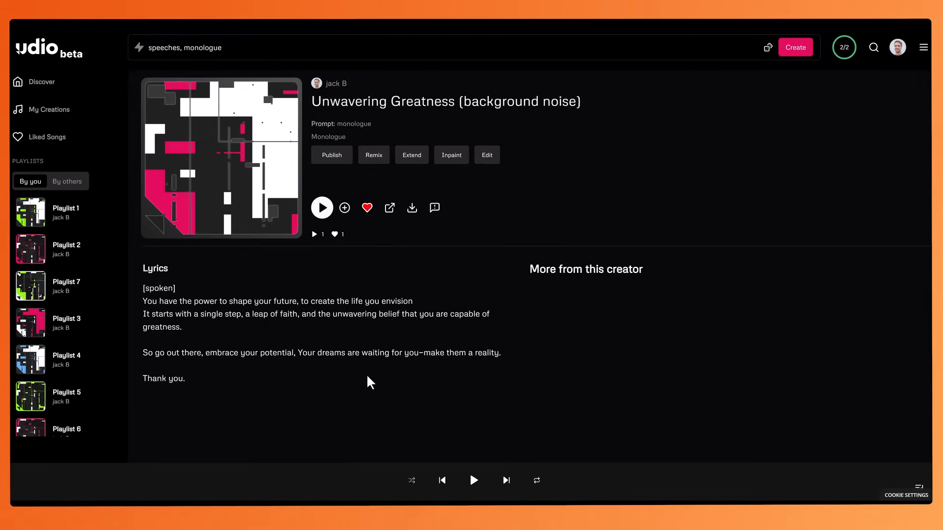
mouse_move(476, 368)
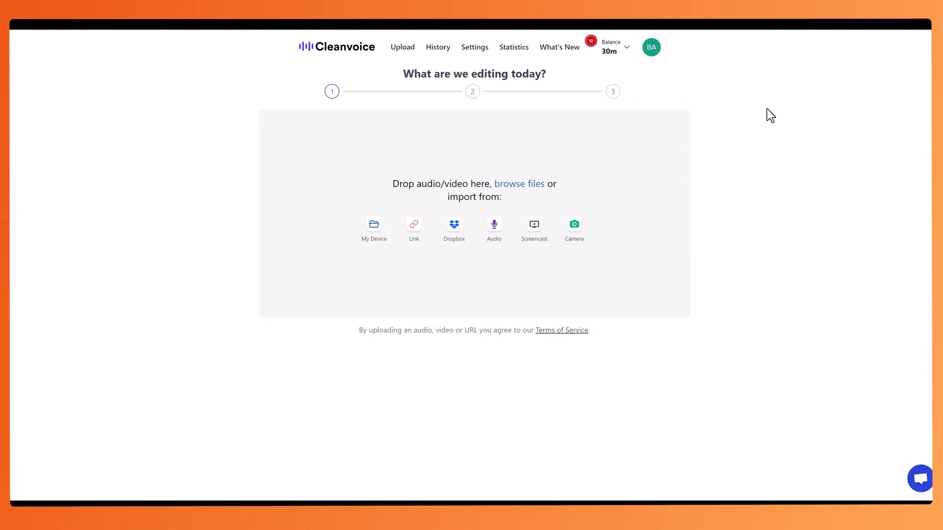
mouse_move(719, 144)
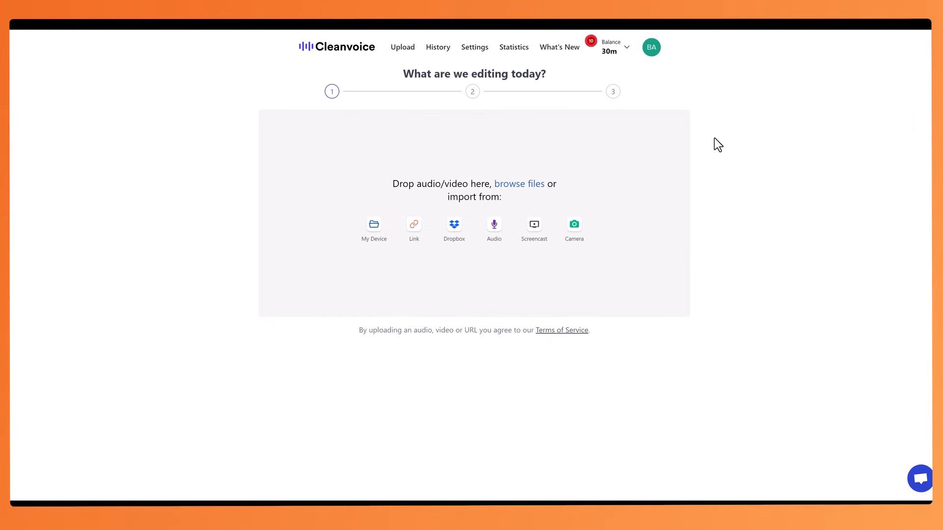
mouse_move(697, 97)
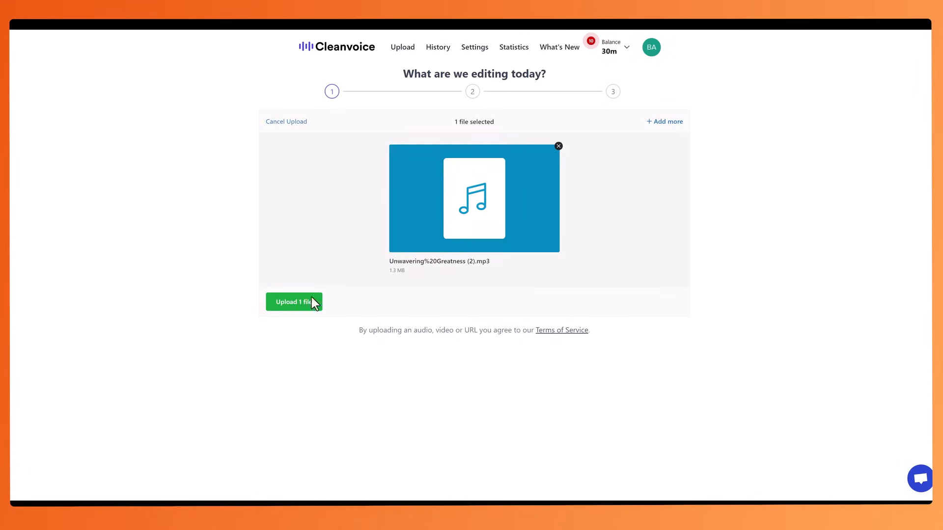
Upload the Unwavering Greatness mp3 to Cleanvoice and start Clean Audio processing on it
left_click(293, 302)
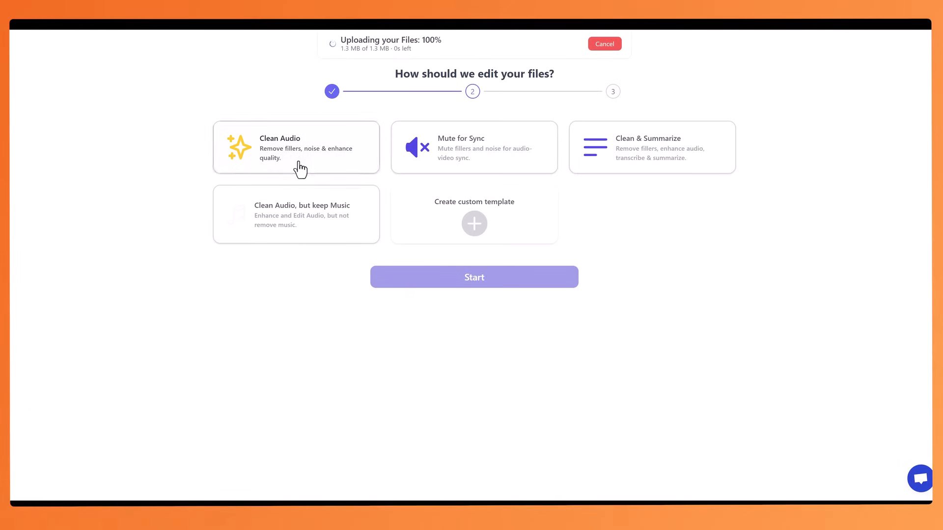
left_click(296, 148)
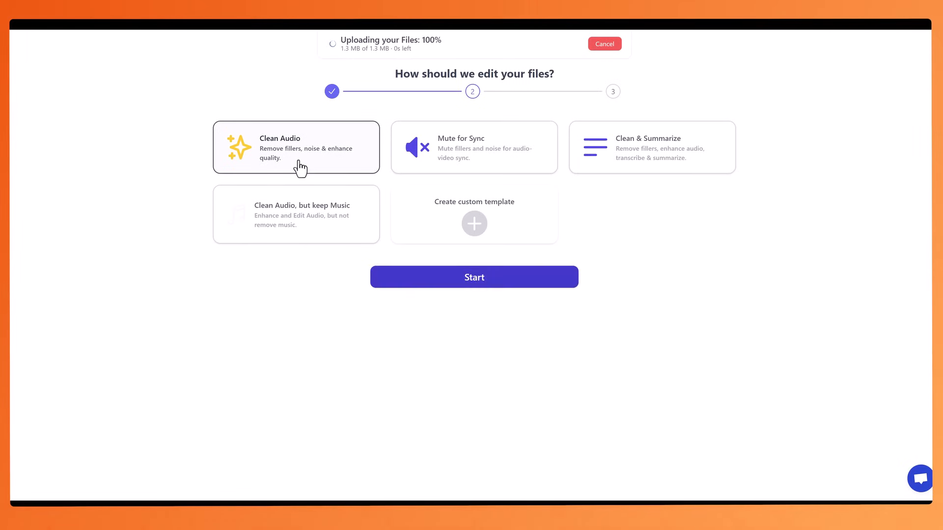
left_click(473, 277)
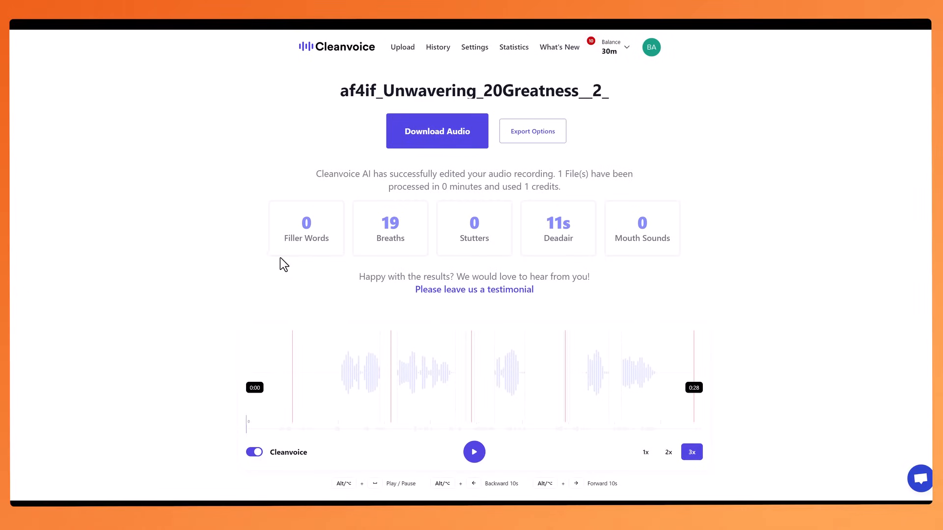
mouse_move(577, 261)
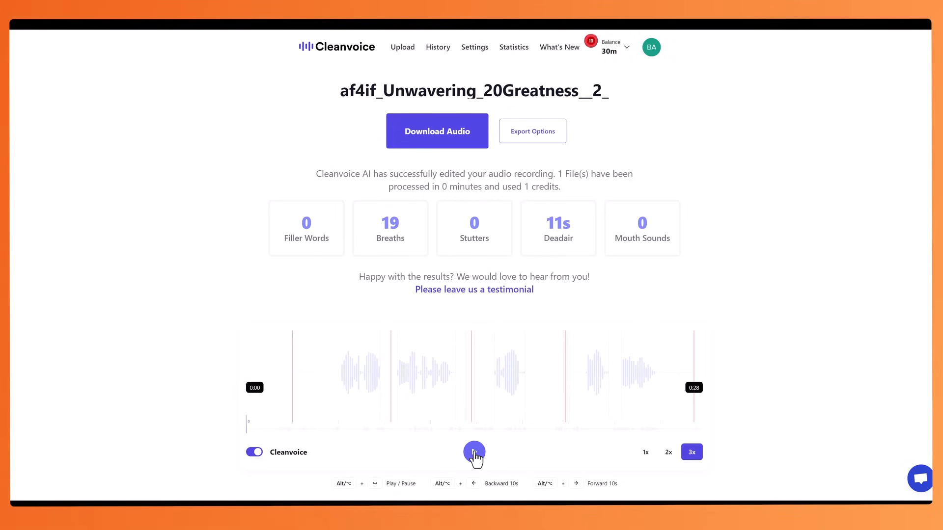
Listen to the cleaned recording through about 26 of its 28 seconds, then pause it
left_click(473, 452)
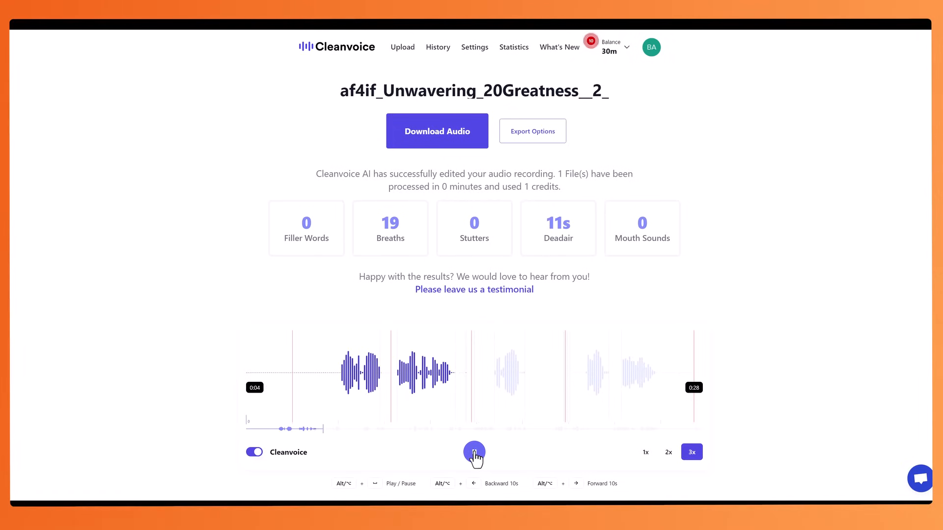
left_click(473, 451)
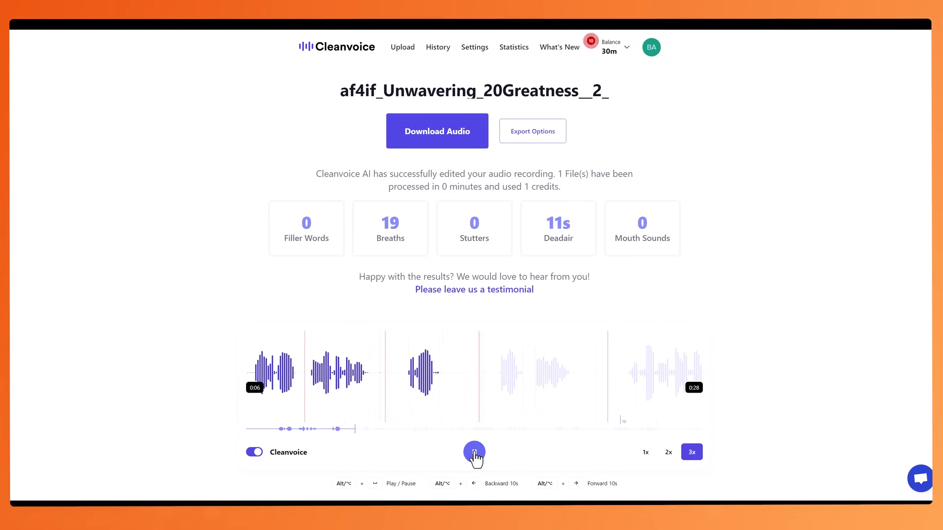
left_click(473, 452)
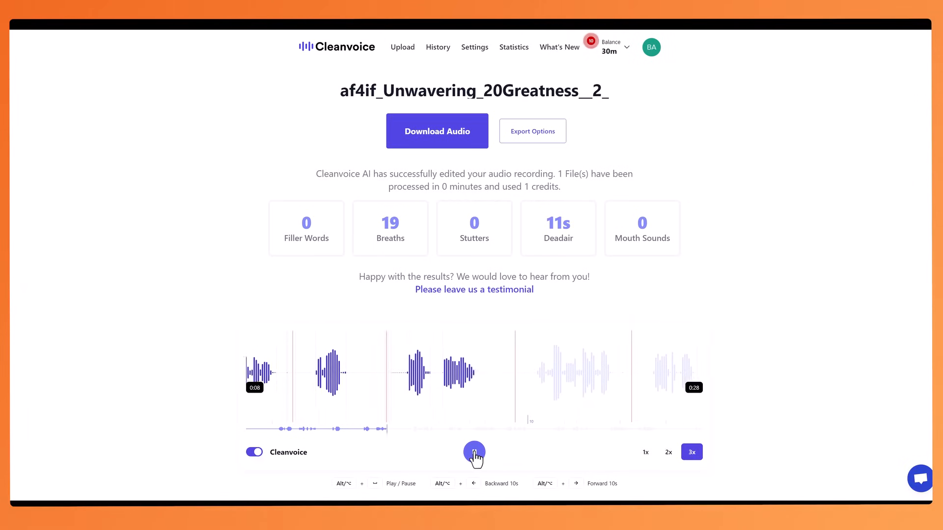
left_click(473, 452)
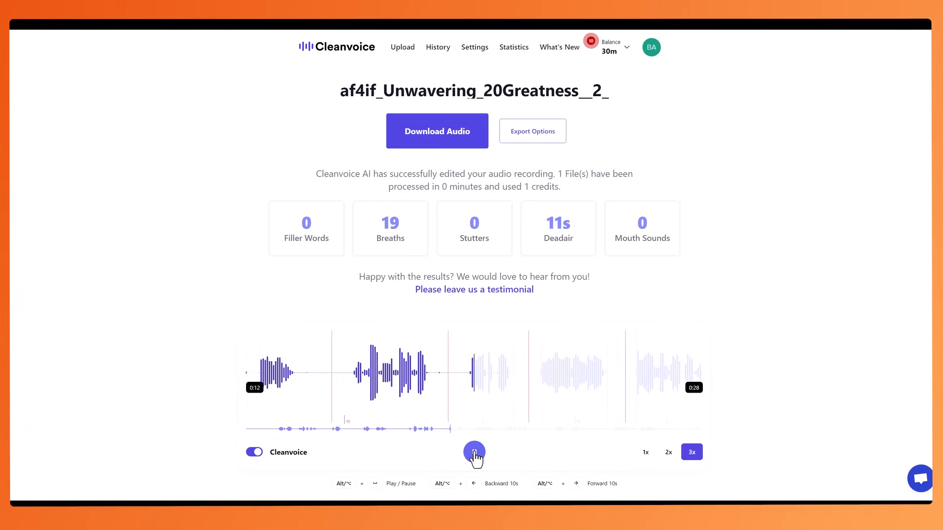
left_click(473, 452)
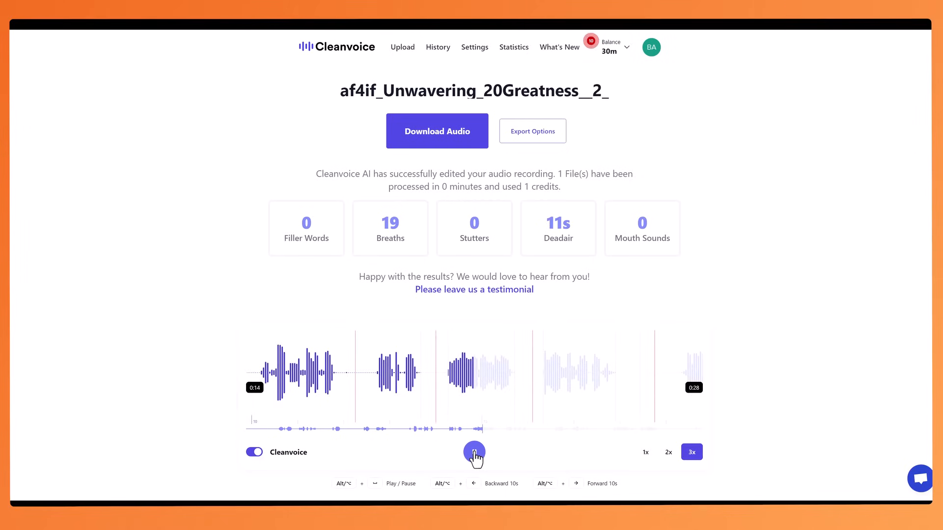
left_click(473, 452)
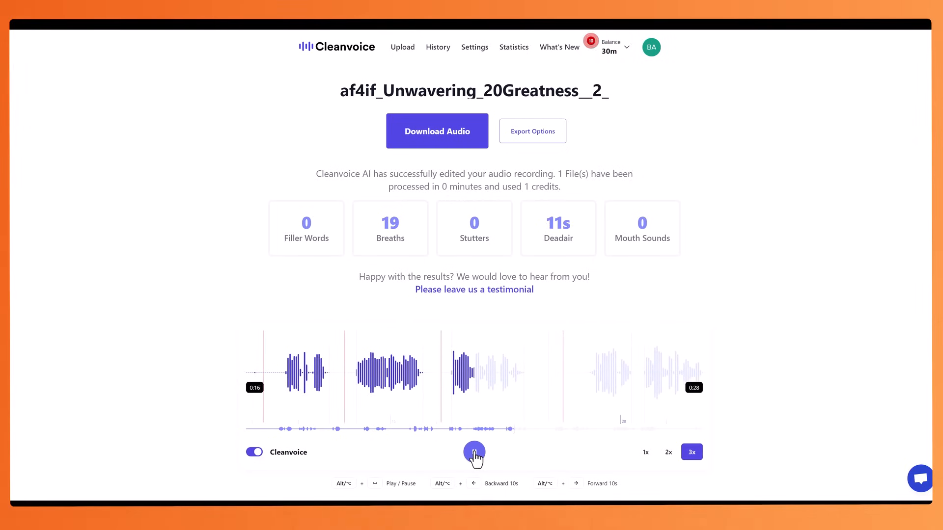
left_click(473, 452)
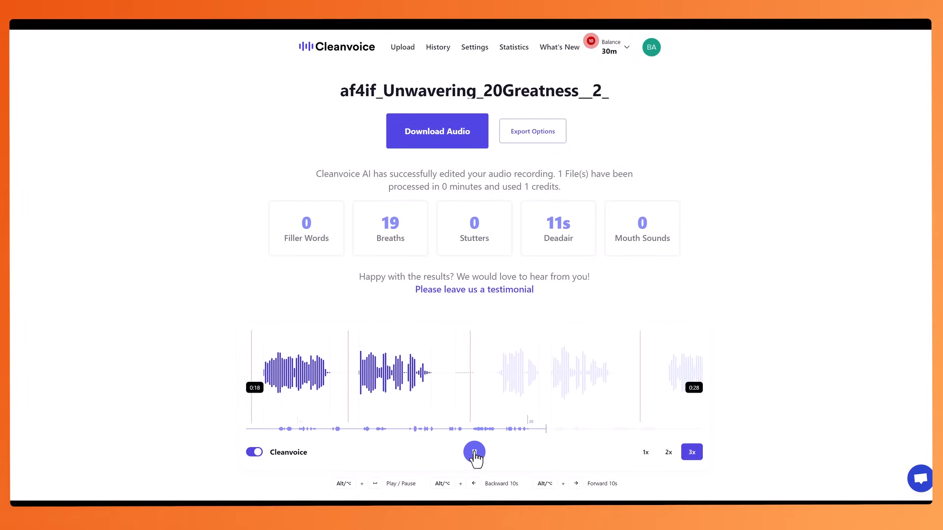
left_click(474, 452)
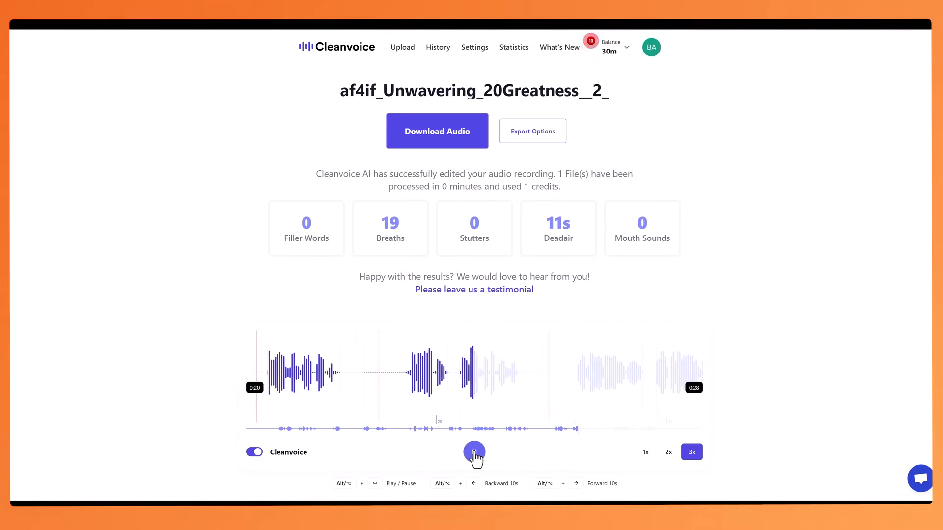
left_click(474, 452)
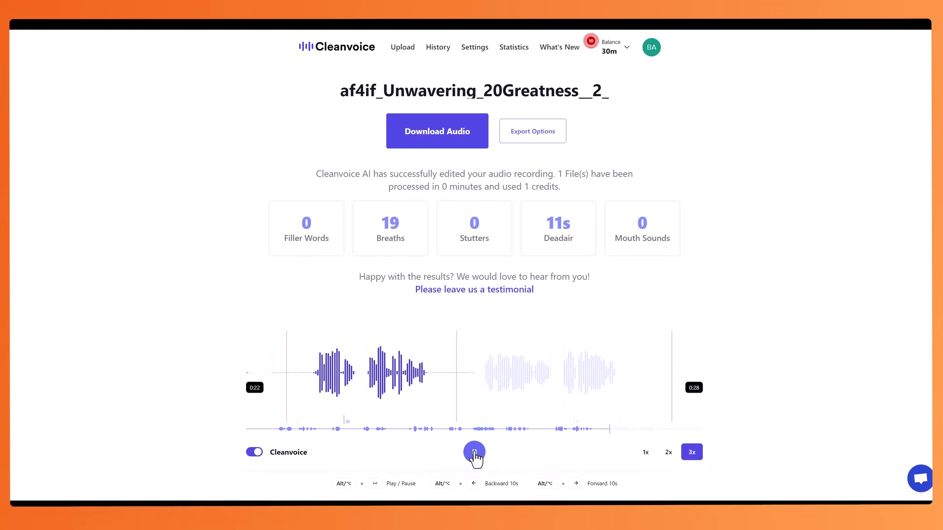
left_click(474, 452)
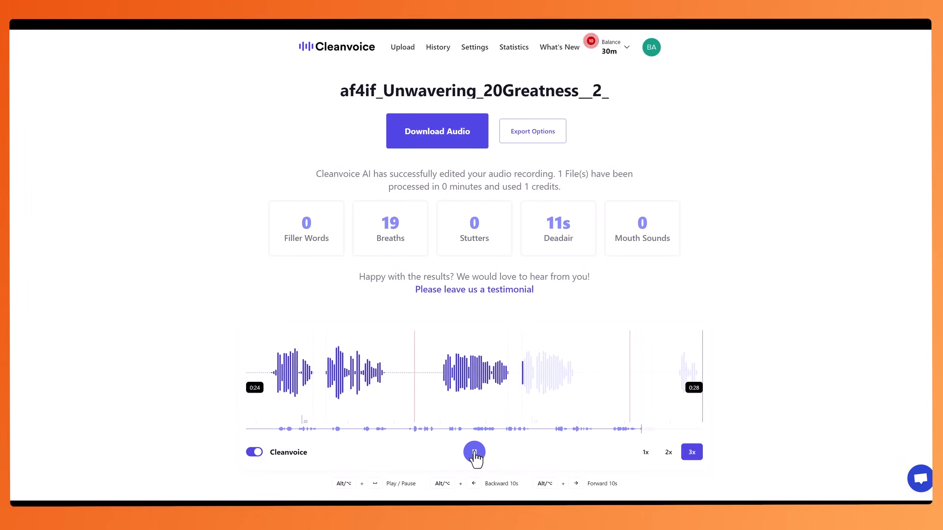
left_click(474, 452)
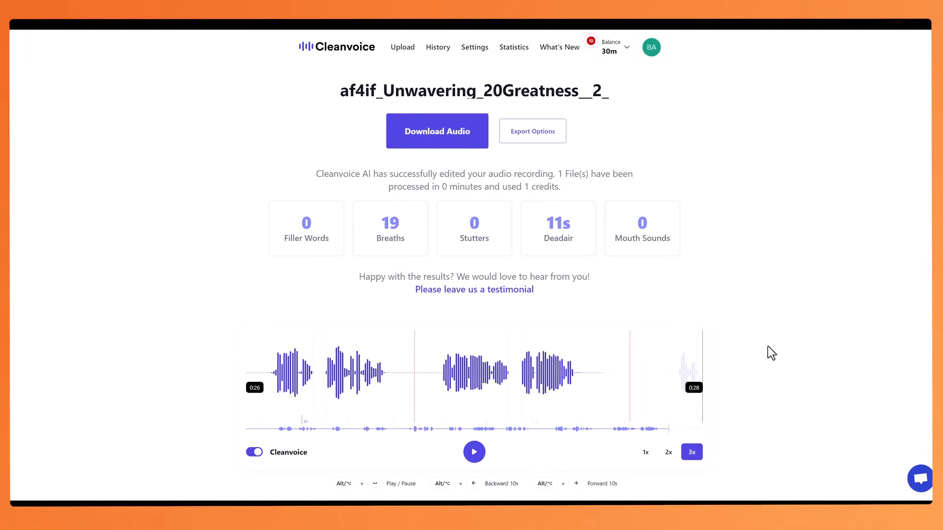
mouse_move(800, 258)
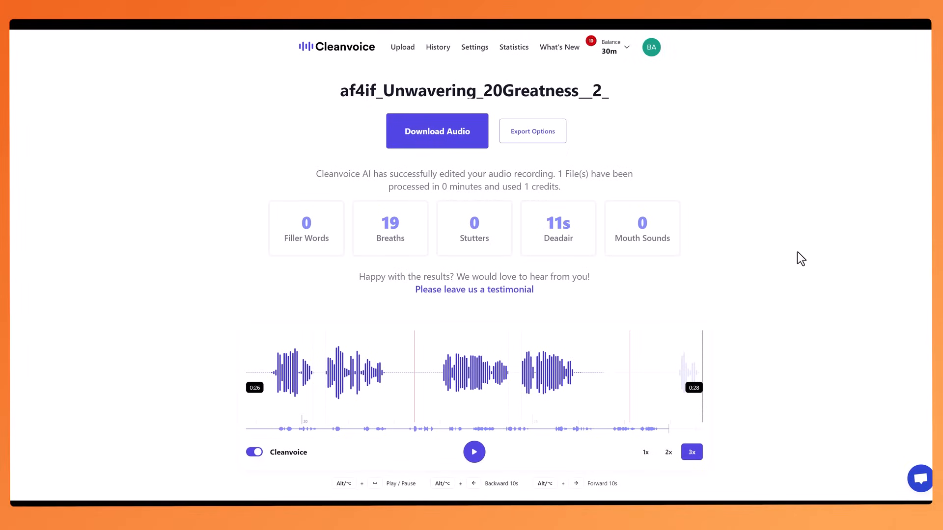
mouse_move(800, 305)
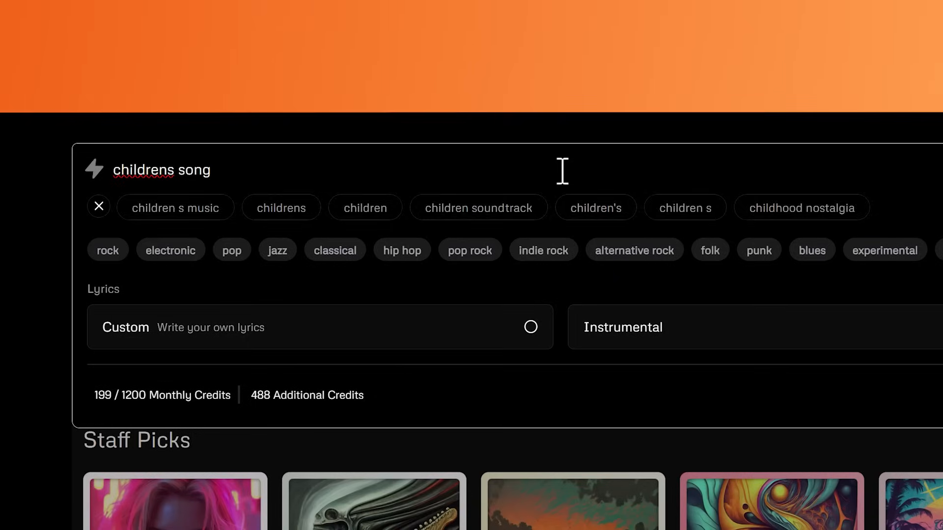
Create the children's song with [Verse 1]/[Chorus] lyrics and bring up the Spell It Out: Apple! page
left_click(98, 206)
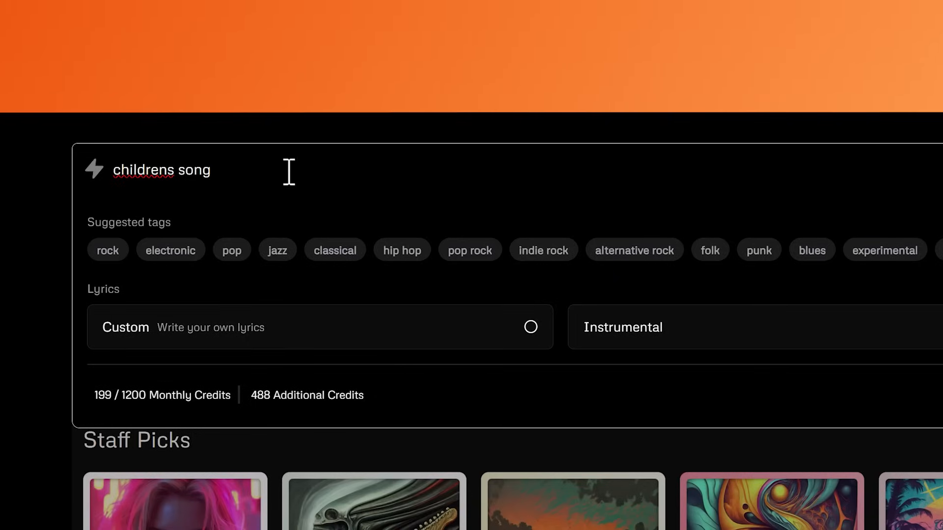
mouse_move(369, 357)
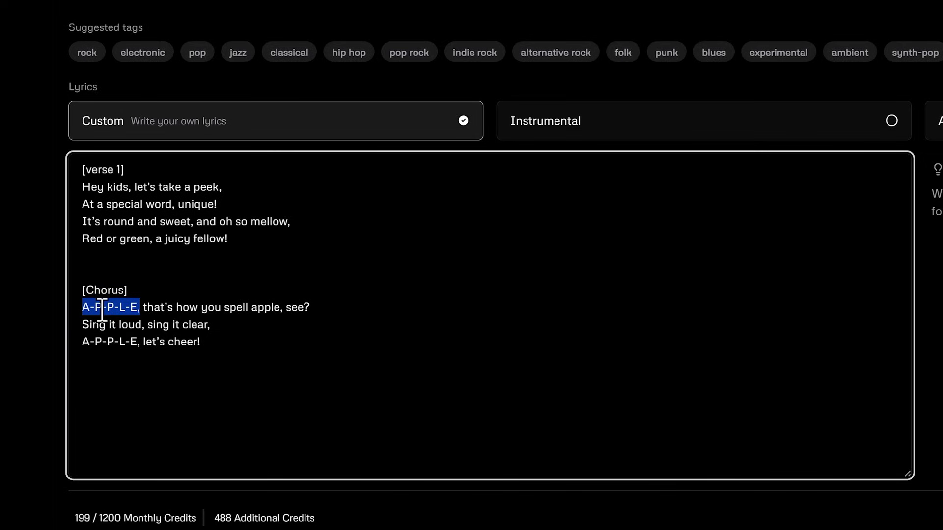
left_click(269, 336)
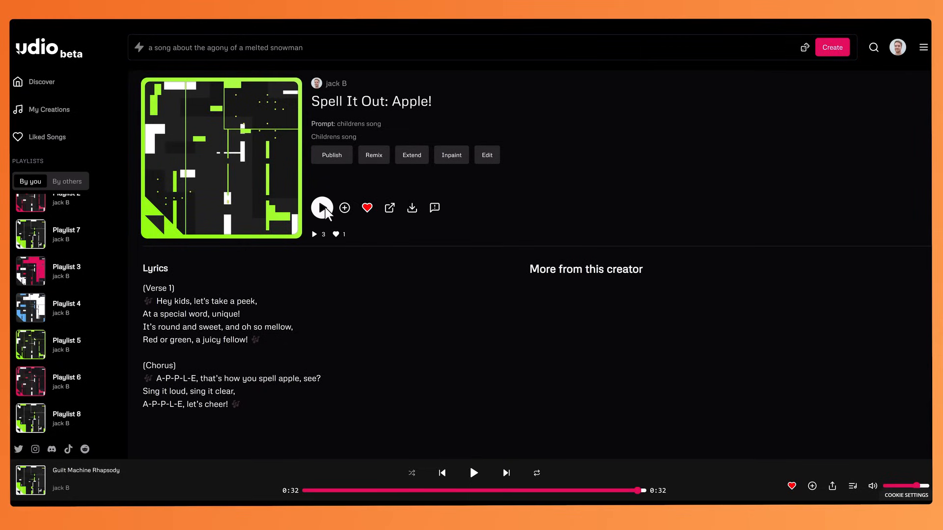
Play Spell It Out: Apple! through its full 32 seconds to the end
left_click(322, 208)
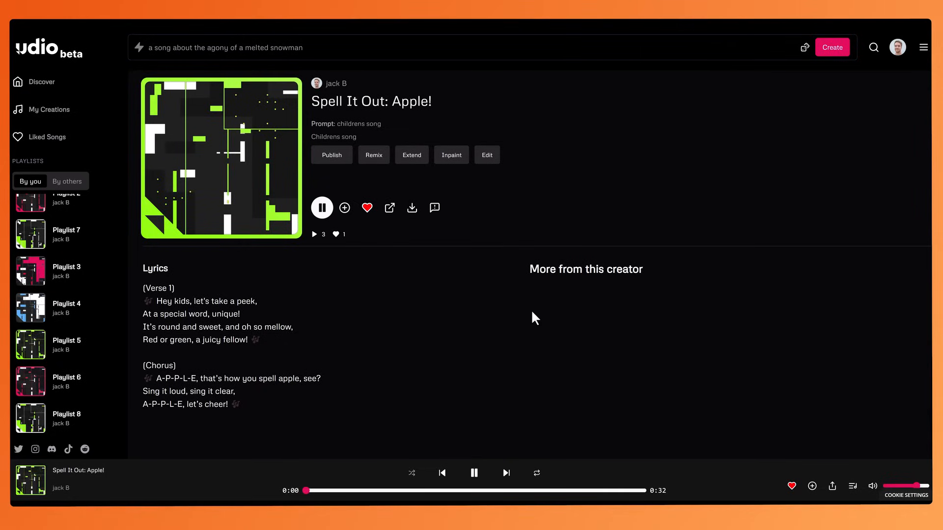
mouse_move(492, 319)
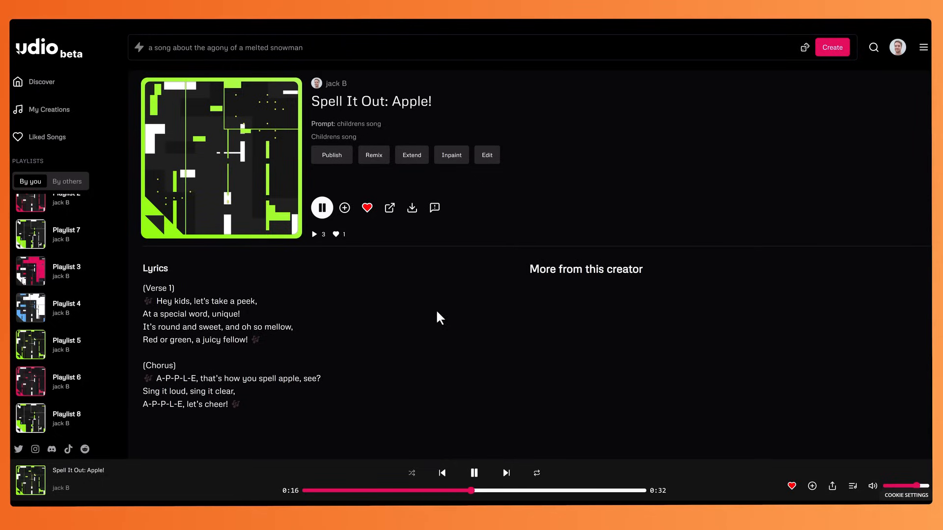
mouse_move(171, 393)
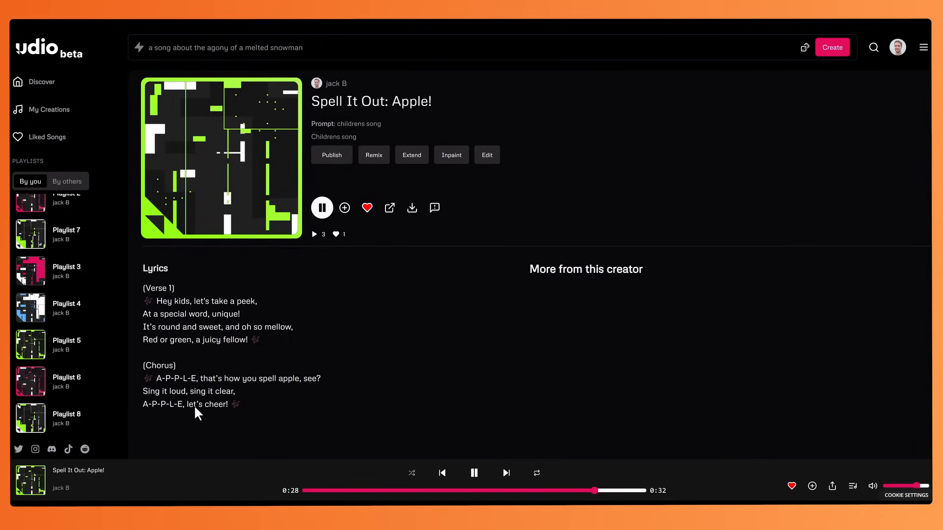
mouse_move(271, 440)
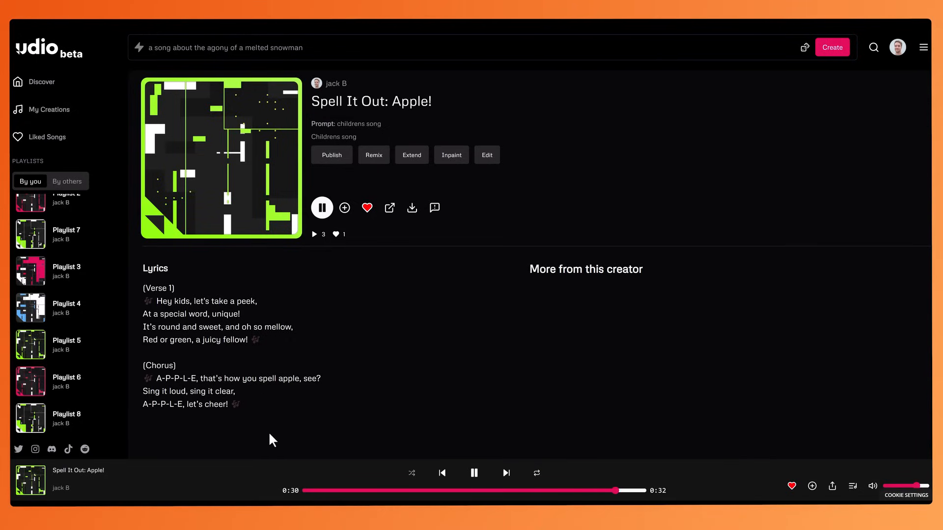
left_click(474, 472)
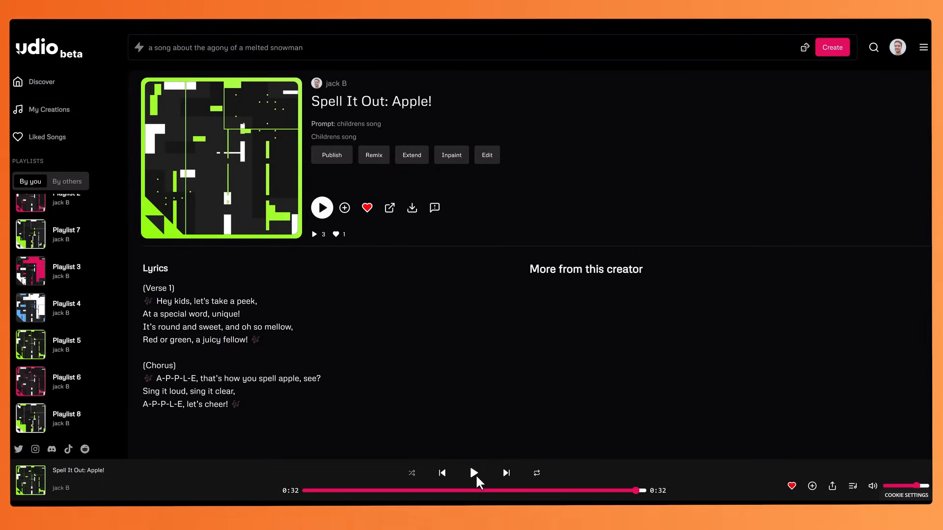
mouse_move(160, 384)
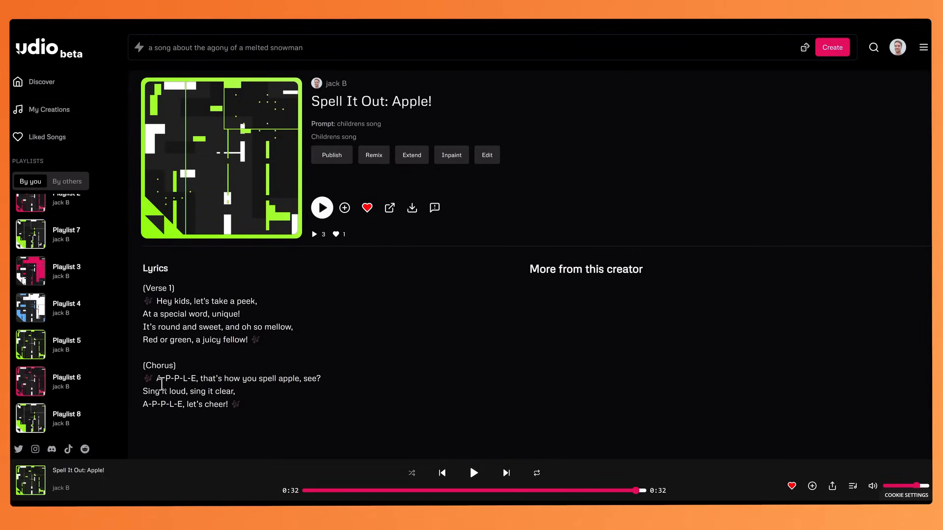
mouse_move(162, 391)
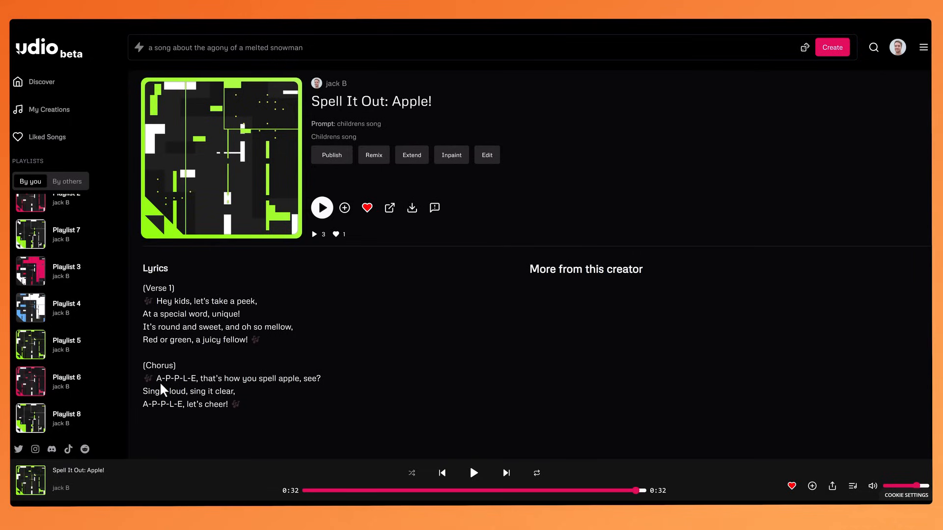
mouse_move(299, 405)
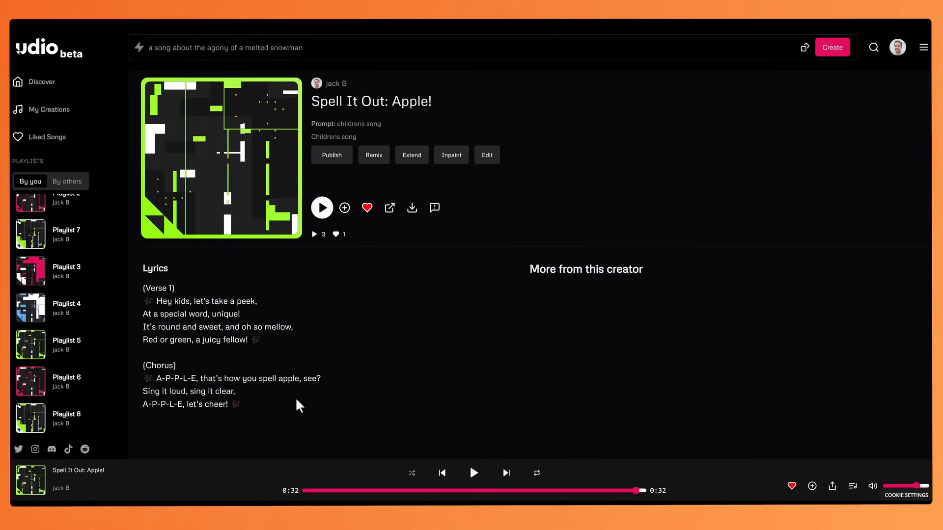
mouse_move(404, 321)
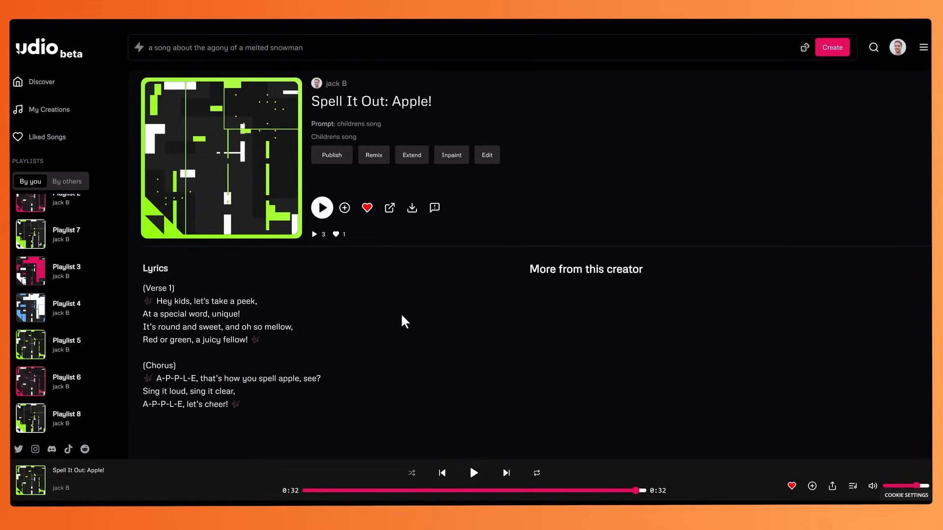
mouse_move(406, 304)
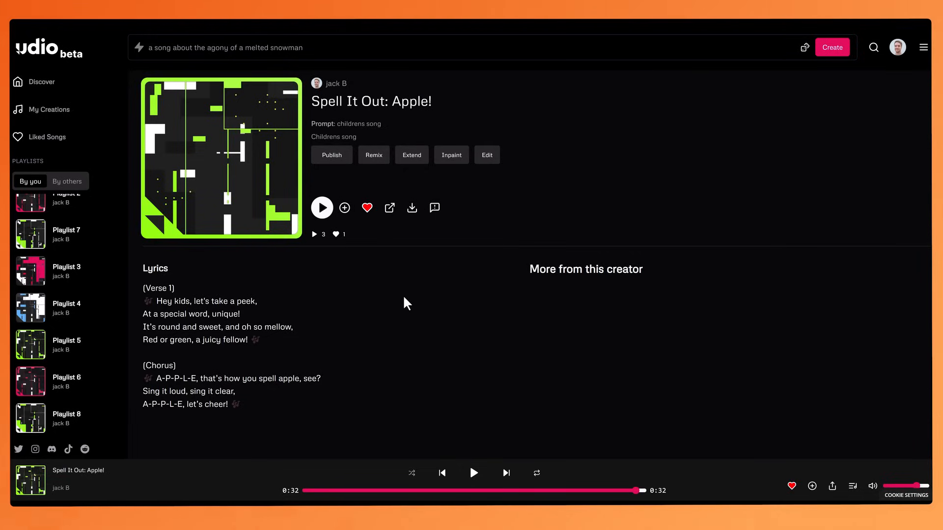
mouse_move(353, 315)
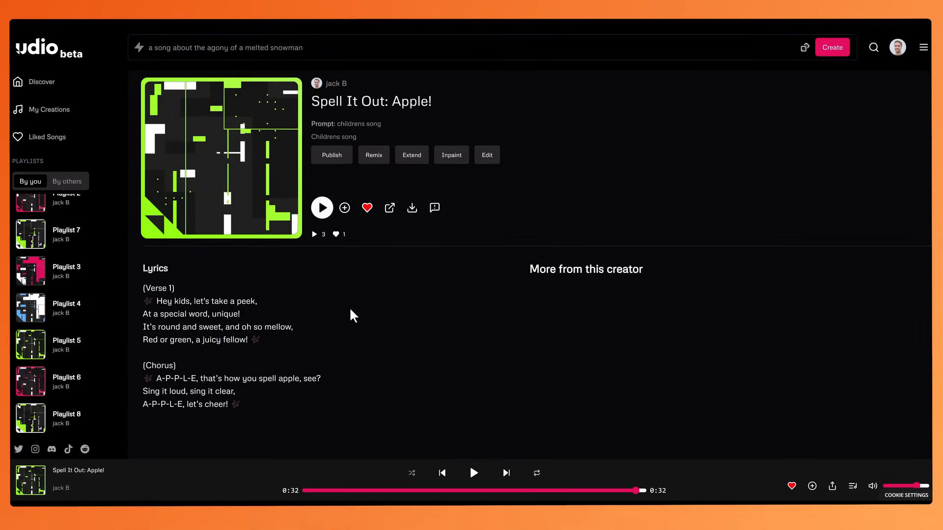
mouse_move(341, 342)
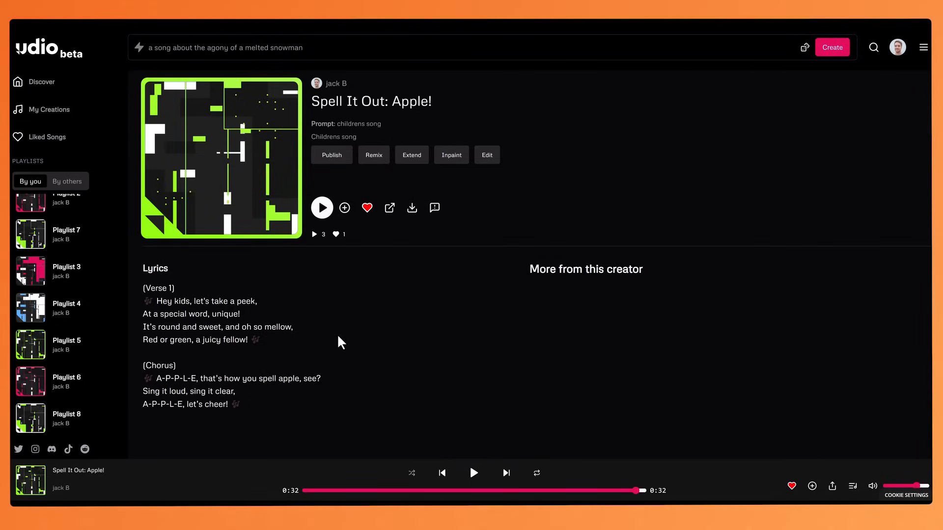